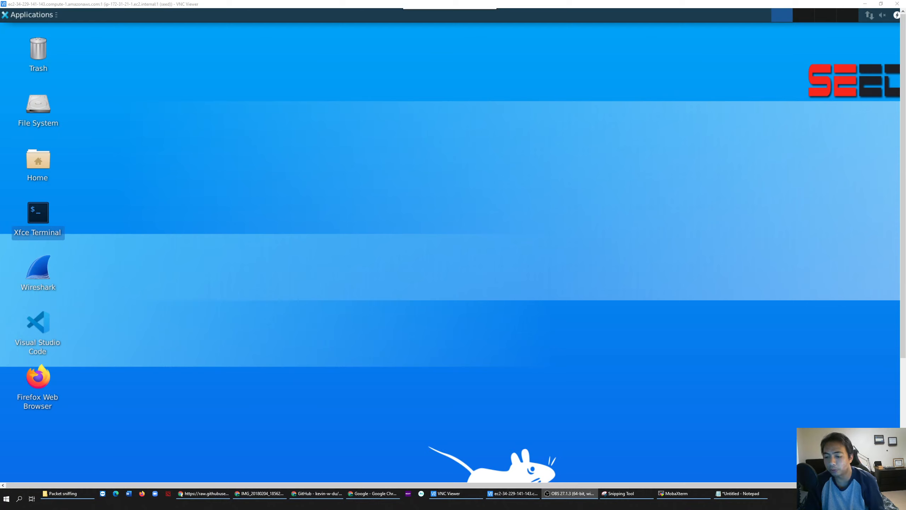
pyautogui.moveTo(265, 483)
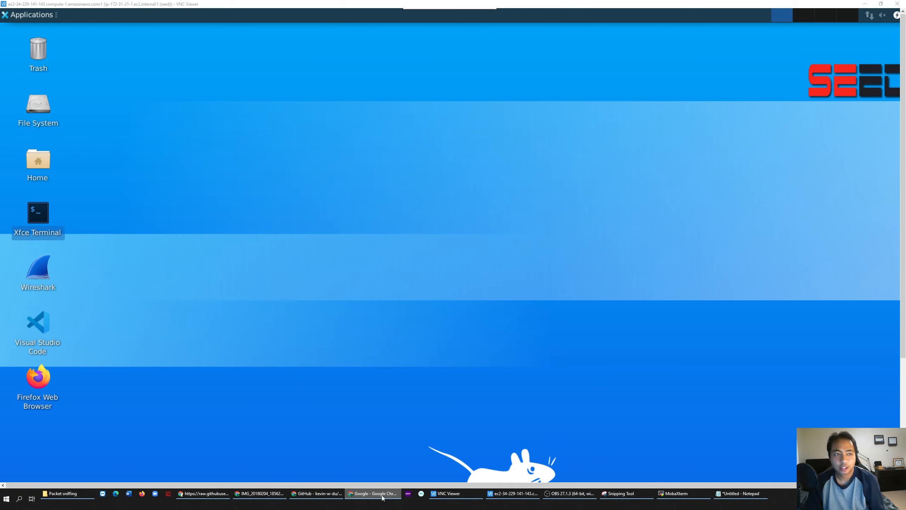
# Step: Show the kevin-w-du/BookCode repository page with folders like Sniffing_Spoofing and TCP_Attacks
pyautogui.click(317, 493)
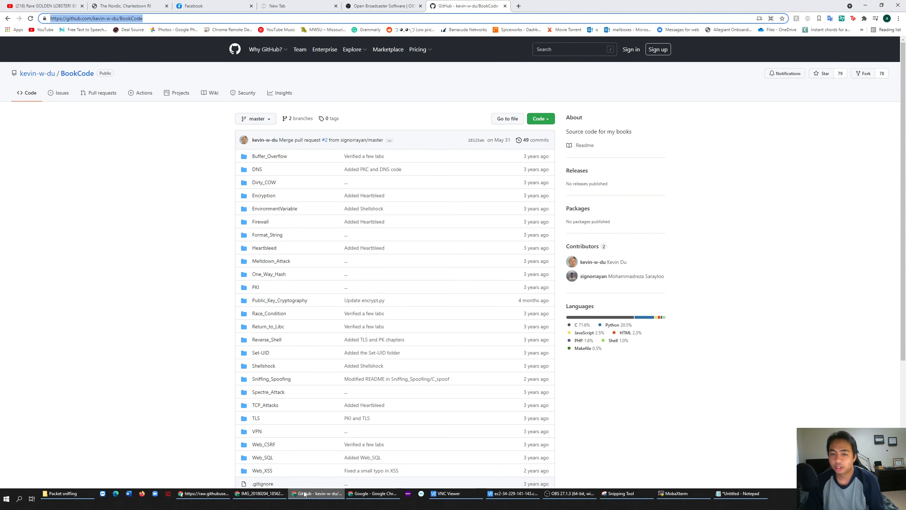
pyautogui.moveTo(323, 496)
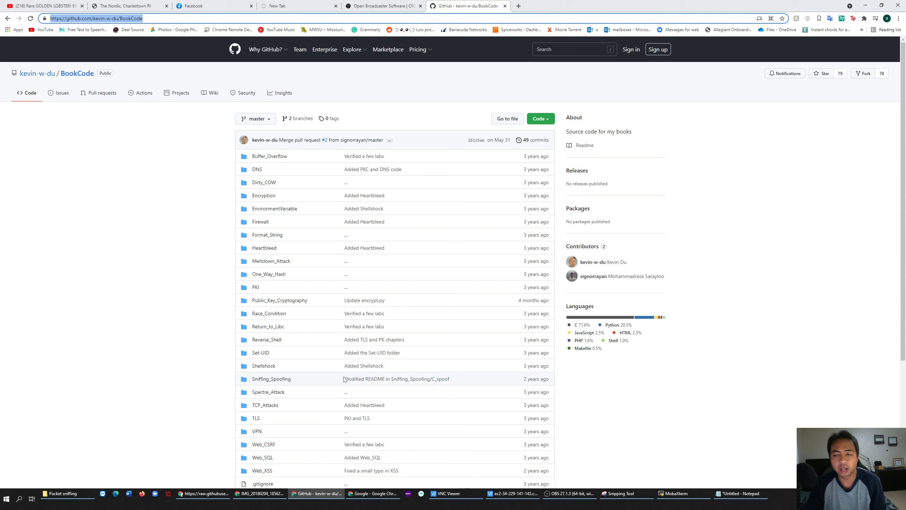
pyautogui.moveTo(371, 58)
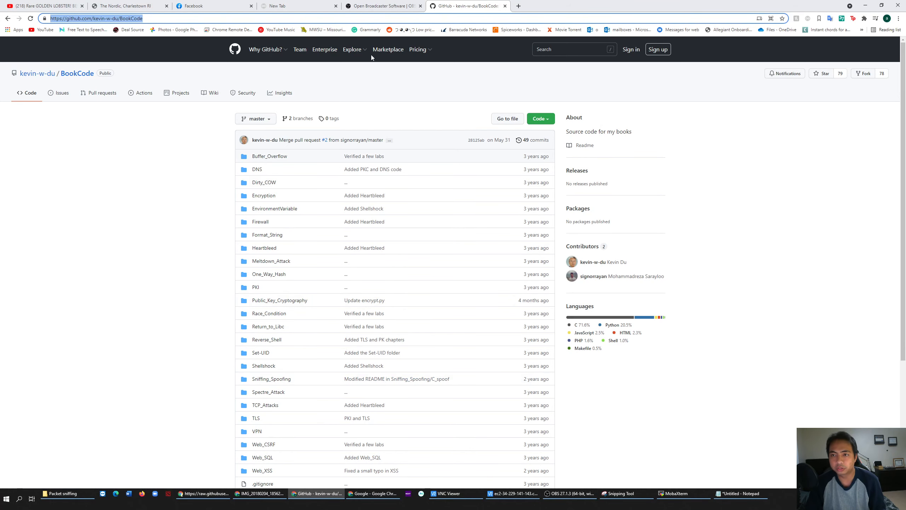
# Step: Switch back to the empty SEED Ubuntu remote desktop in VNC Viewer
pyautogui.click(445, 493)
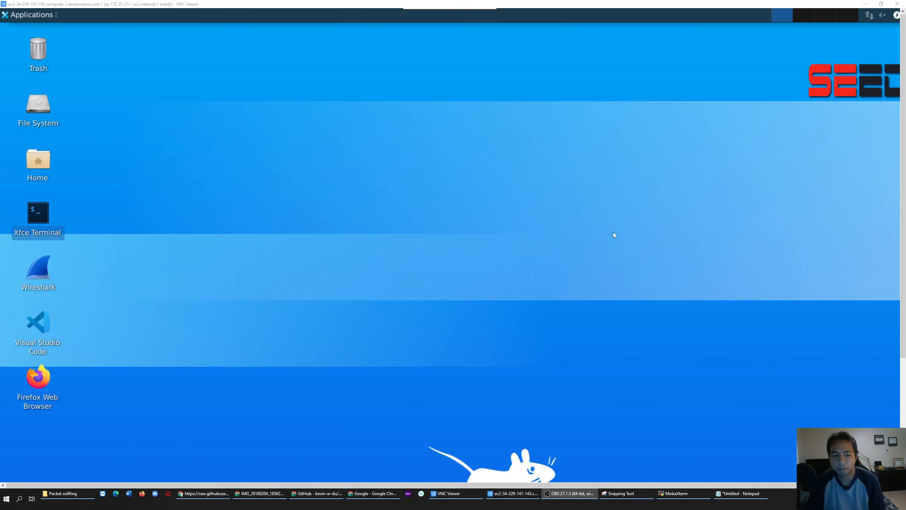
pyautogui.moveTo(461, 328)
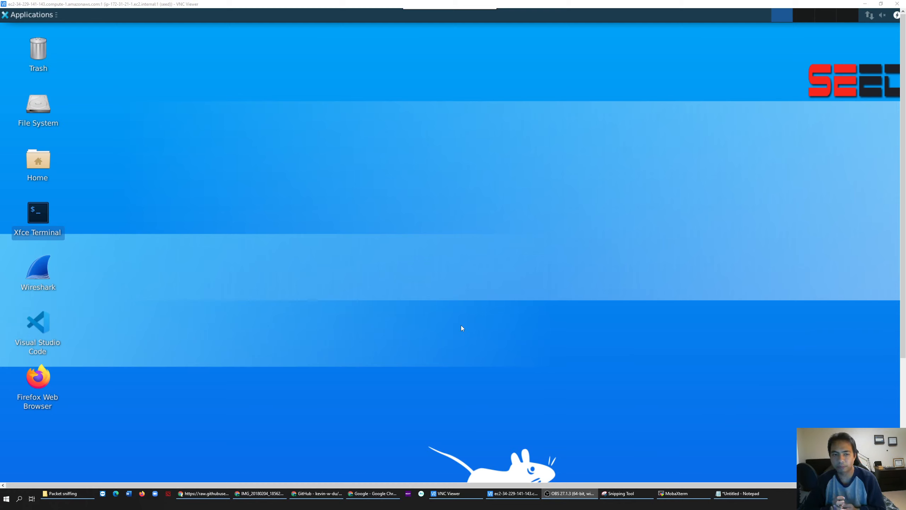
pyautogui.moveTo(416, 436)
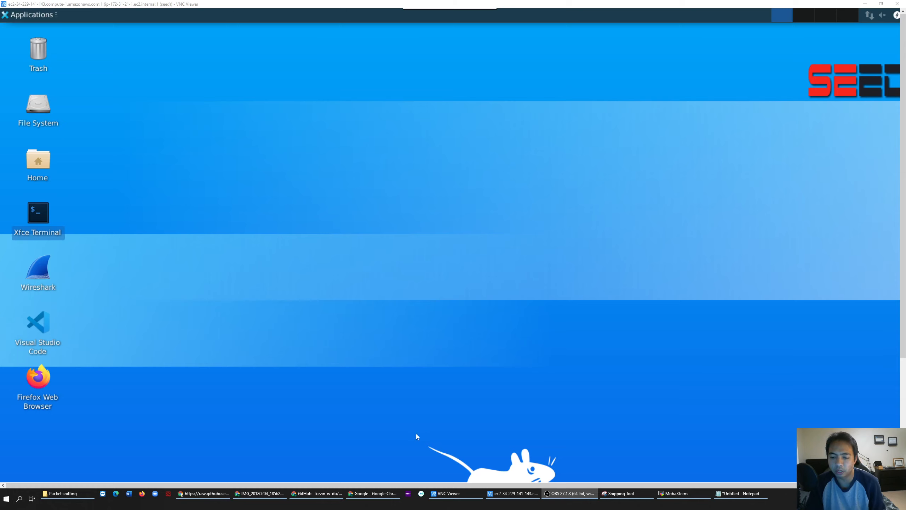
pyautogui.moveTo(254, 270)
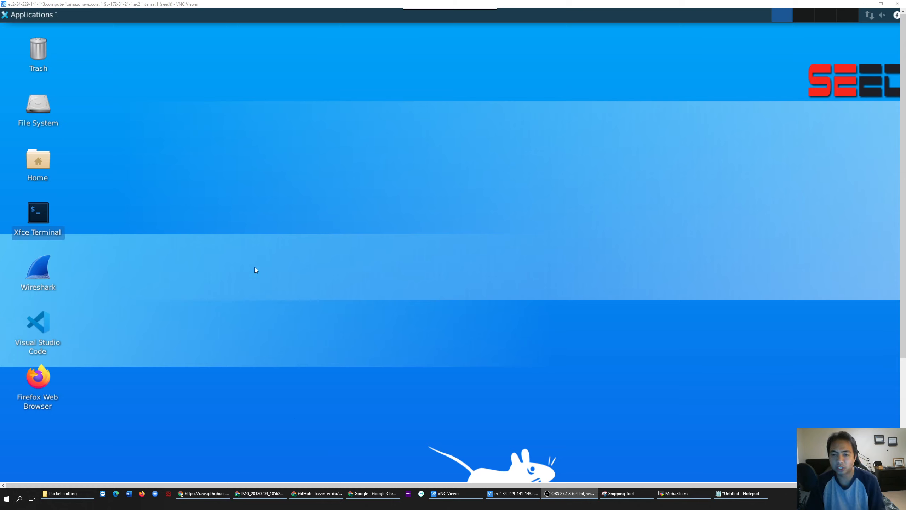
pyautogui.moveTo(477, 296)
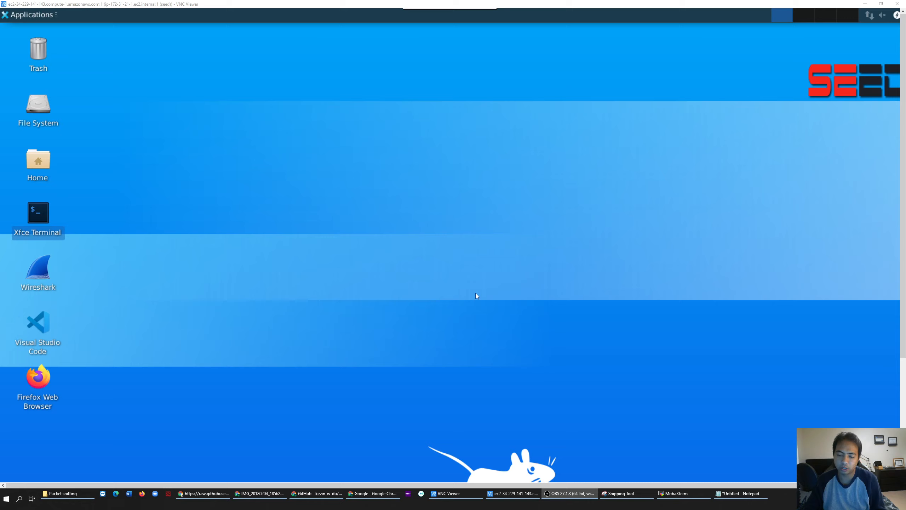
pyautogui.moveTo(308, 493)
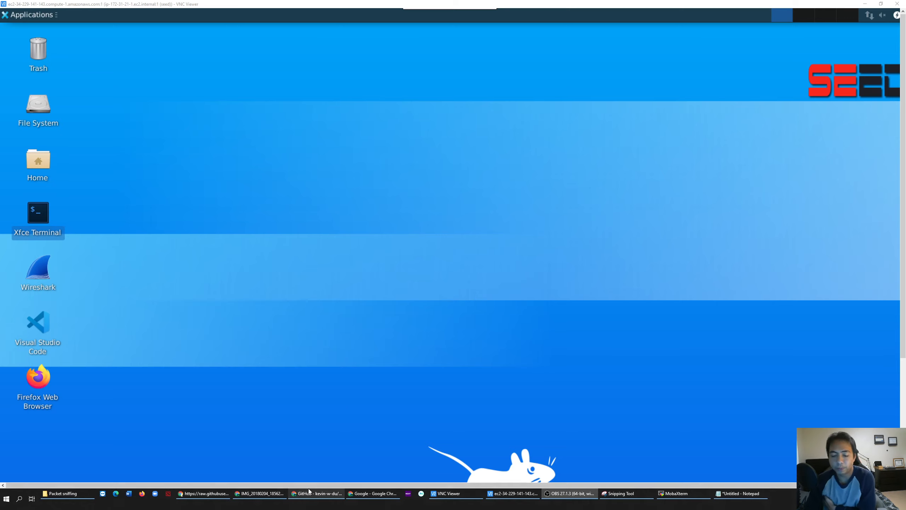
pyautogui.moveTo(332, 383)
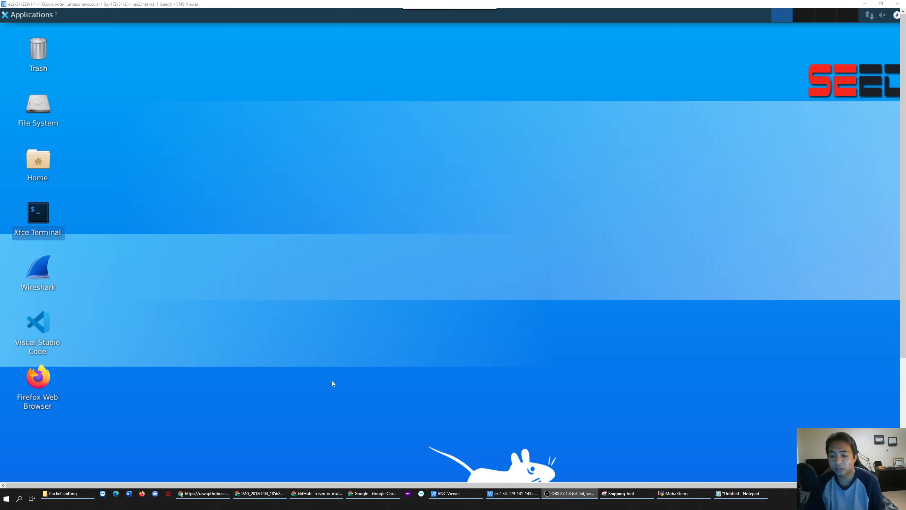
pyautogui.moveTo(107, 227)
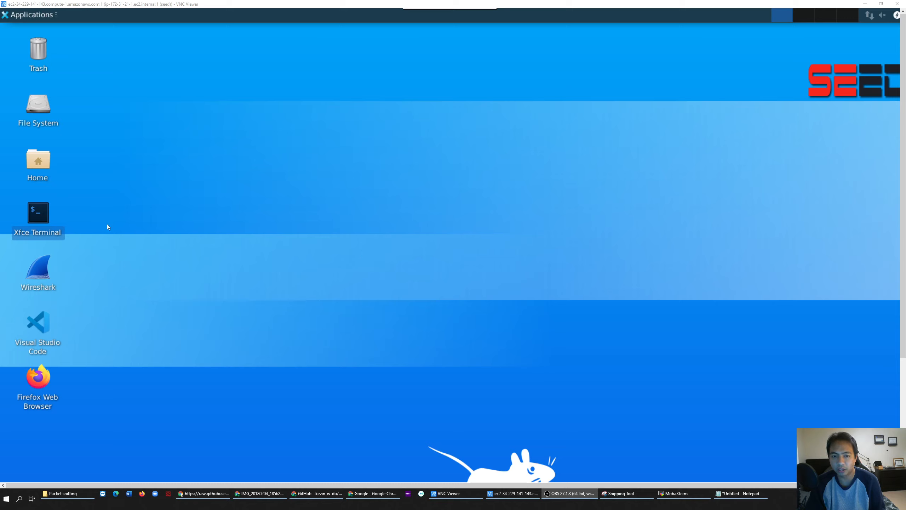
pyautogui.moveTo(83, 219)
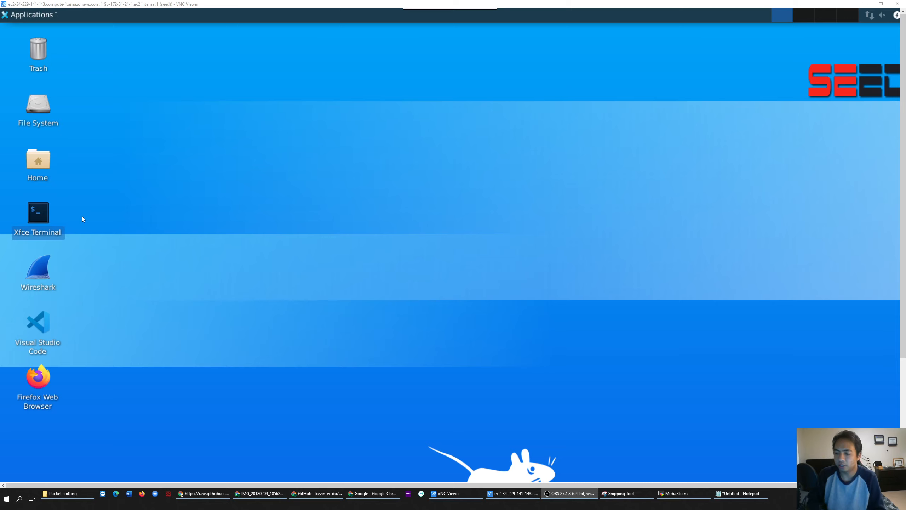
pyautogui.moveTo(680, 500)
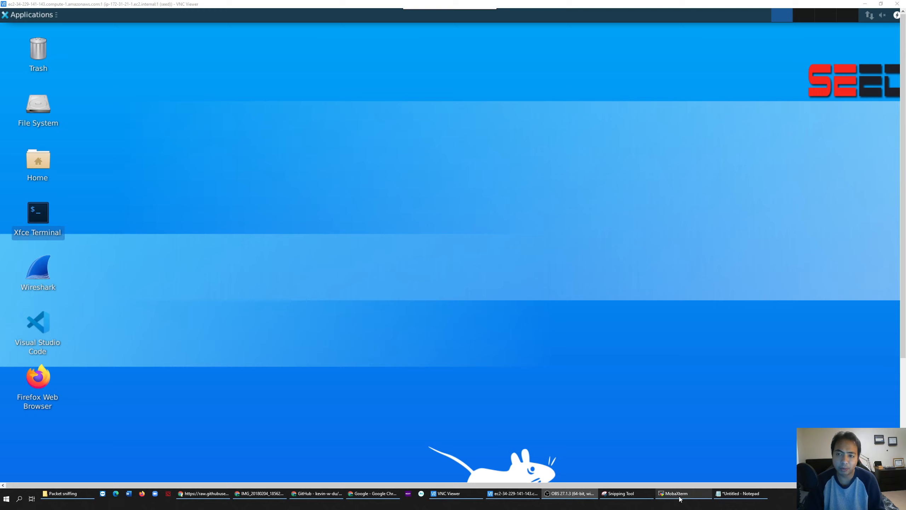
pyautogui.click(676, 494)
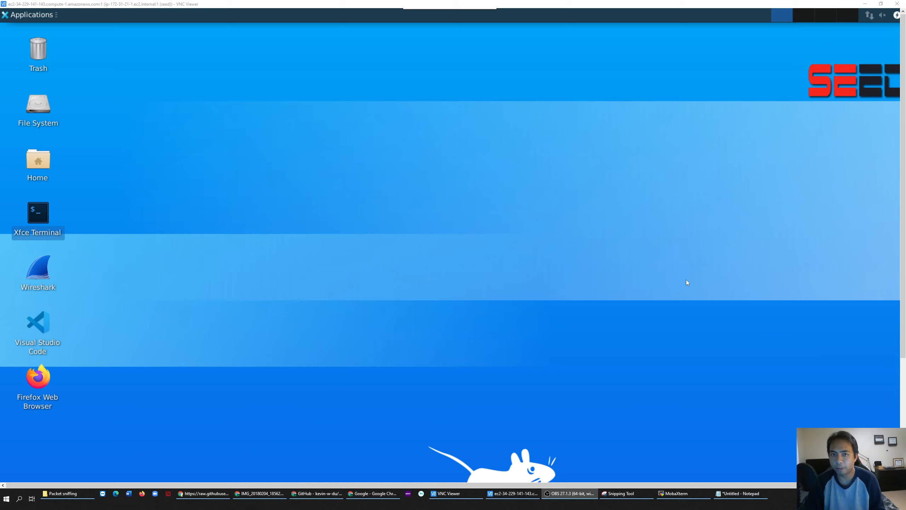
pyautogui.moveTo(560, 258)
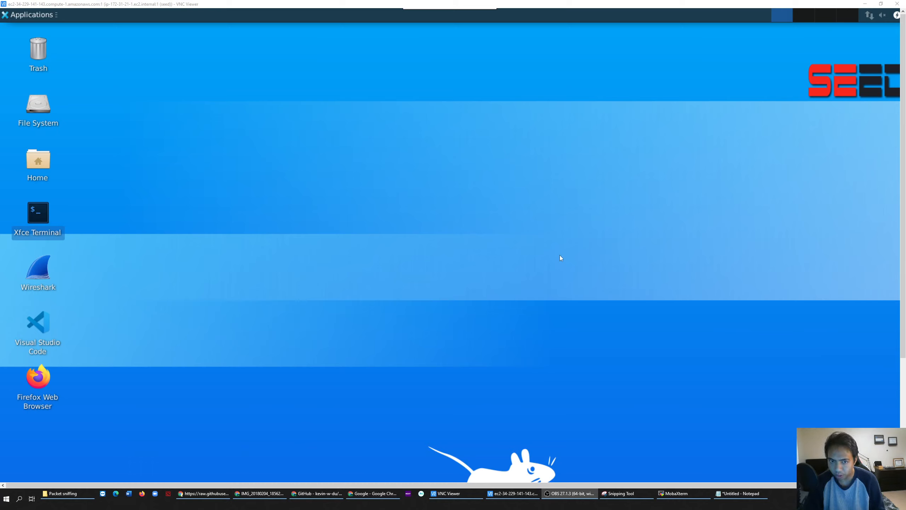
pyautogui.moveTo(348, 212)
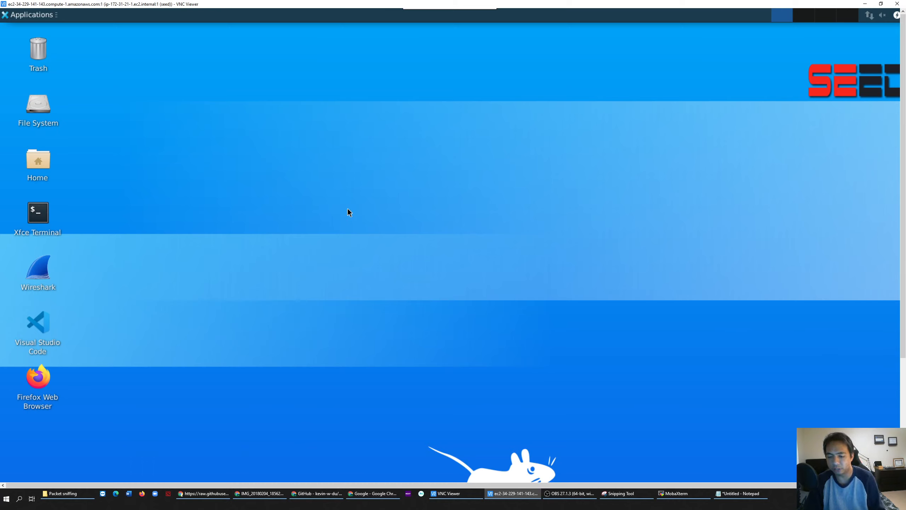
pyautogui.moveTo(278, 420)
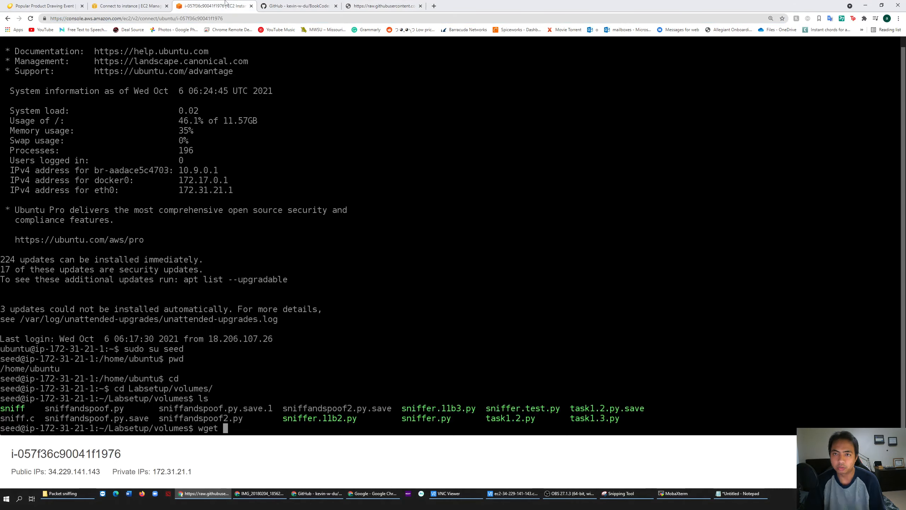
pyautogui.moveTo(195, 380)
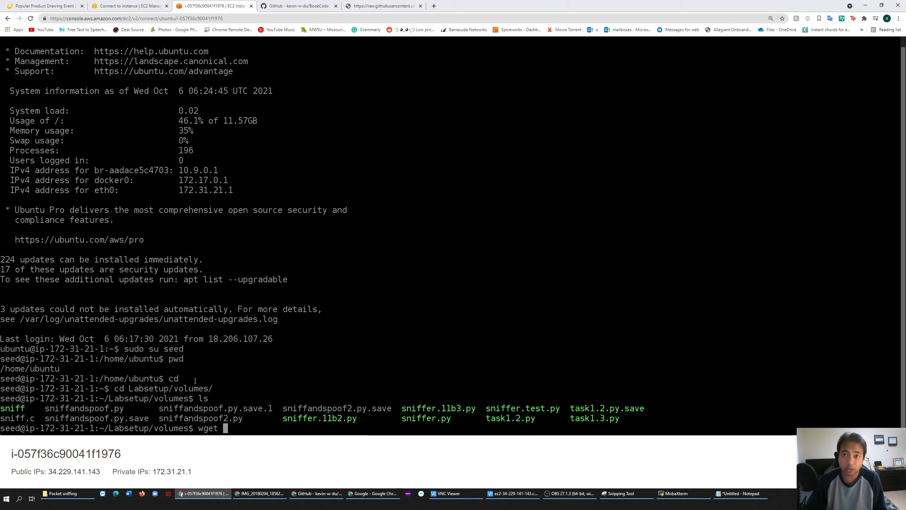
# Step: Close the old EC2 Instance Connect tab and show the Connect to instance page
pyautogui.click(214, 5)
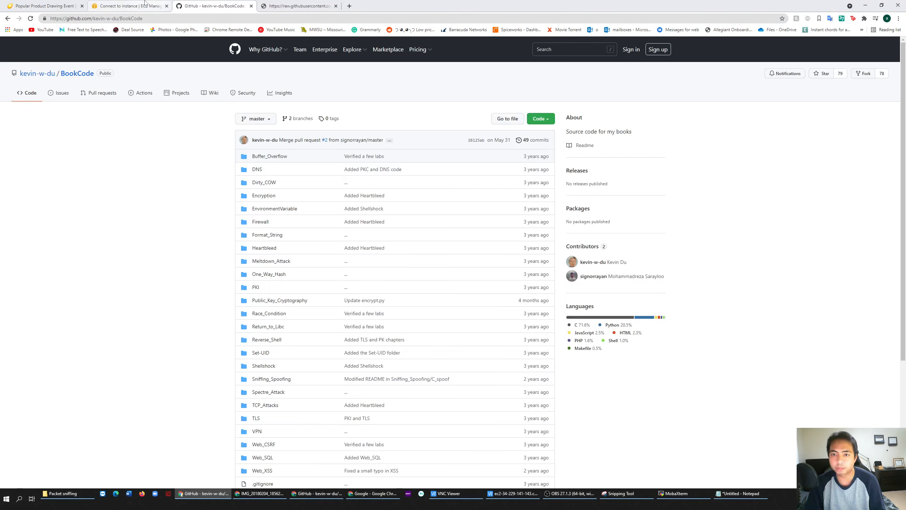
pyautogui.click(129, 5)
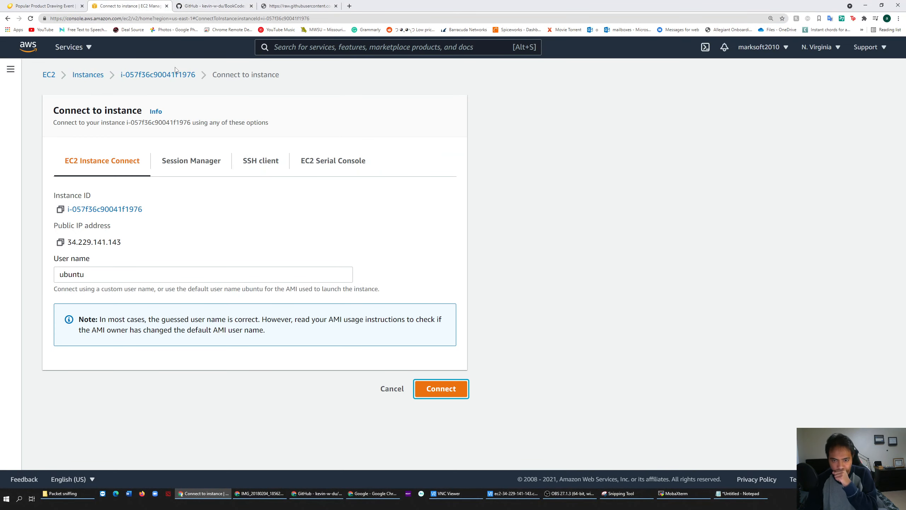
pyautogui.moveTo(227, 165)
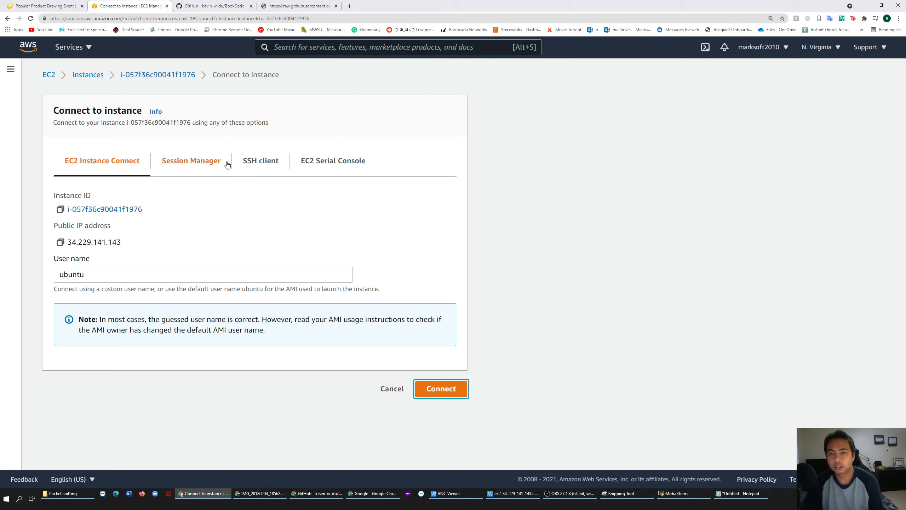
pyautogui.moveTo(318, 197)
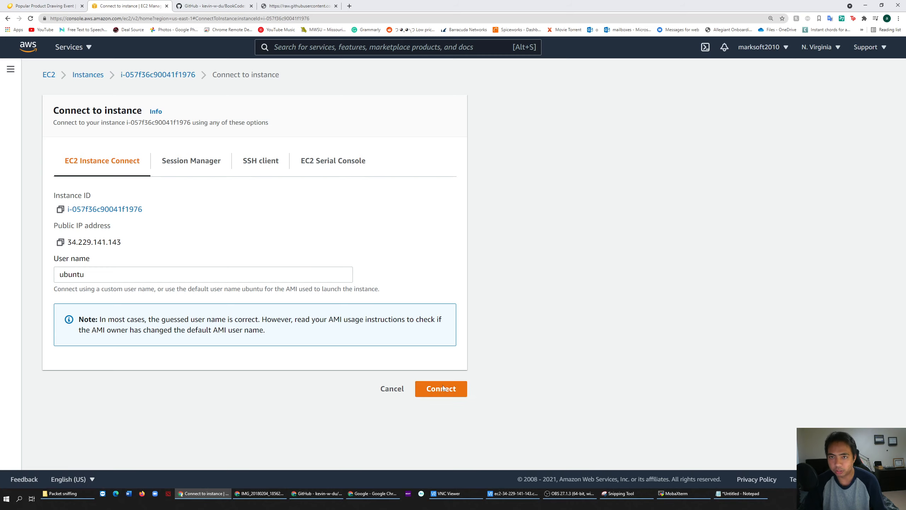
# Step: Connect to the instance as ubuntu and select 'ubuntu' in the new shell prompt
pyautogui.click(440, 388)
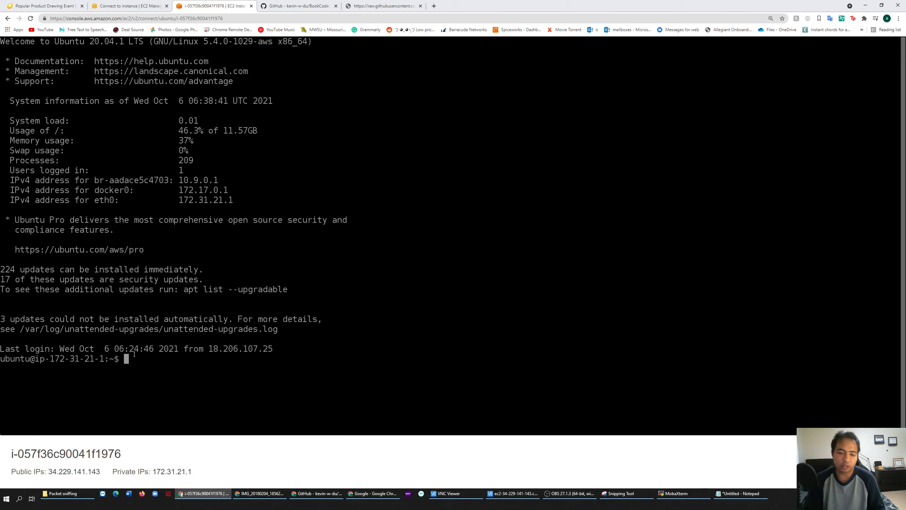
pyautogui.moveTo(149, 387)
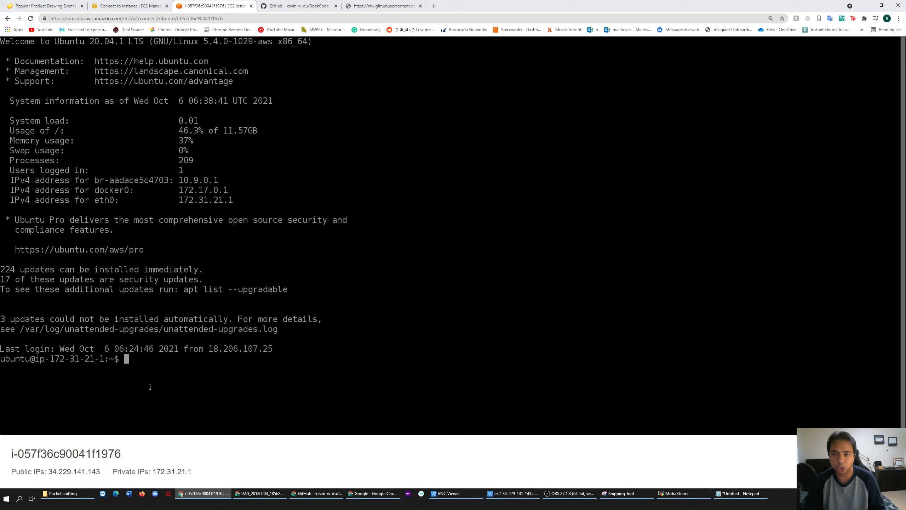
pyautogui.moveTo(222, 354)
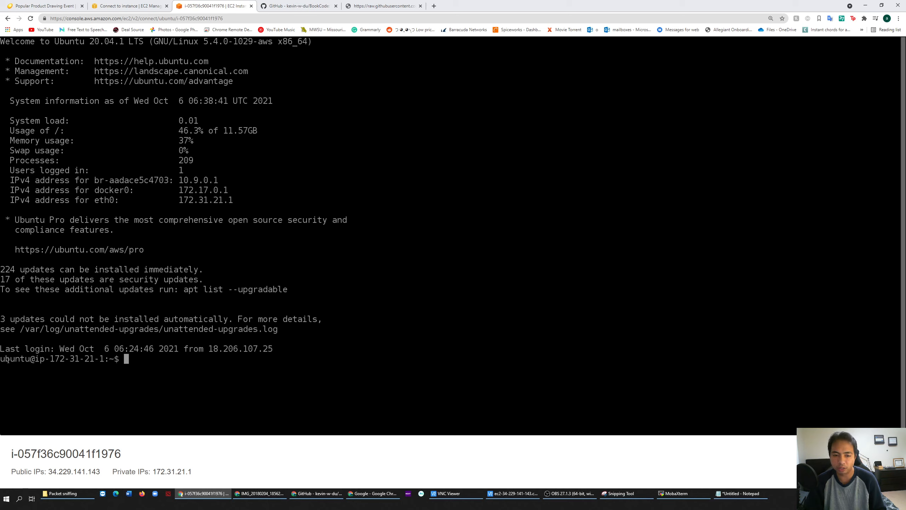
pyautogui.doubleClick(13, 359)
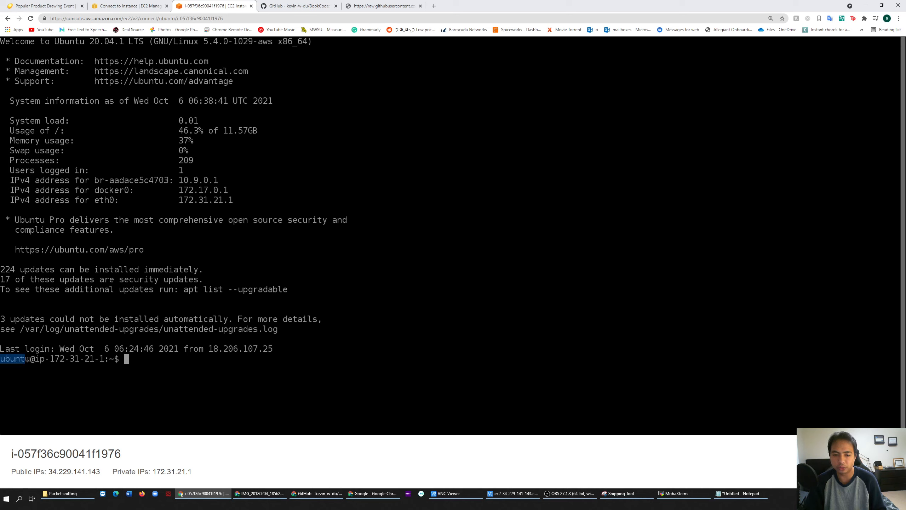
pyautogui.moveTo(51, 369)
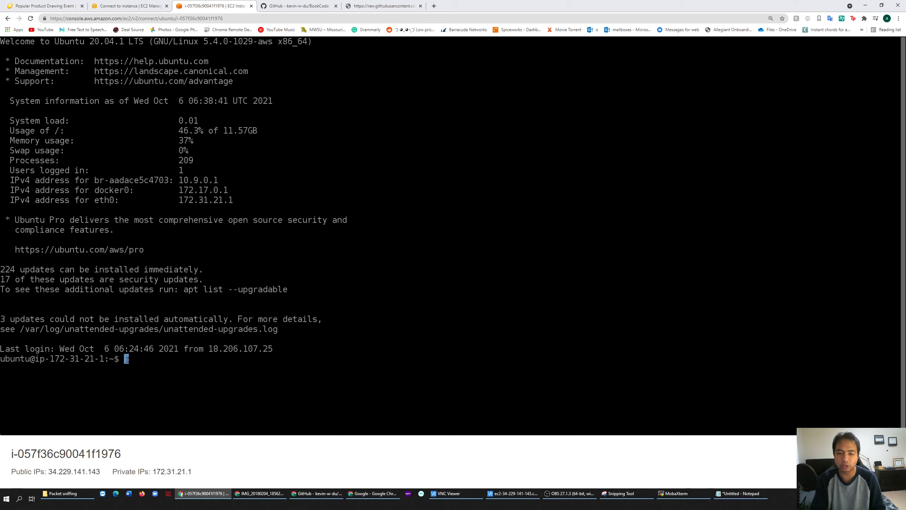
# Step: Switch to the seed user, go to its home folder and print the path
pyautogui.write('sudo su seed')
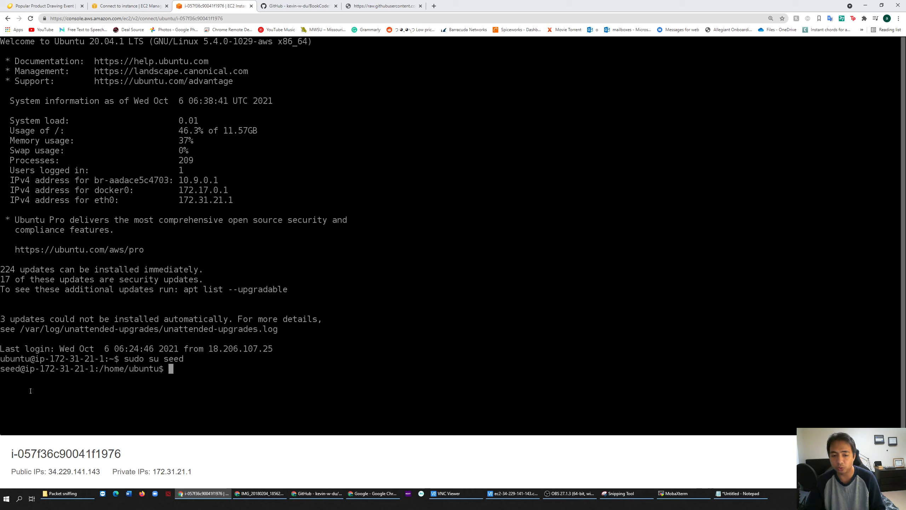
pyautogui.write('c')
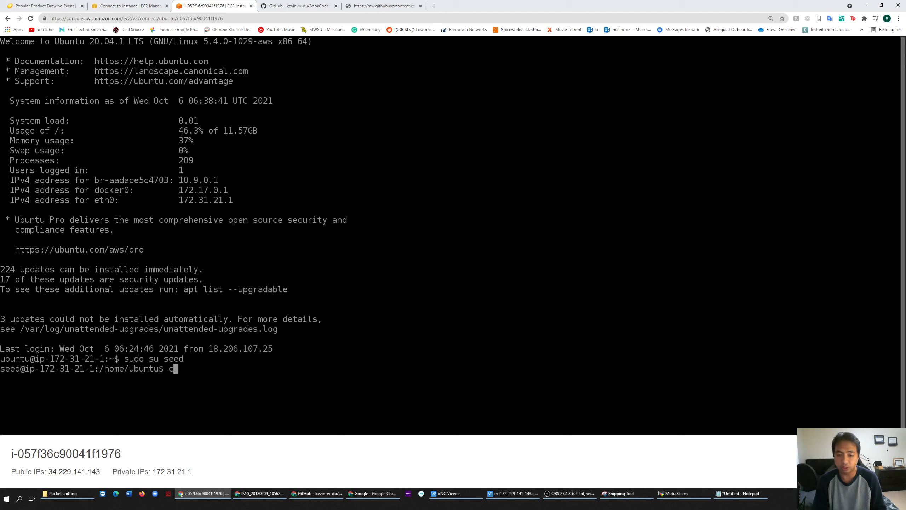
pyautogui.press('Return')
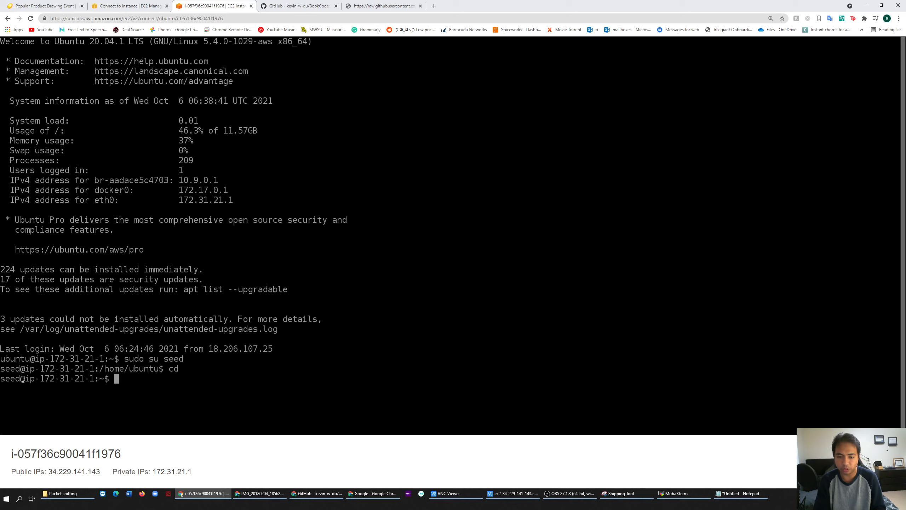
pyautogui.write('pwd')
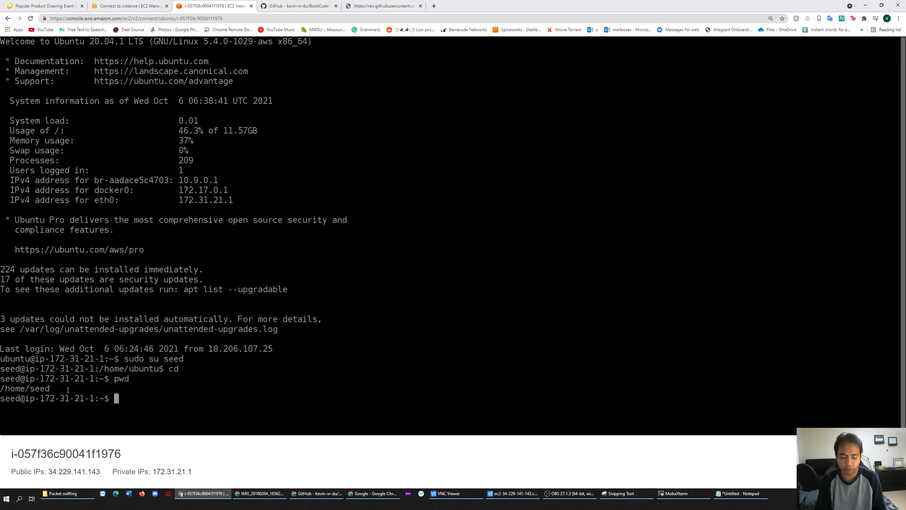
# Step: Enter Labsetup/volumes and delete the old sniff program and sniff.c
pyautogui.write('cd L')
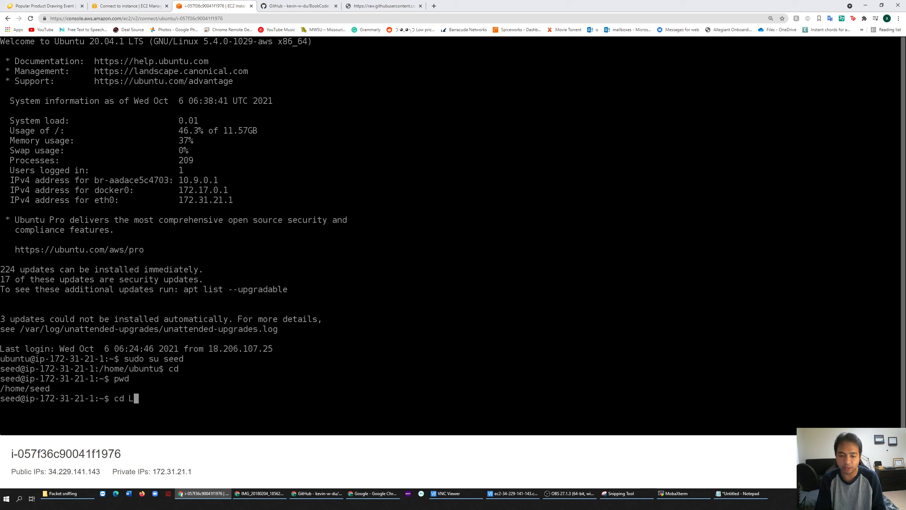
pyautogui.write('absetup/')
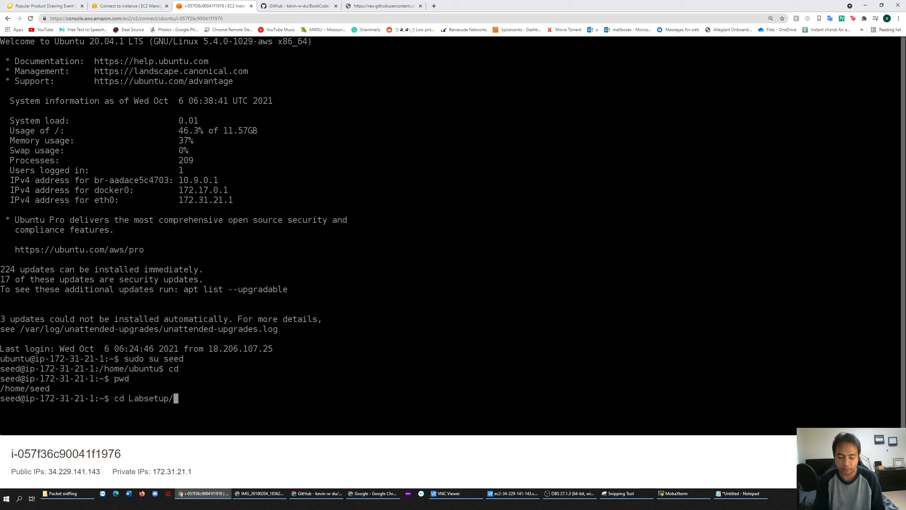
pyautogui.press('Return')
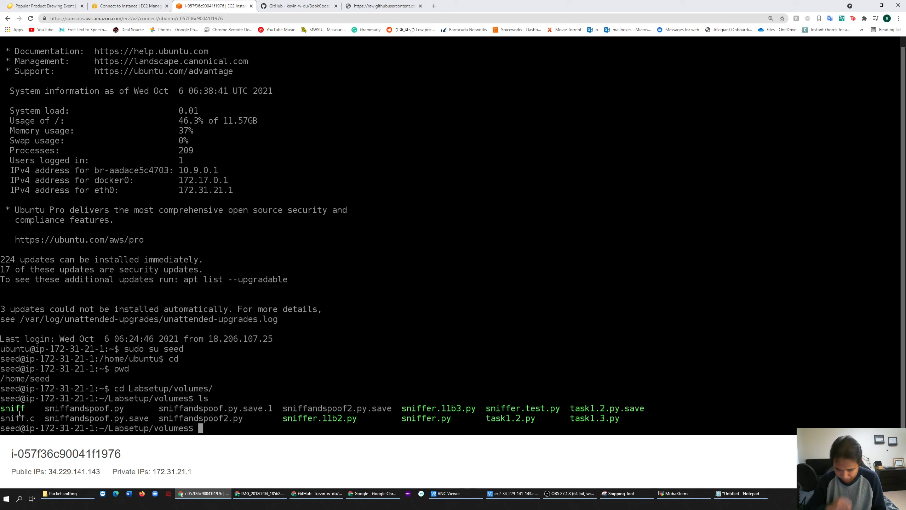
pyautogui.write('r')
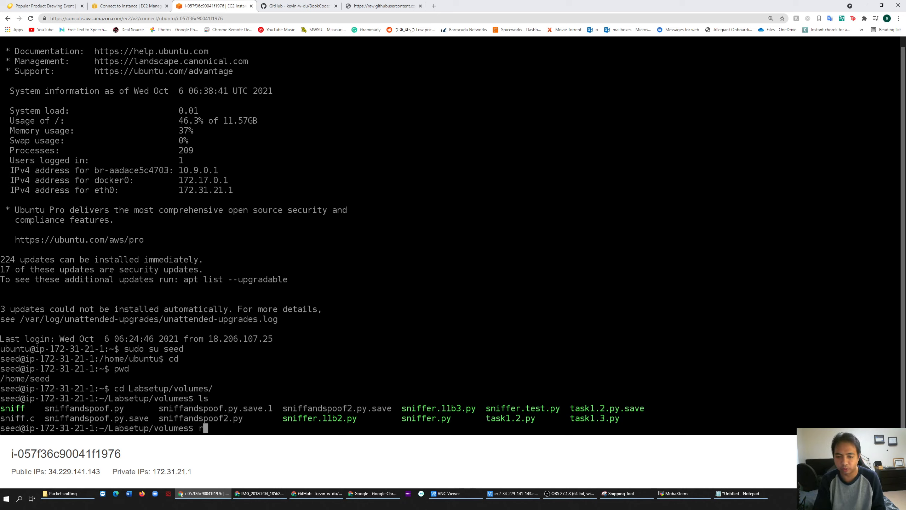
pyautogui.write('m sniff')
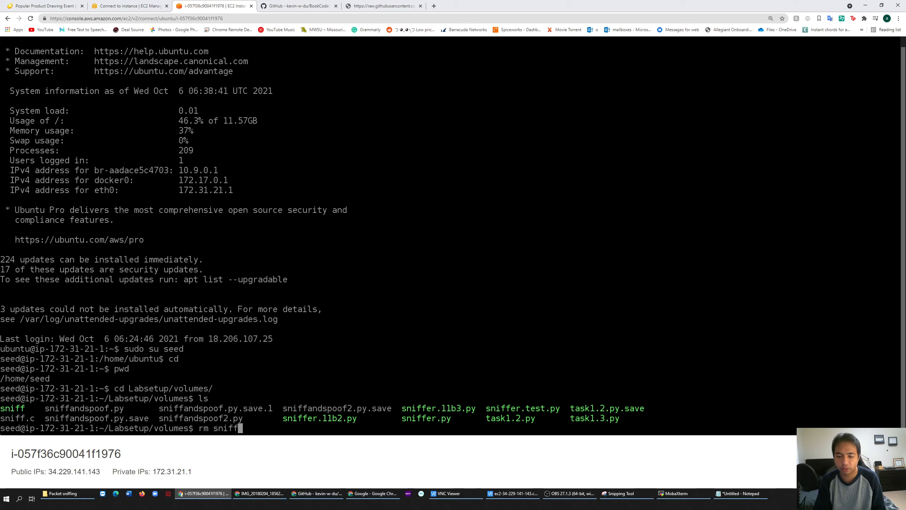
pyautogui.press('Return')
pyautogui.write('rm sniff.c')
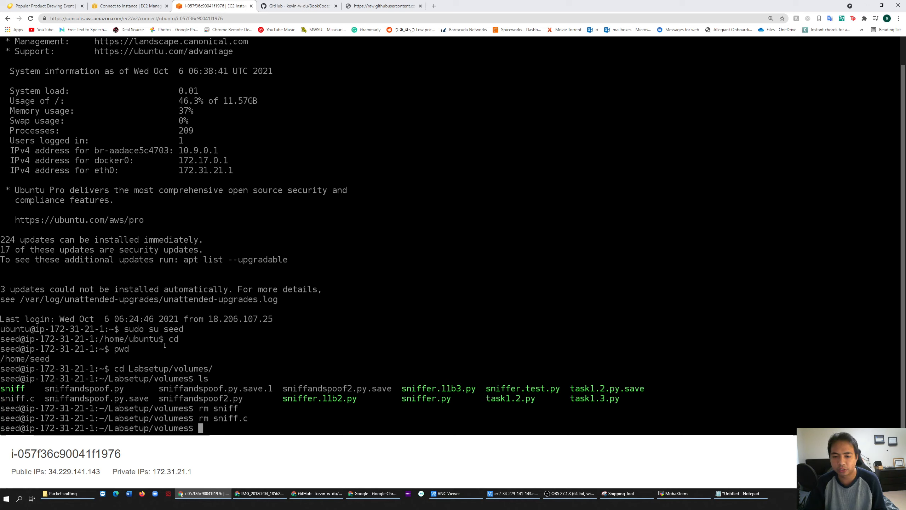
pyautogui.moveTo(495, 464)
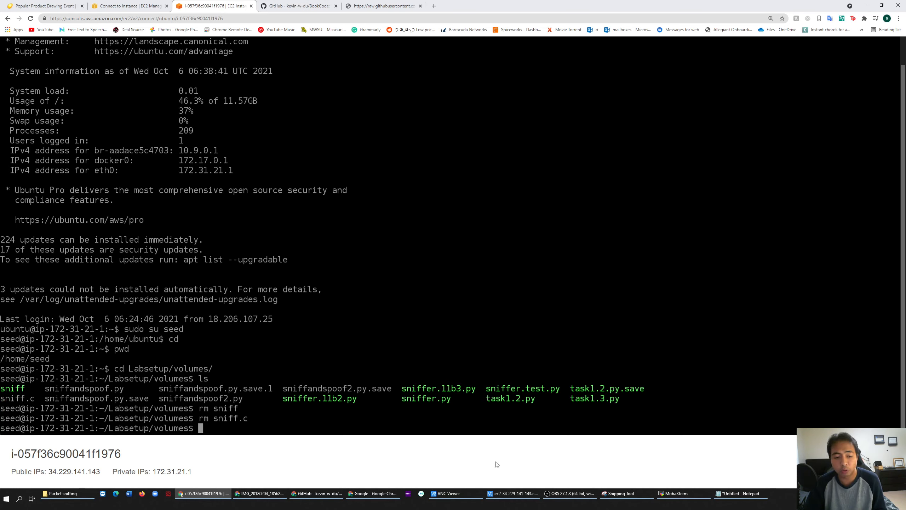
pyautogui.moveTo(454, 493)
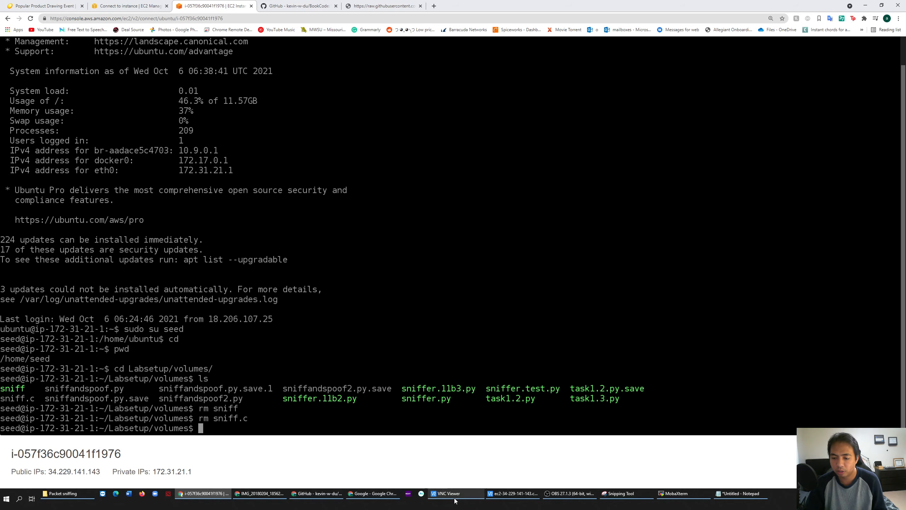
# Step: Reconnect to the saved EC2 desktop in VNC Viewer and launch Xfce Terminal
pyautogui.click(447, 493)
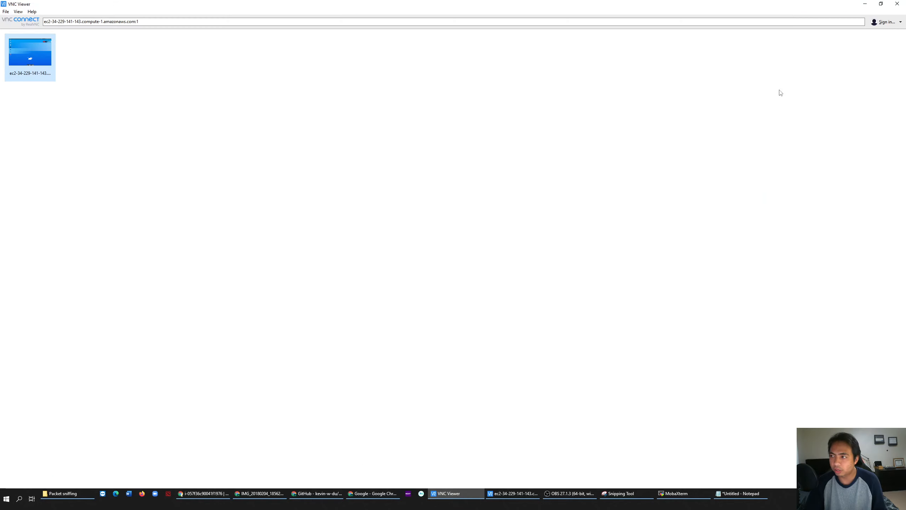
pyautogui.doubleClick(29, 52)
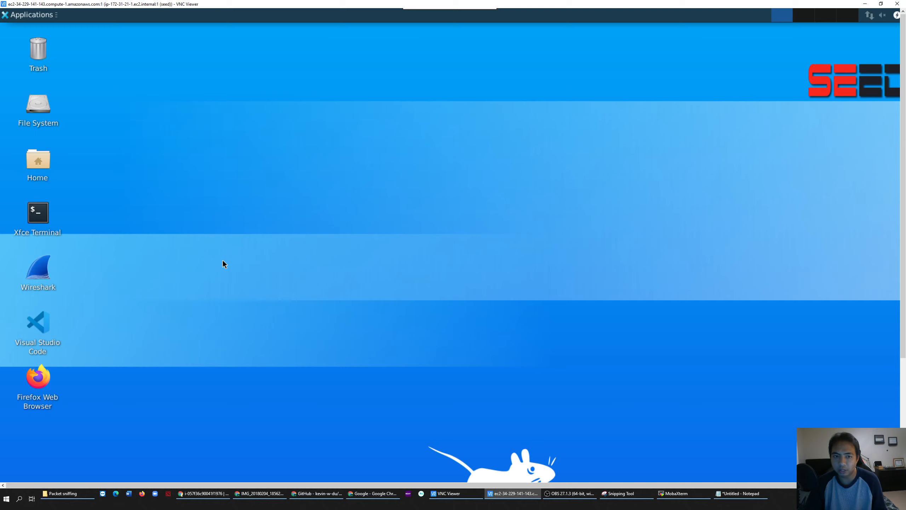
pyautogui.moveTo(37, 212)
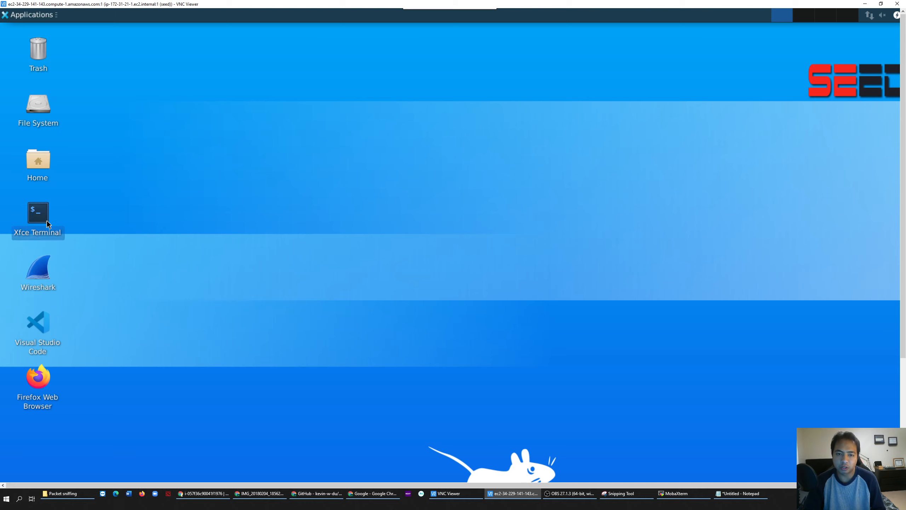
pyautogui.doubleClick(37, 212)
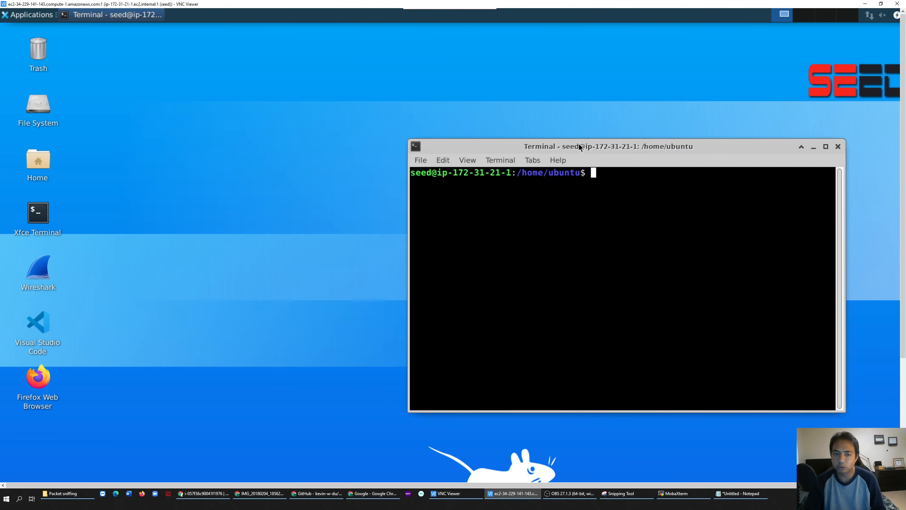
pyautogui.moveTo(104, 212)
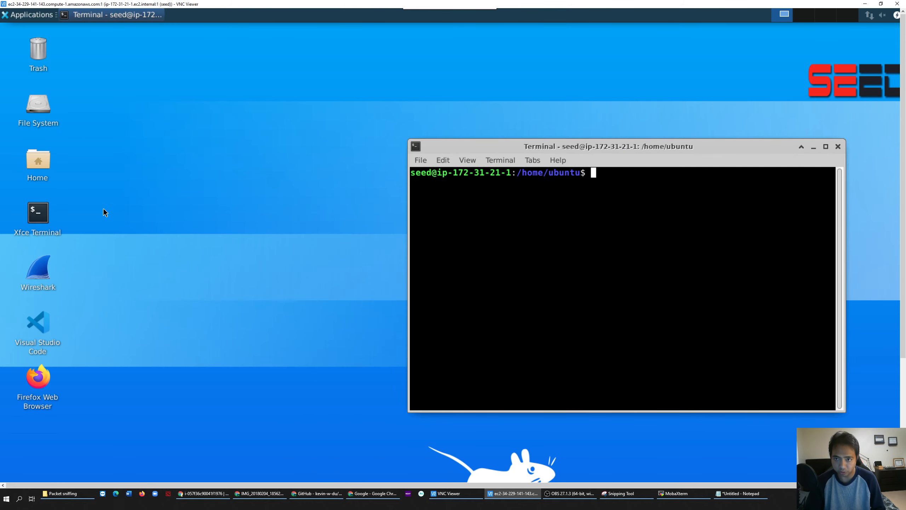
pyautogui.moveTo(38, 213)
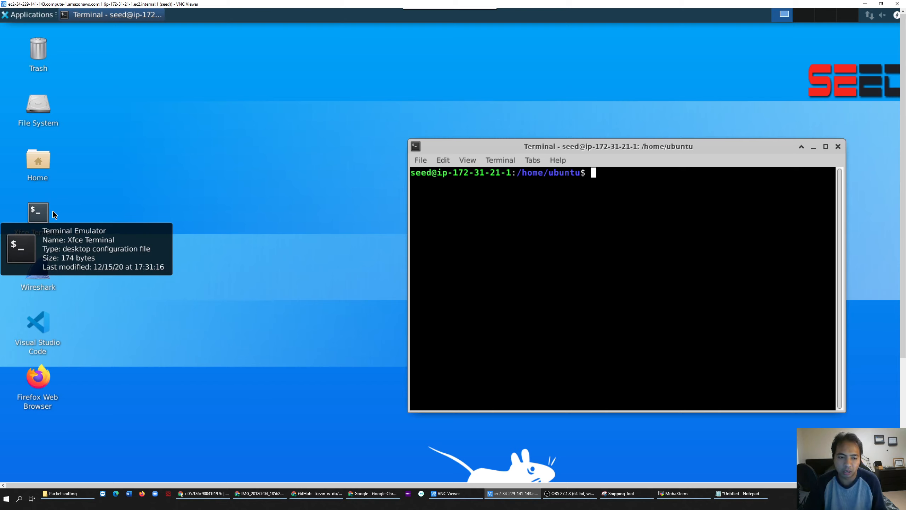
pyautogui.moveTo(48, 215)
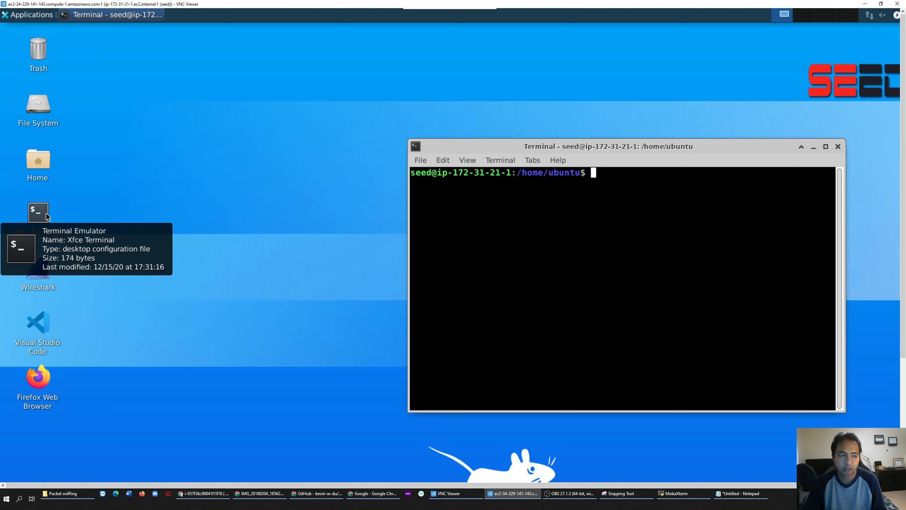
pyautogui.moveTo(613, 143)
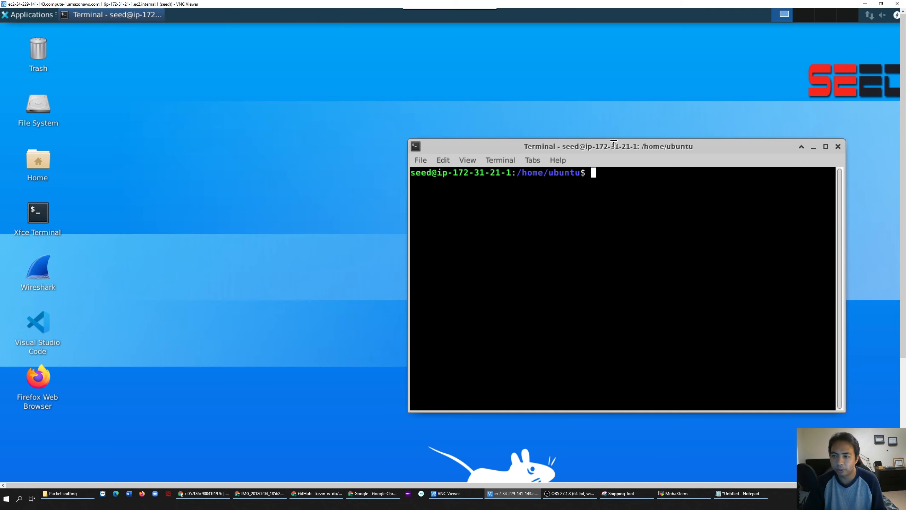
pyautogui.moveTo(713, 148)
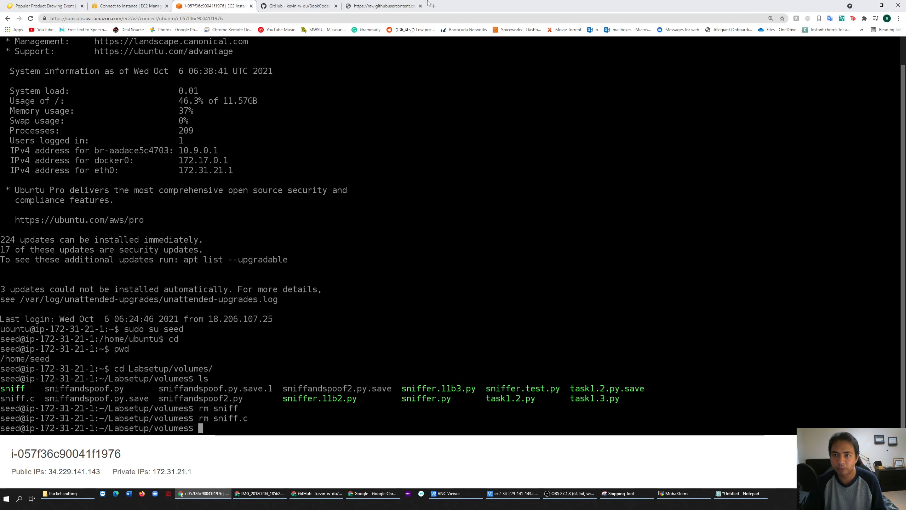
# Step: Copy the sniff.c source code from the raw.githubusercontent page
pyautogui.click(384, 5)
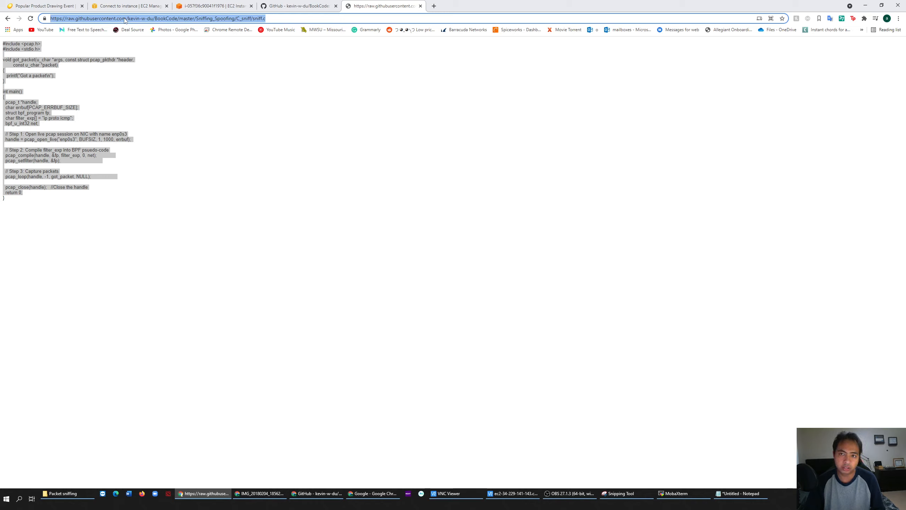
pyautogui.moveTo(214, 27)
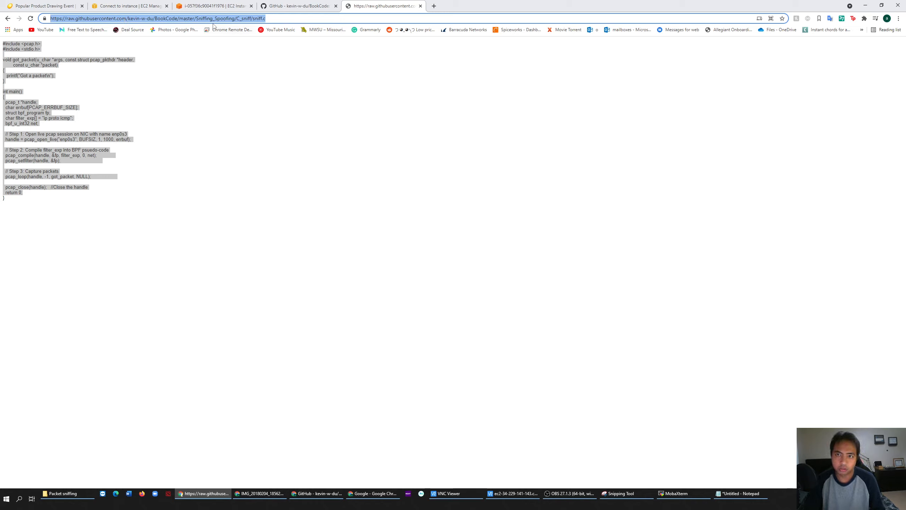
pyautogui.moveTo(137, 27)
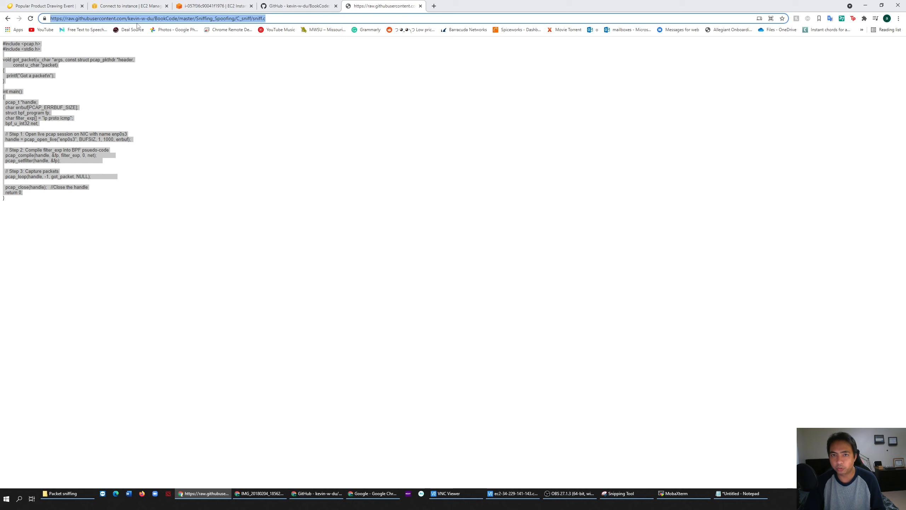
pyautogui.rightClick(150, 18)
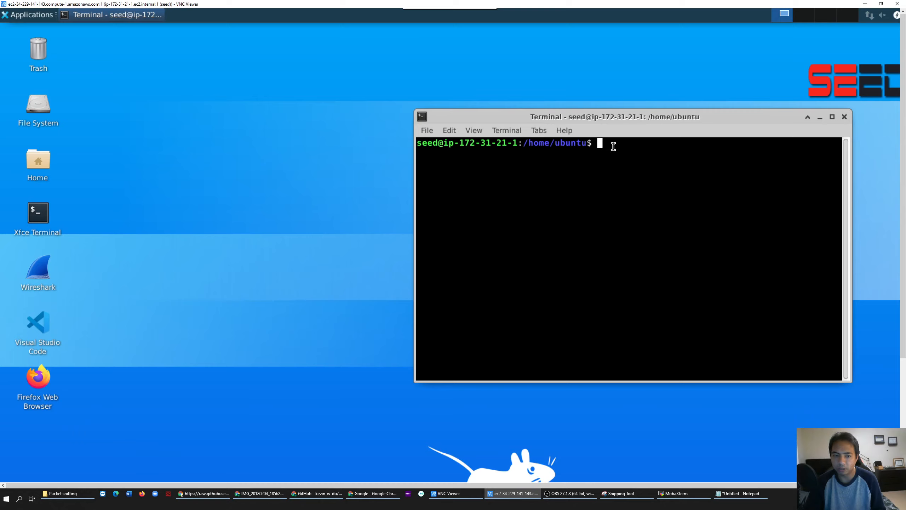
# Step: Change into ~/Labsetup/volumes and list its sniffer and sniffandspoof files
pyautogui.write('cd')
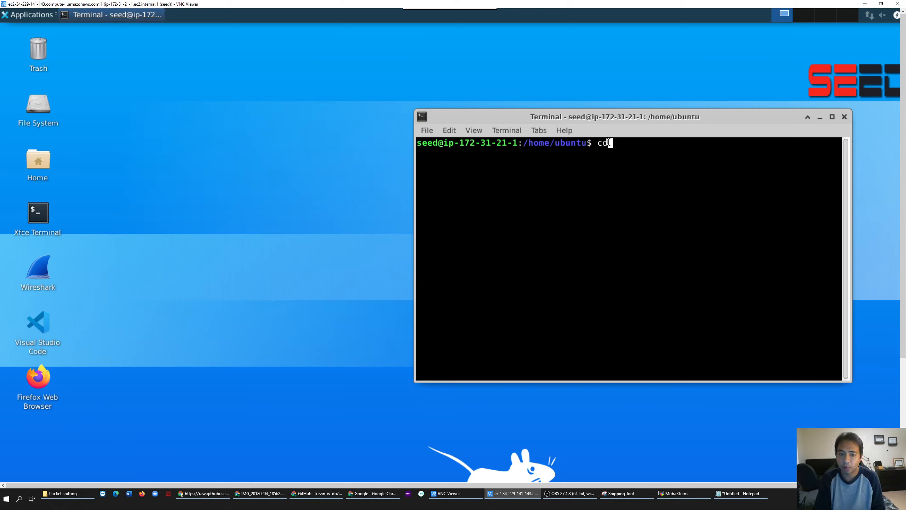
pyautogui.press('Backspace')
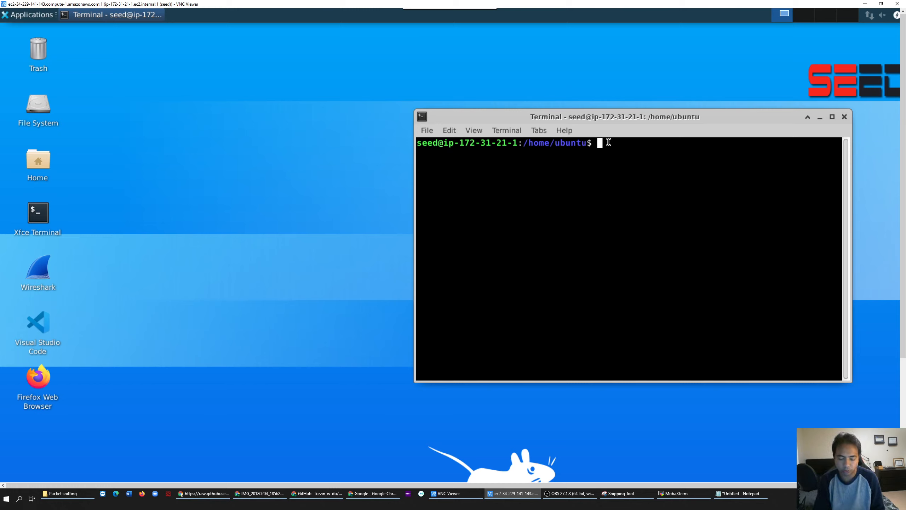
pyautogui.write('c')
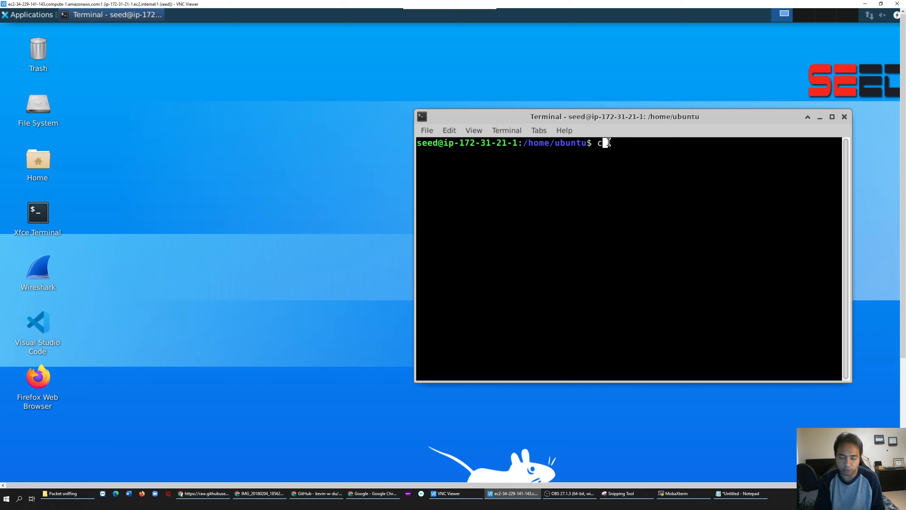
pyautogui.press('Return')
pyautogui.write('cd Labsetup/')
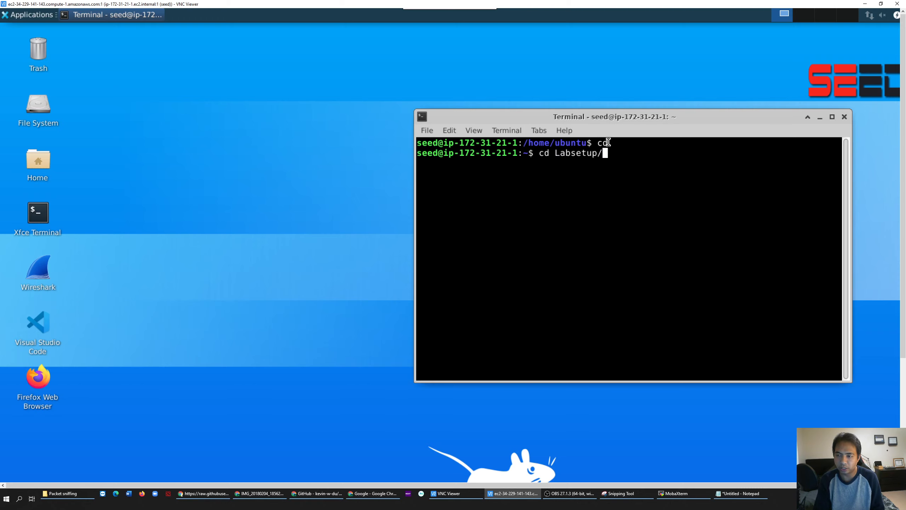
pyautogui.write('volumes/')
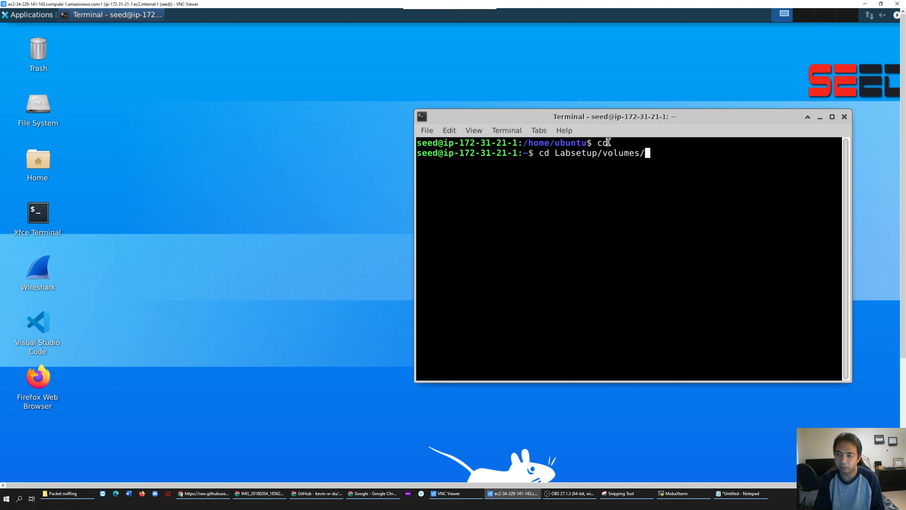
pyautogui.press('Return')
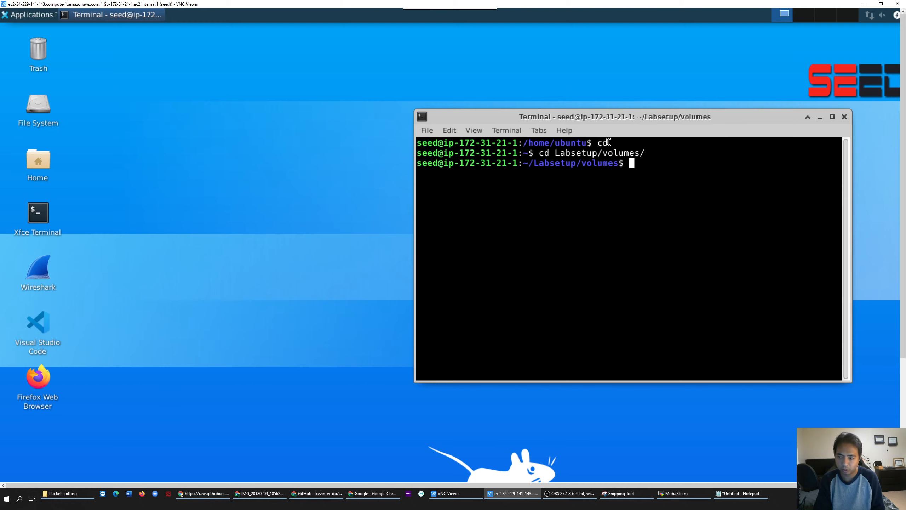
pyautogui.press('Return')
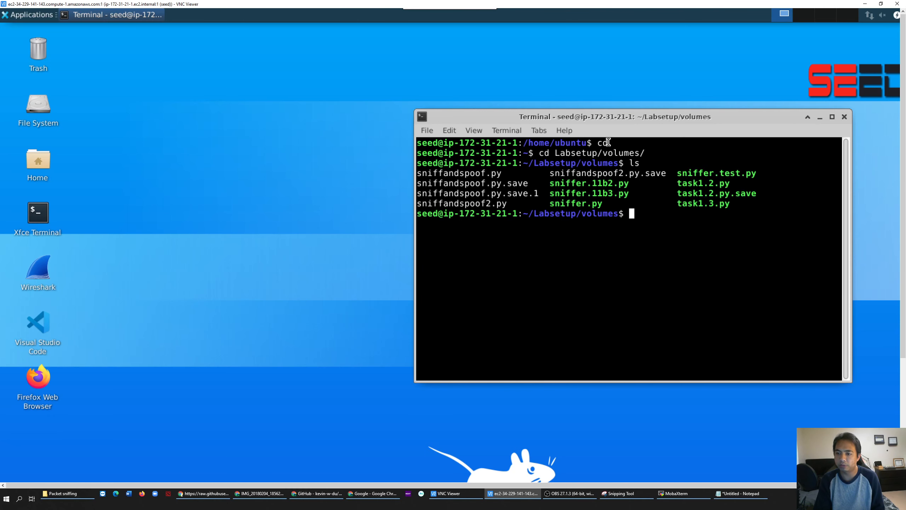
pyautogui.moveTo(620, 203)
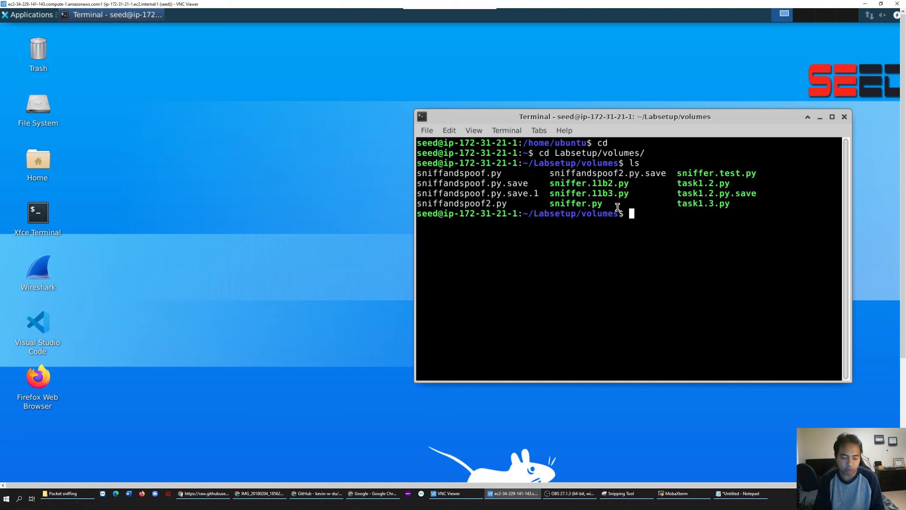
# Step: Download sniff.c with wget from the BookCode raw GitHub URL
pyautogui.write('wget')
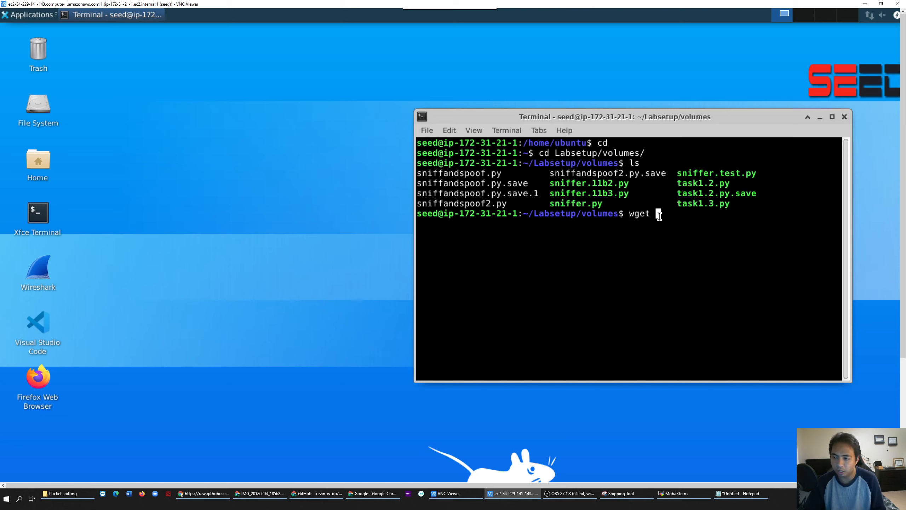
pyautogui.moveTo(657, 214)
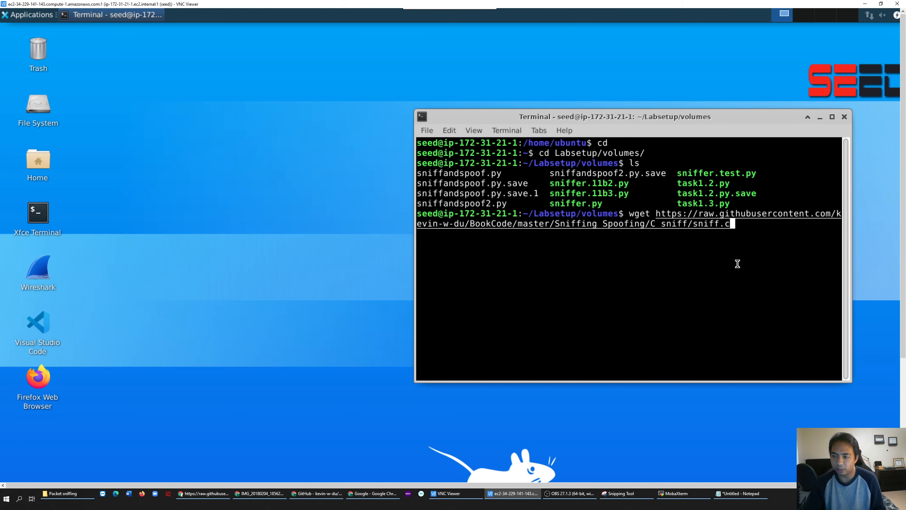
pyautogui.press('Return')
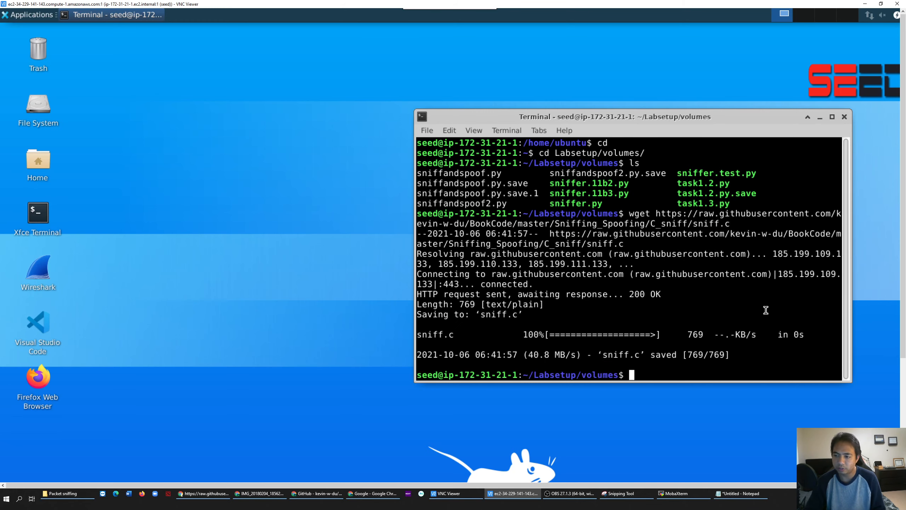
pyautogui.moveTo(643, 252)
pyautogui.write('ls')
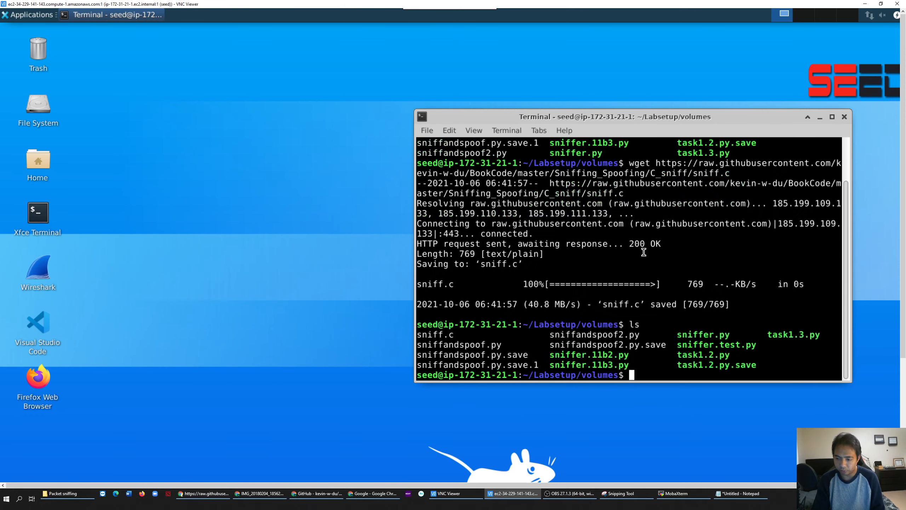
pyautogui.moveTo(454, 340)
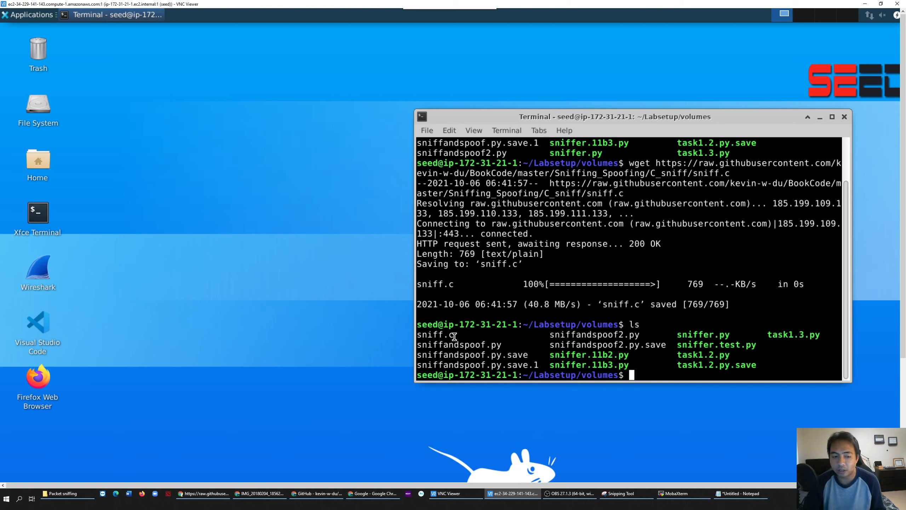
pyautogui.moveTo(487, 321)
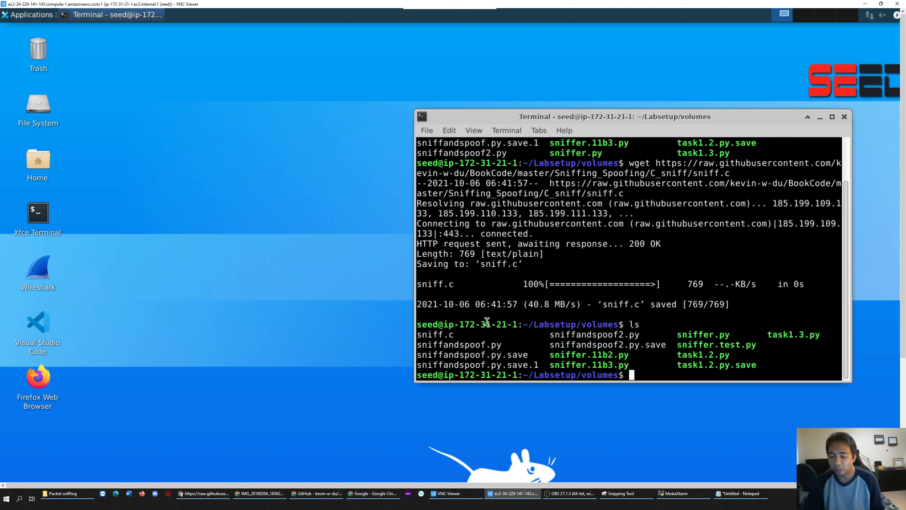
pyautogui.moveTo(472, 328)
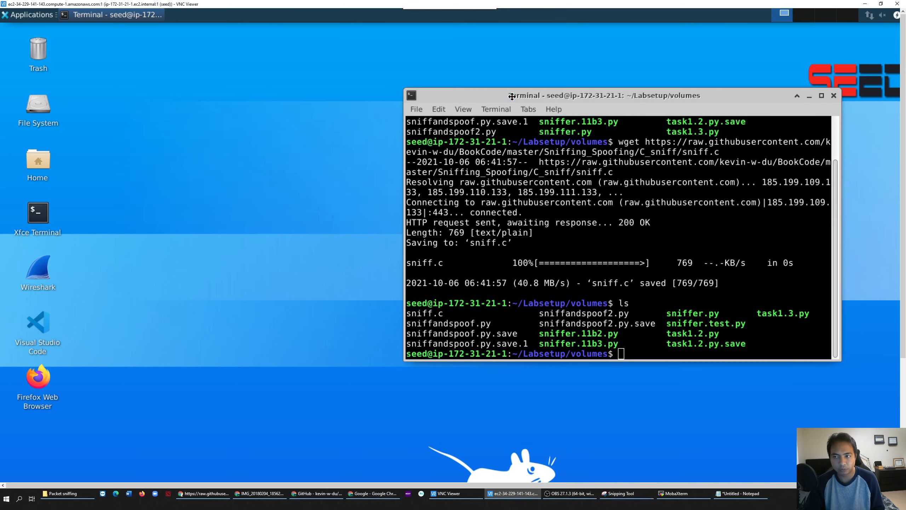
pyautogui.moveTo(511, 99)
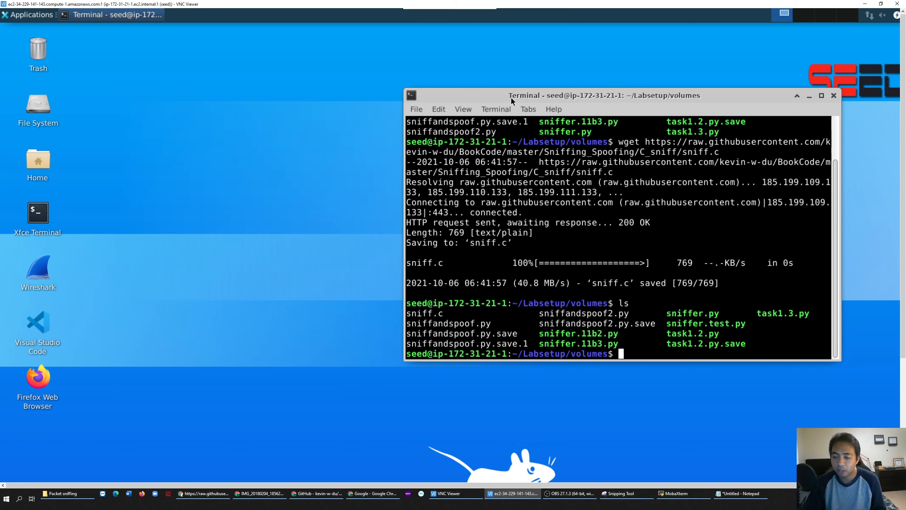
pyautogui.moveTo(450, 315)
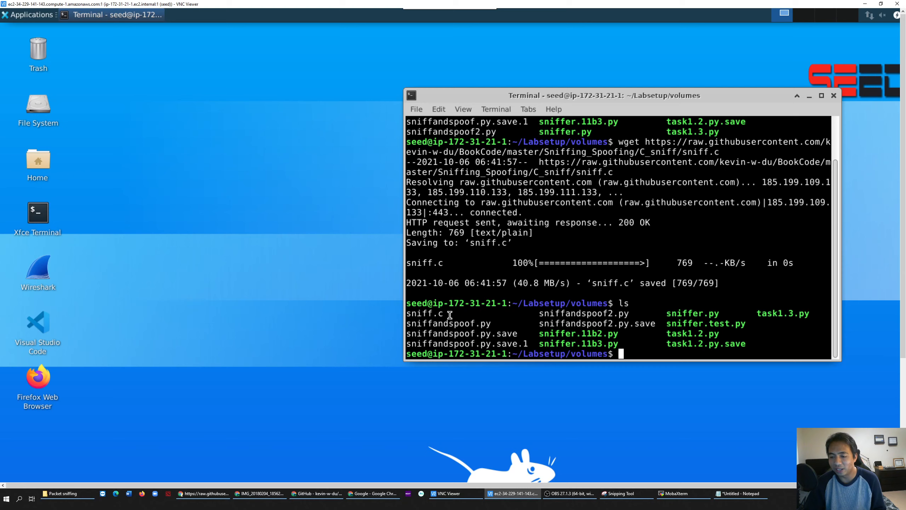
pyautogui.moveTo(421, 292)
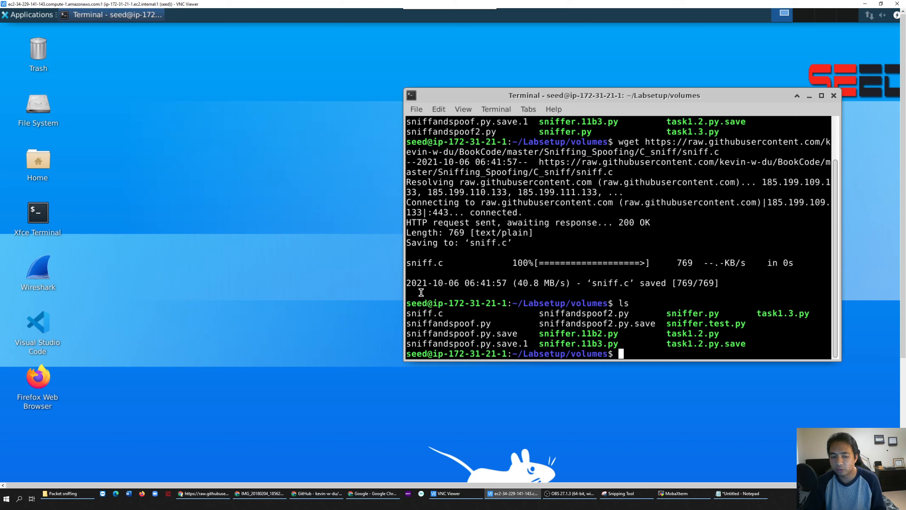
pyautogui.moveTo(535, 316)
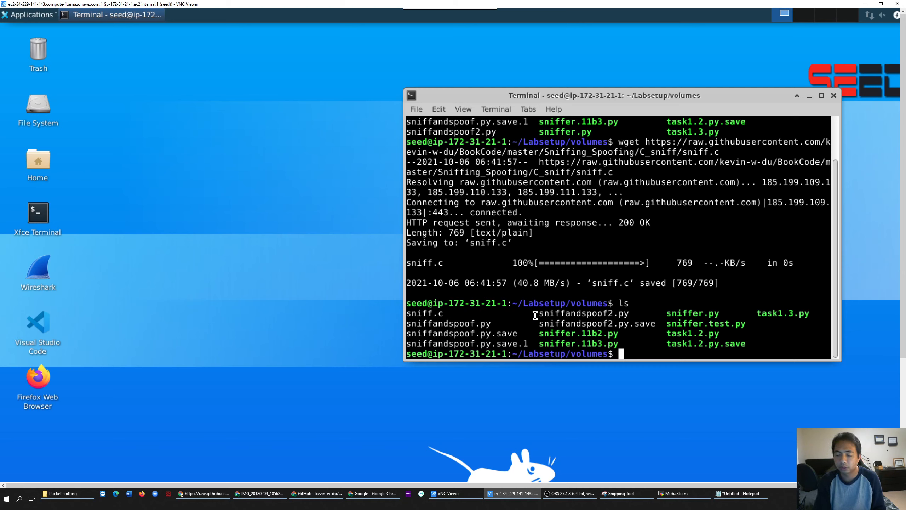
# Step: Edit sniff.c in nano in a maximized terminal, adding #include <stdlib.h>
pyautogui.write('nan')
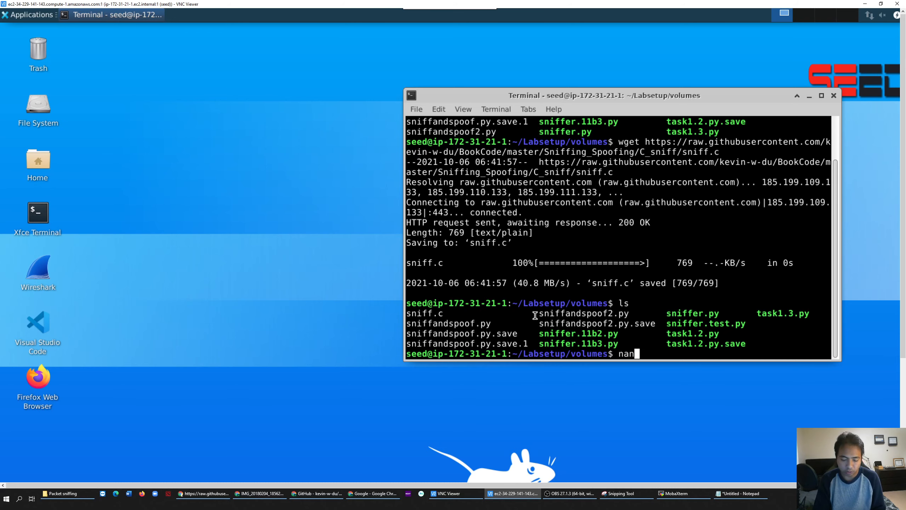
pyautogui.write('o sniff')
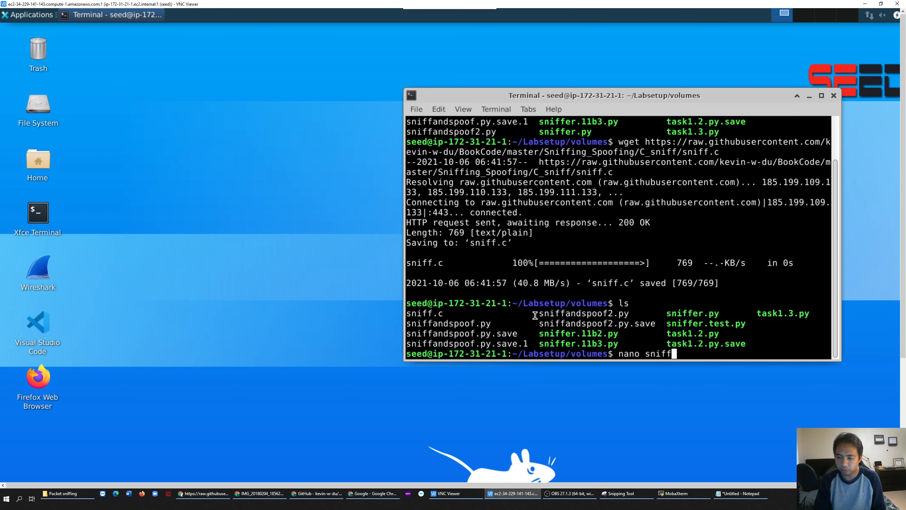
pyautogui.press('Return')
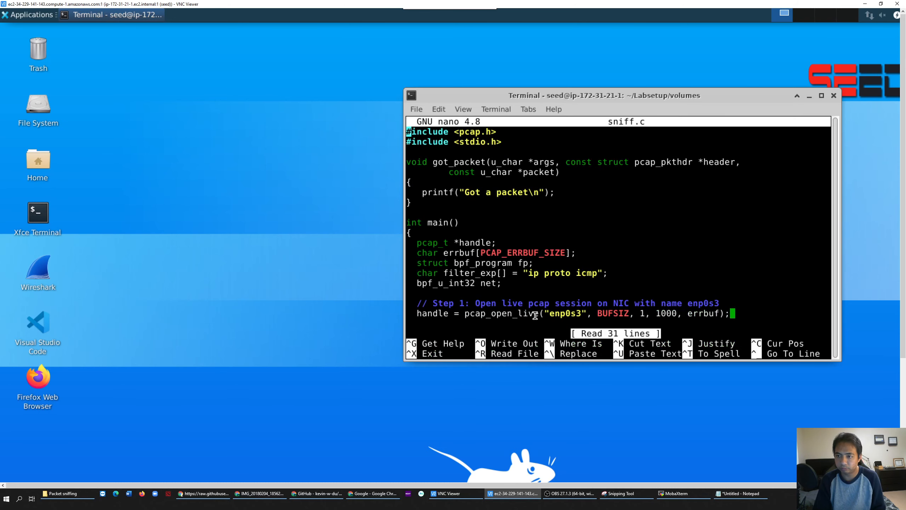
pyautogui.moveTo(821, 95)
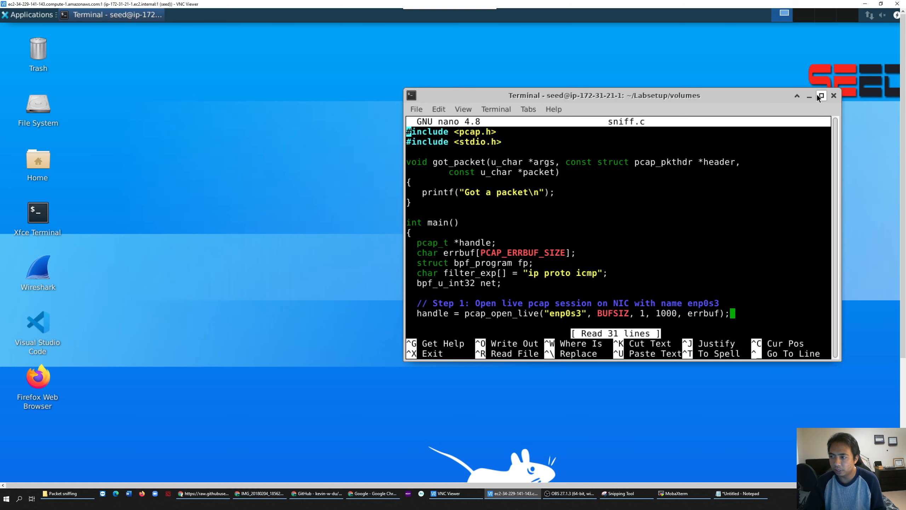
pyautogui.click(821, 95)
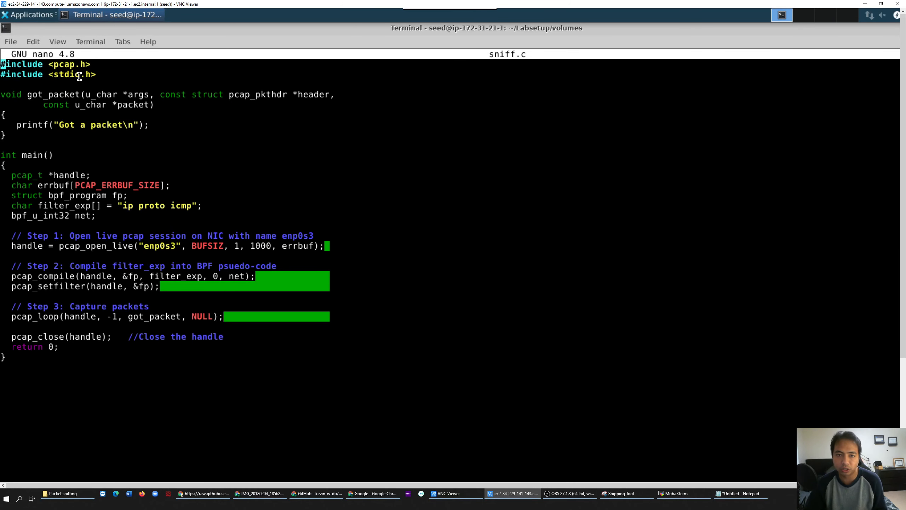
pyautogui.moveTo(81, 114)
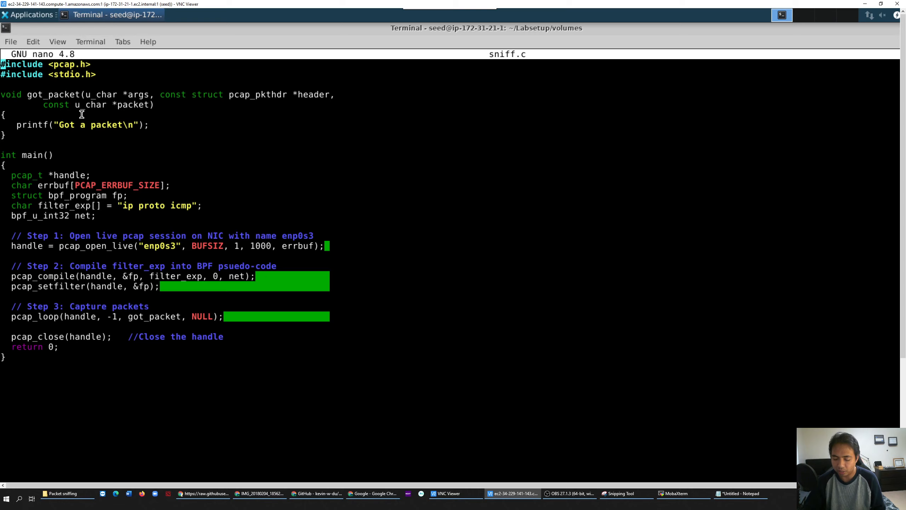
pyautogui.moveTo(269, 489)
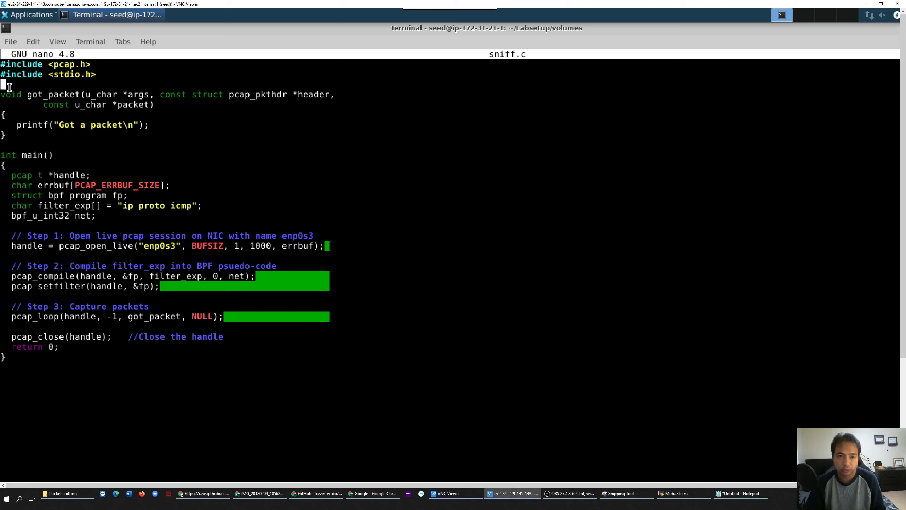
pyautogui.write('#include <stdlib.h>')
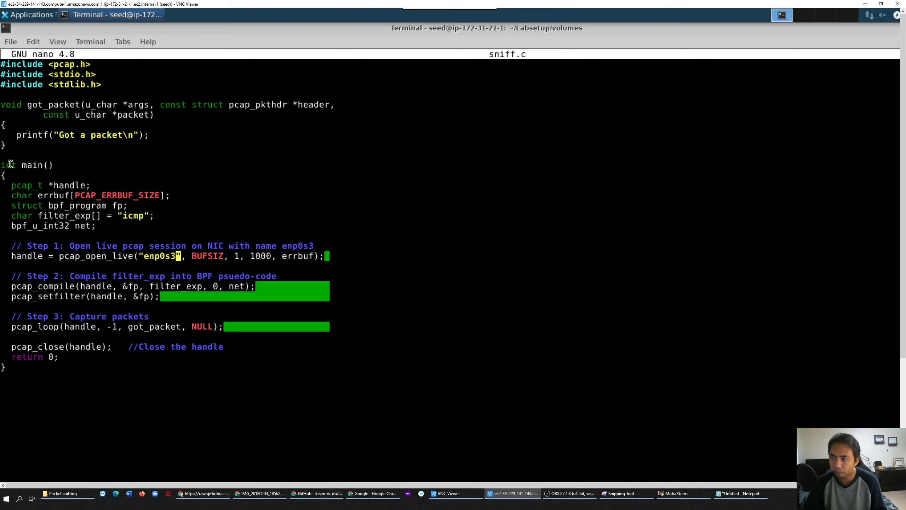
pyautogui.moveTo(149, 256)
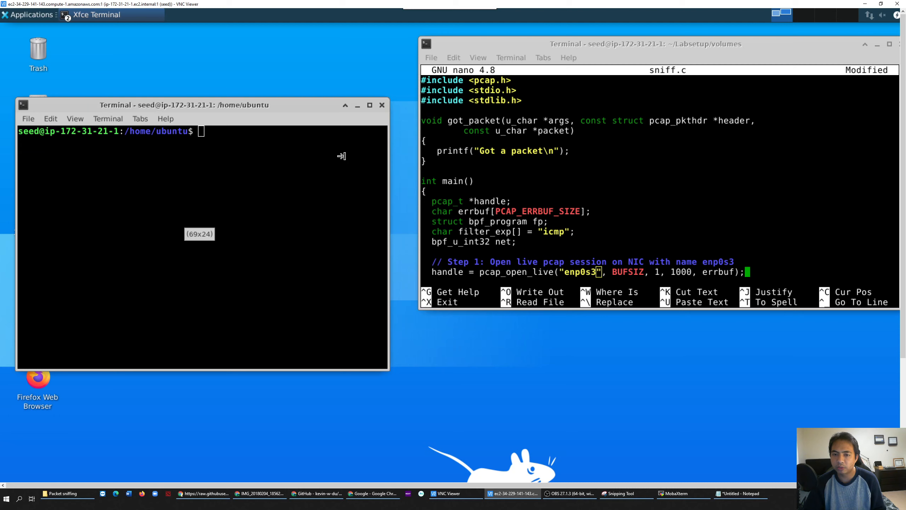
# Step: Place the new terminal beside the editor and run ifconfig to find the bridge interface
pyautogui.moveTo(185, 105); pyautogui.dragTo(195, 86)
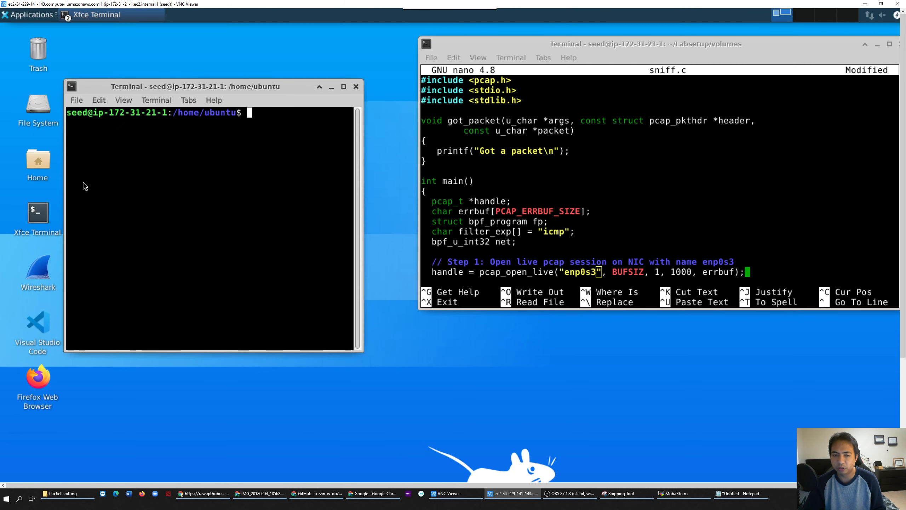
pyautogui.moveTo(575, 237)
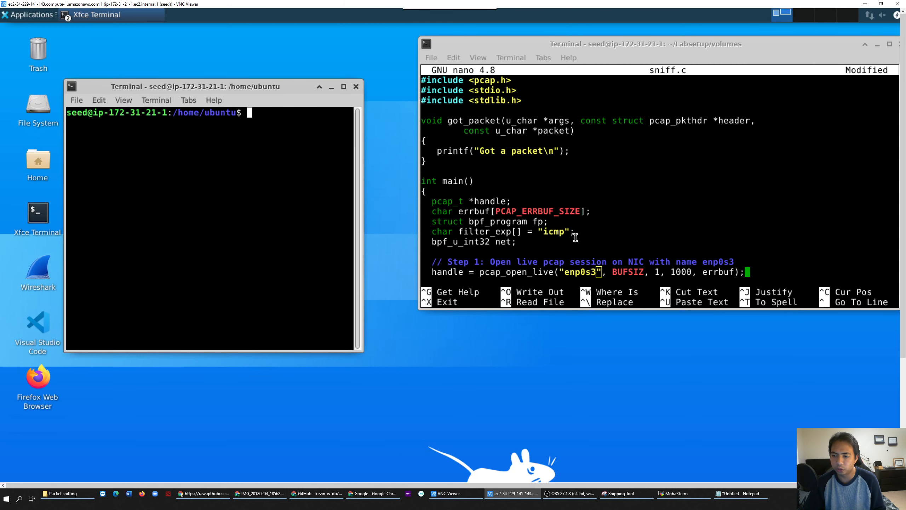
pyautogui.scroll(-3)
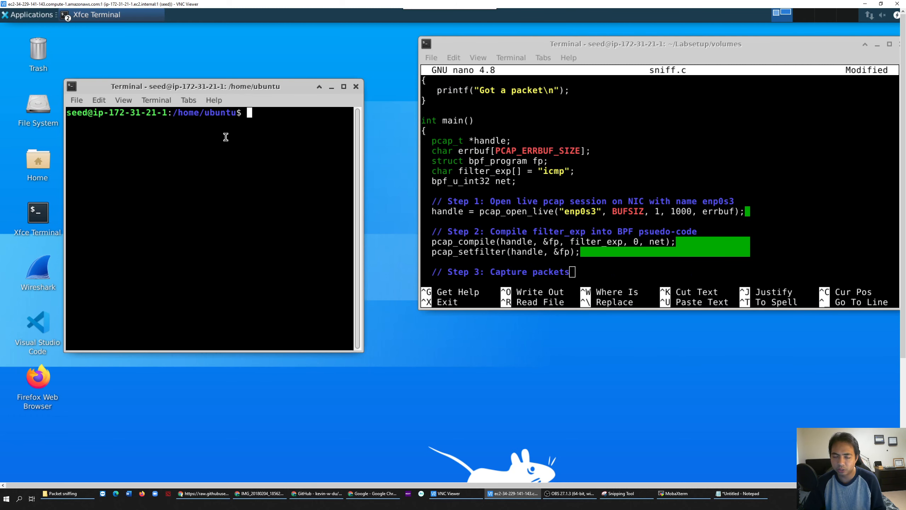
pyautogui.moveTo(258, 108)
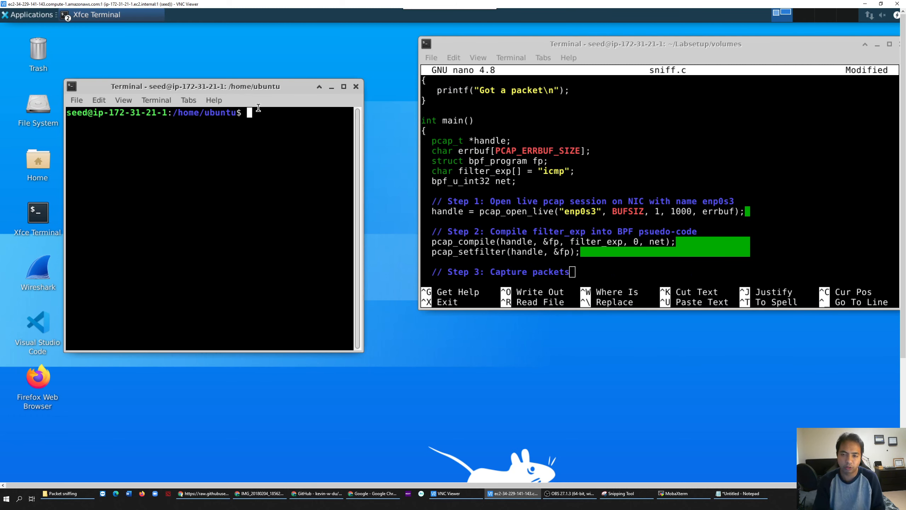
pyautogui.write('ifconfig')
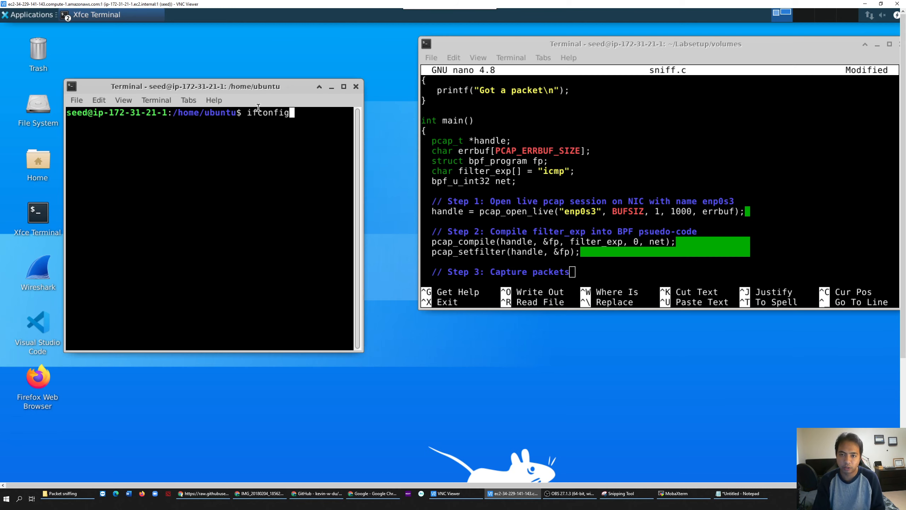
pyautogui.press('Return')
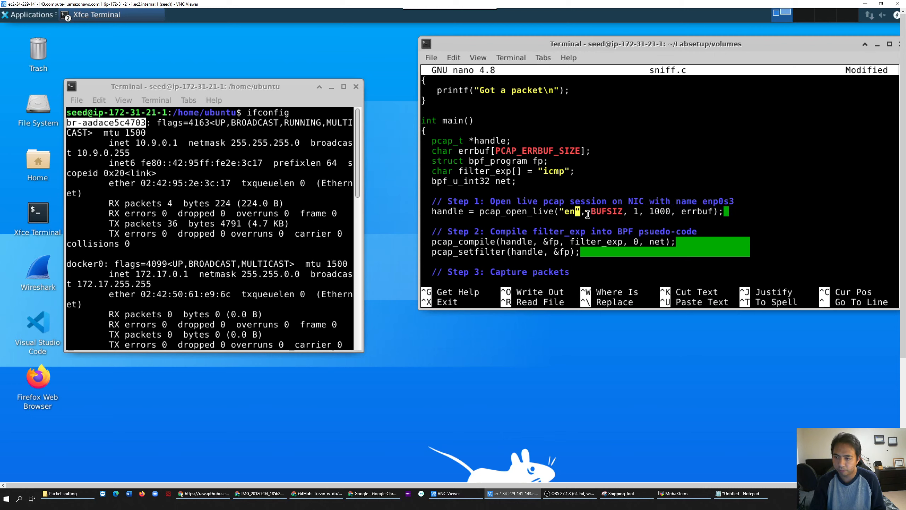
# Step: Replace the interface name in pcap_open_live with br-aadace5c4703
pyautogui.press('BackSpace')
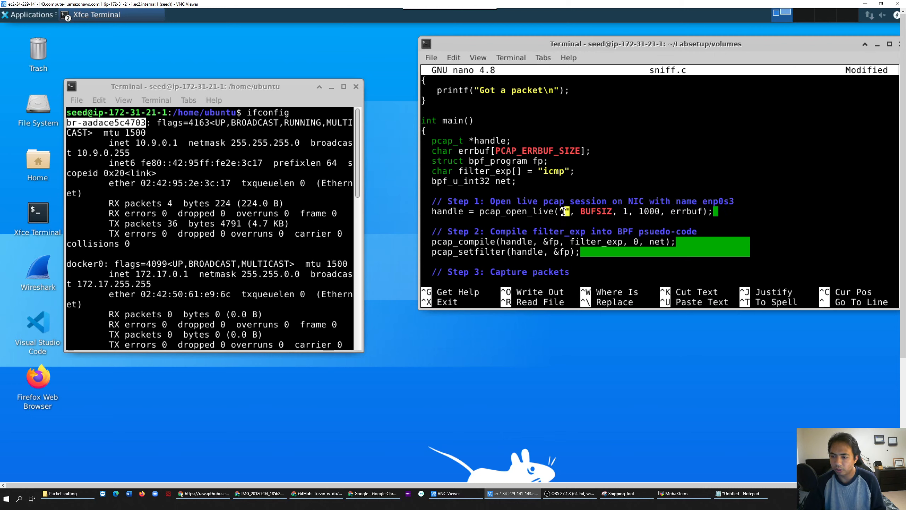
pyautogui.write('br-aadace5c4703')
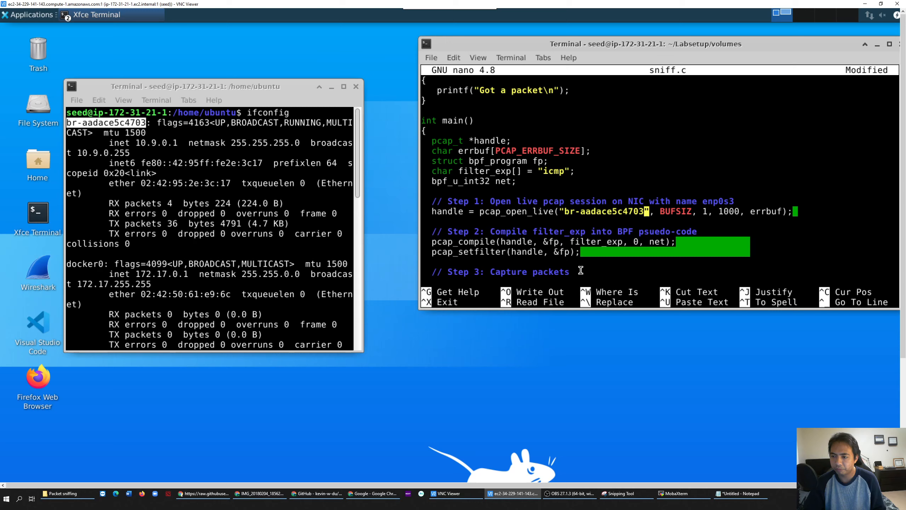
pyautogui.moveTo(663, 221)
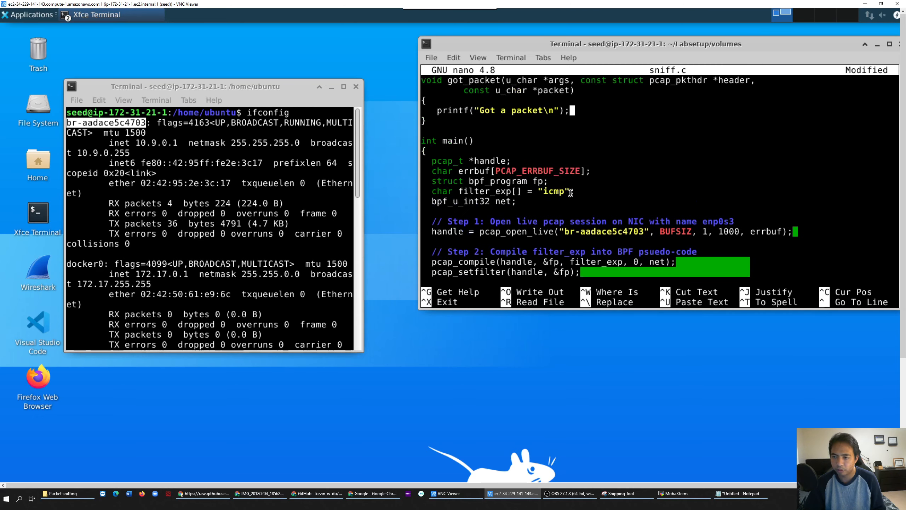
pyautogui.scroll(3)
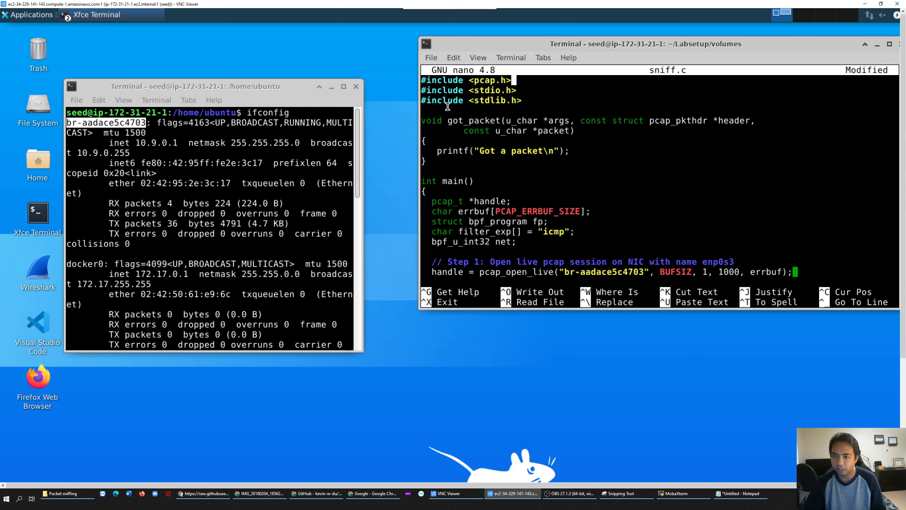
pyautogui.moveTo(505, 130)
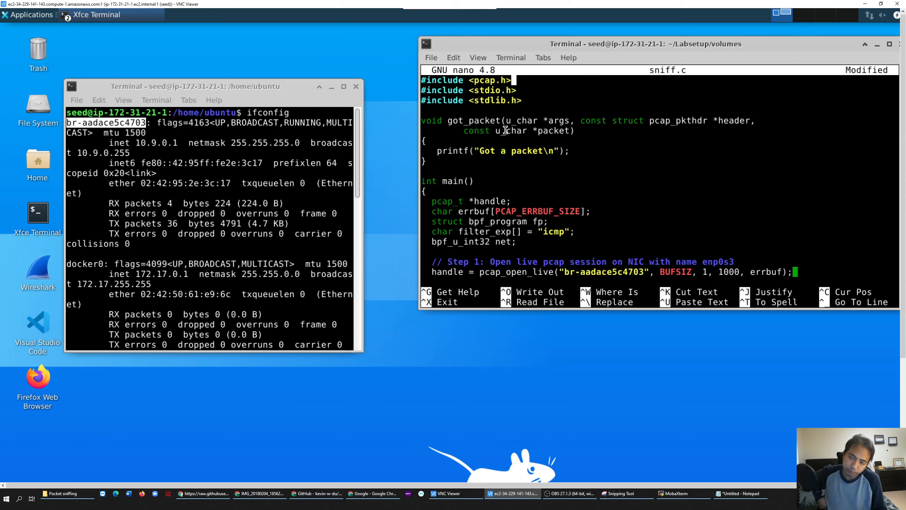
pyautogui.moveTo(539, 131)
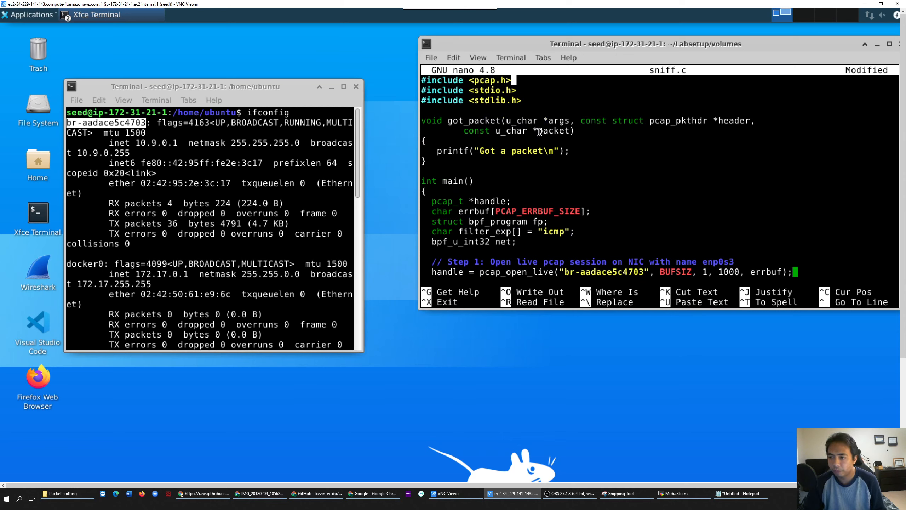
pyautogui.moveTo(591, 121)
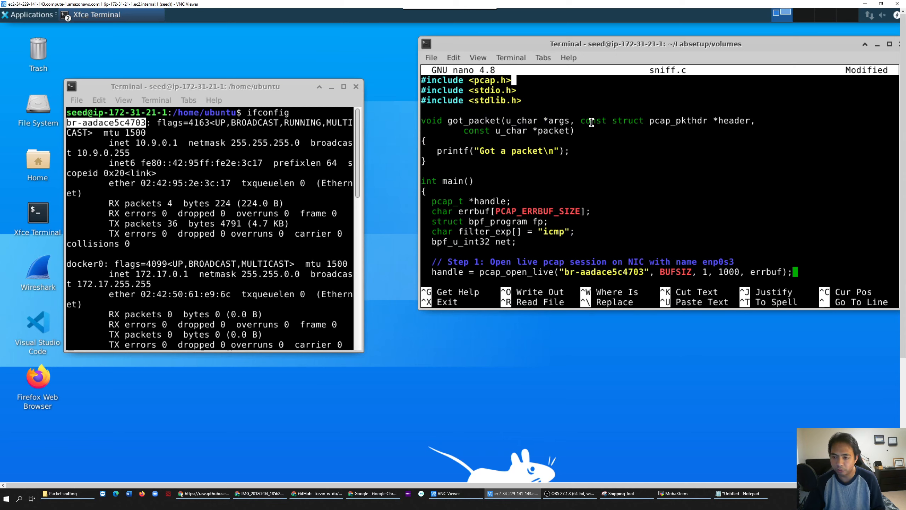
pyautogui.moveTo(529, 270)
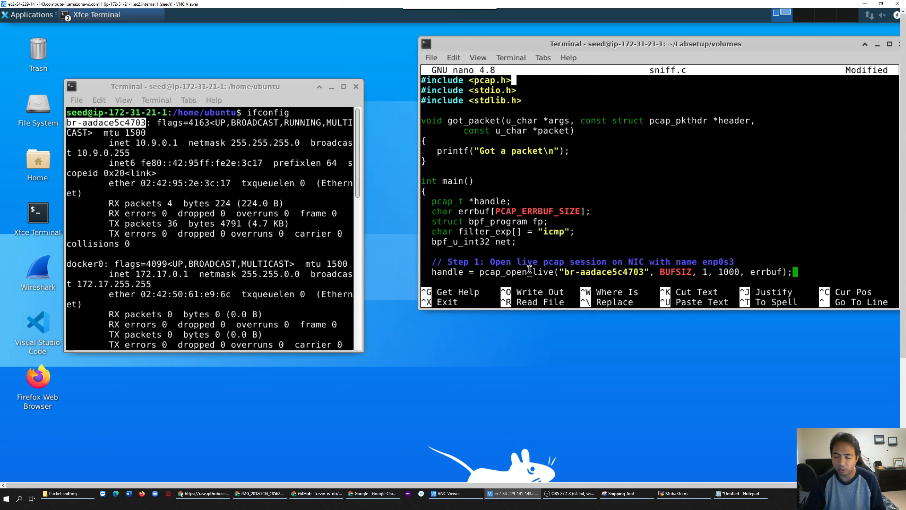
pyautogui.moveTo(656, 230)
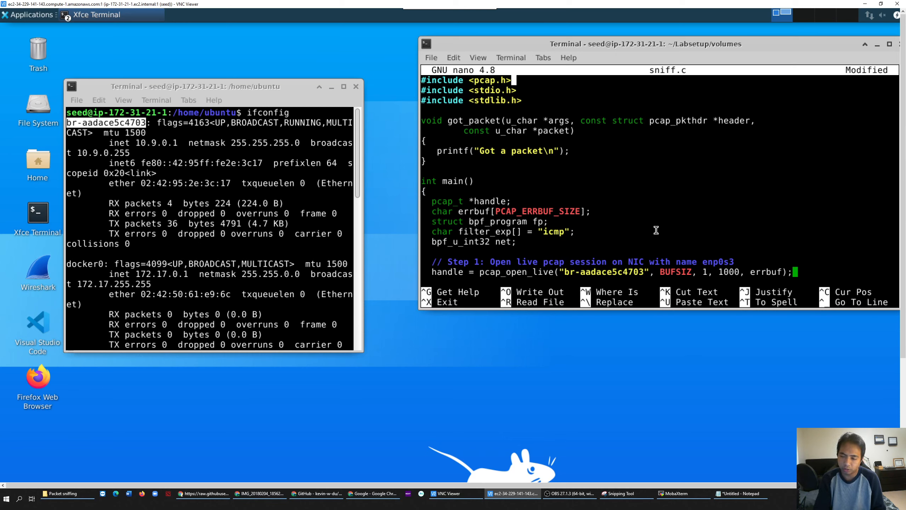
# Step: Write sniff.c to disk and suspend nano back to the Labsetup/volumes prompt
pyautogui.press('ctrl+o')
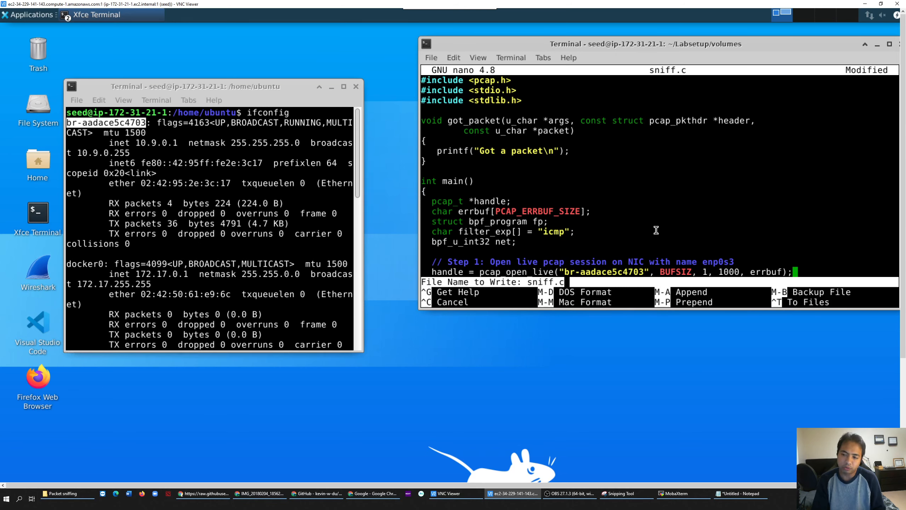
pyautogui.press('Return')
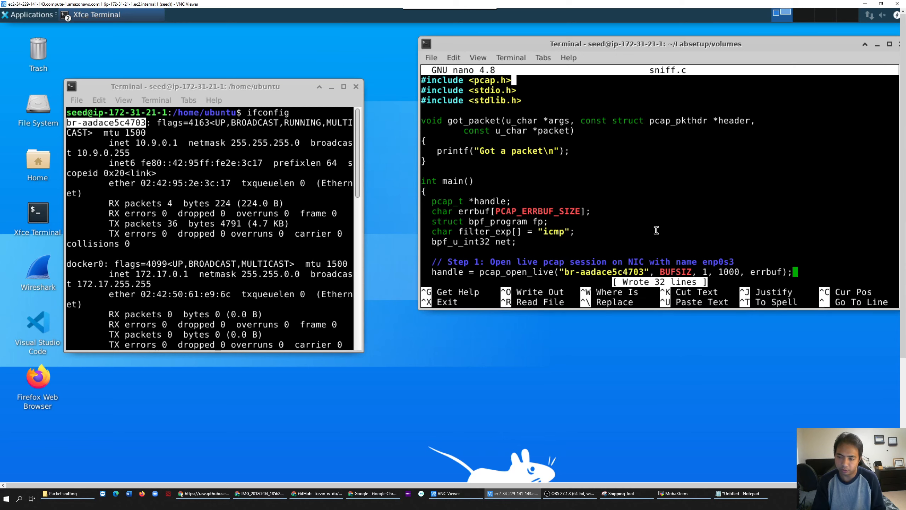
pyautogui.press('ctrl+z')
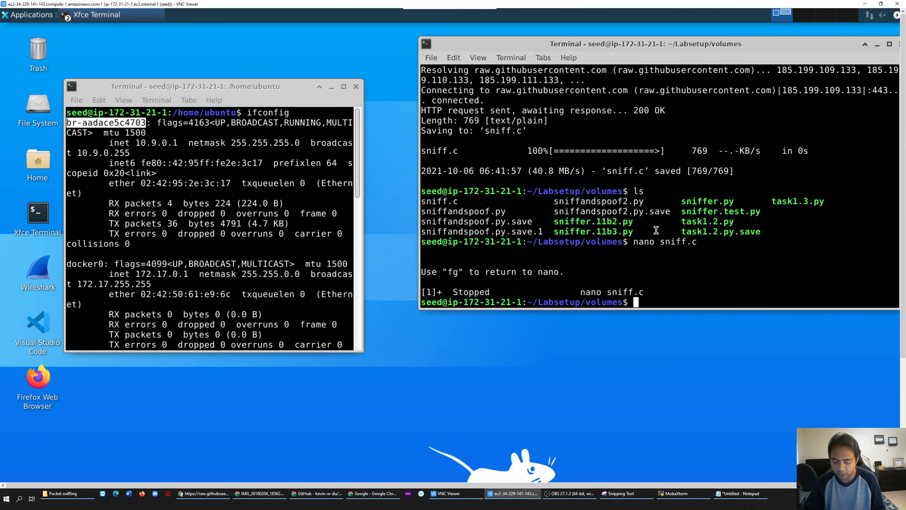
pyautogui.moveTo(535, 231)
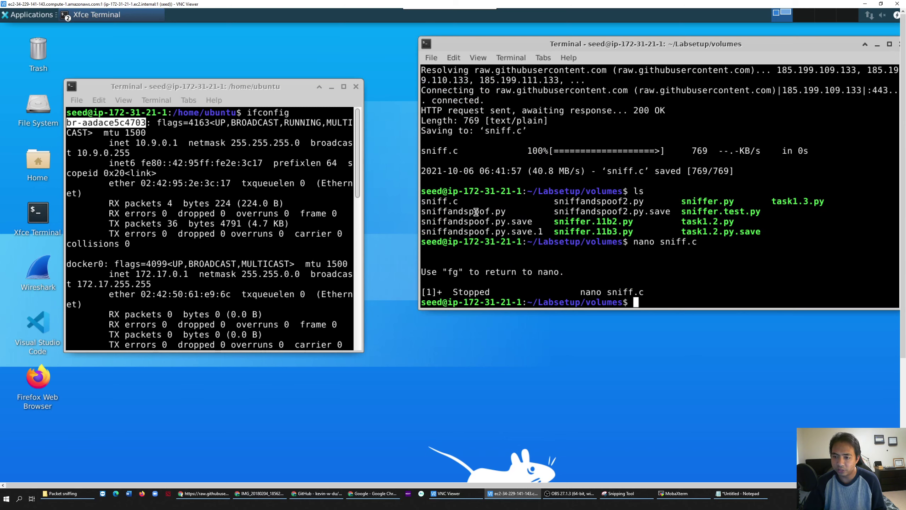
pyautogui.moveTo(649, 305)
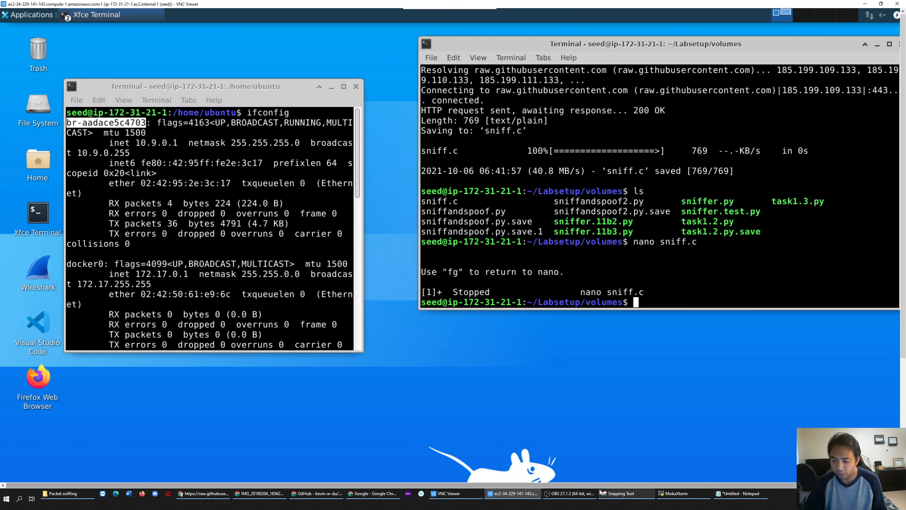
# Step: Compile sniff.c into 'sniff' with gcc and libpcap, then list the folder
pyautogui.write('g')
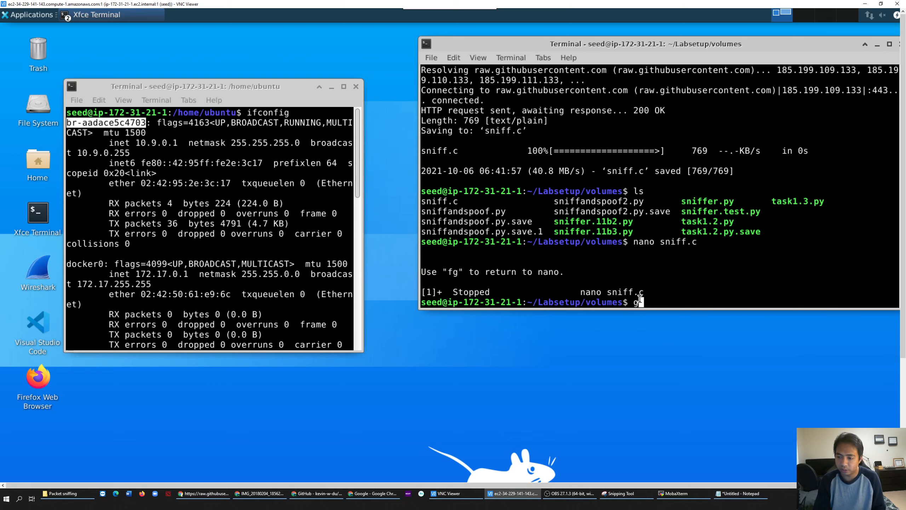
pyautogui.write('cc -o')
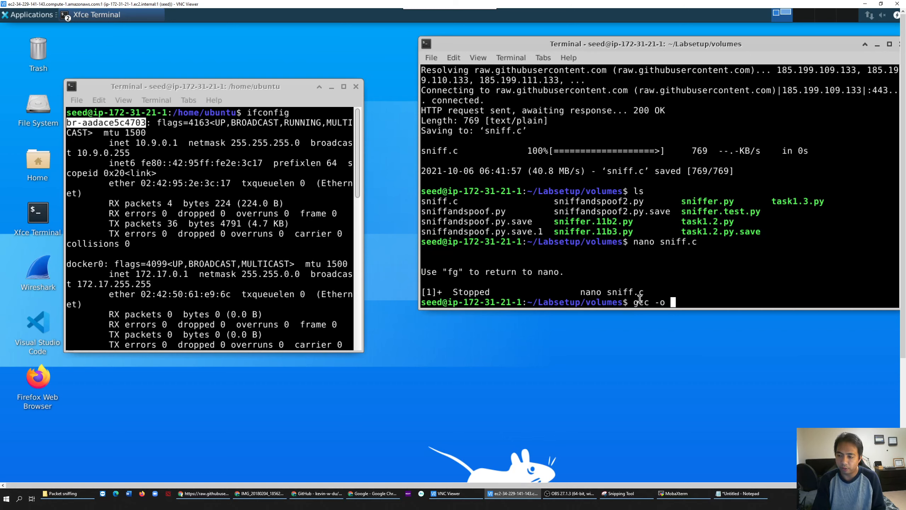
pyautogui.write('sniff')
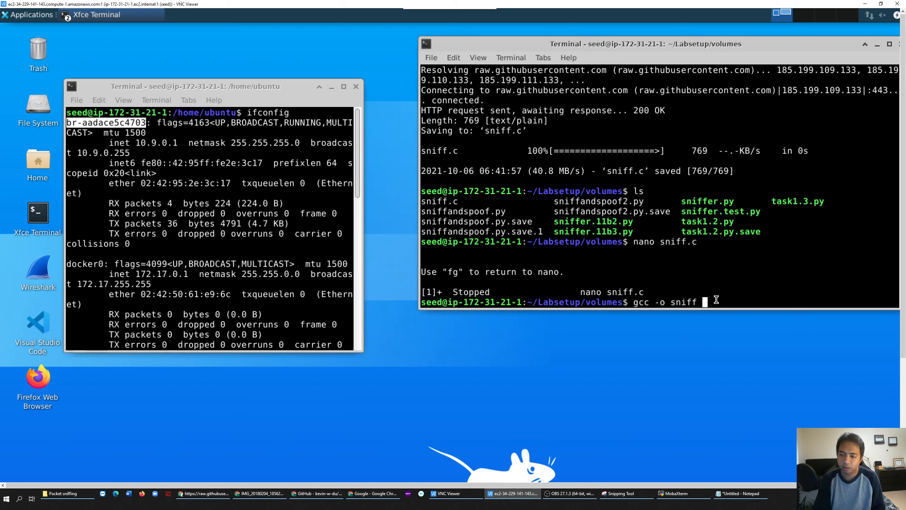
pyautogui.write('sniff.c')
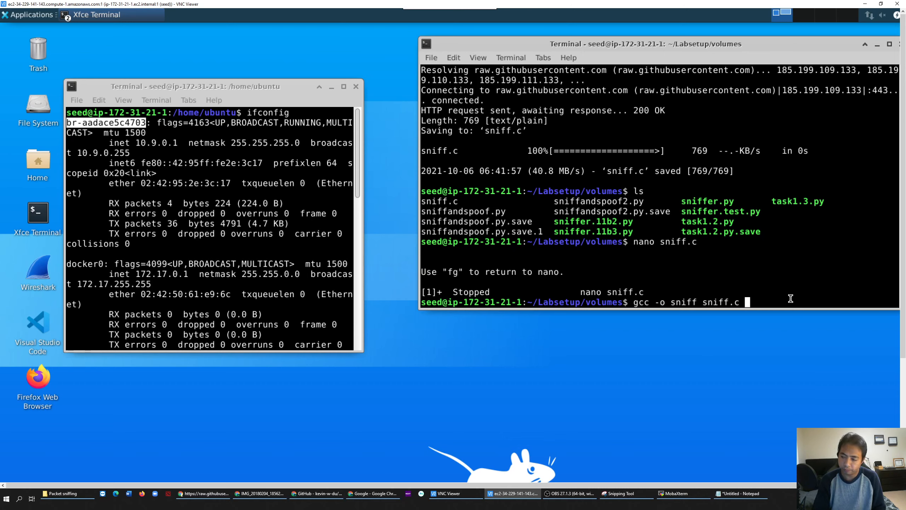
pyautogui.write('/')
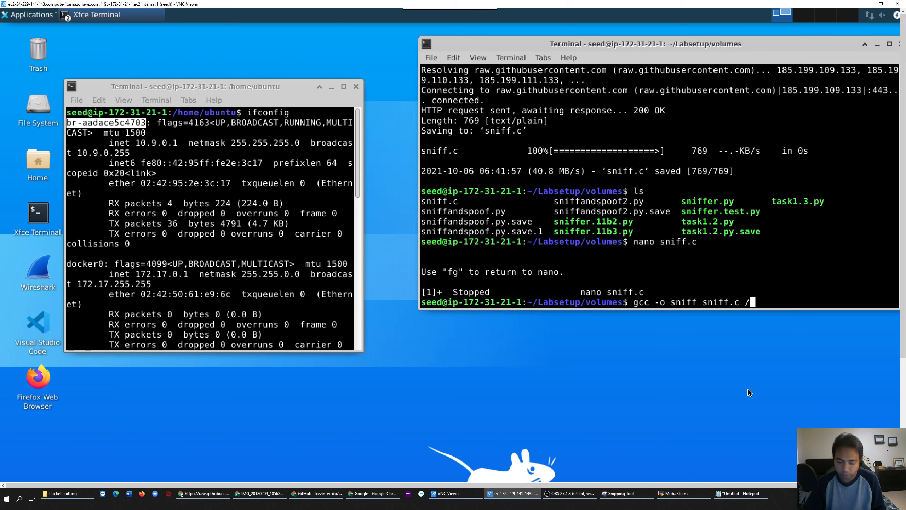
pyautogui.write('-L')
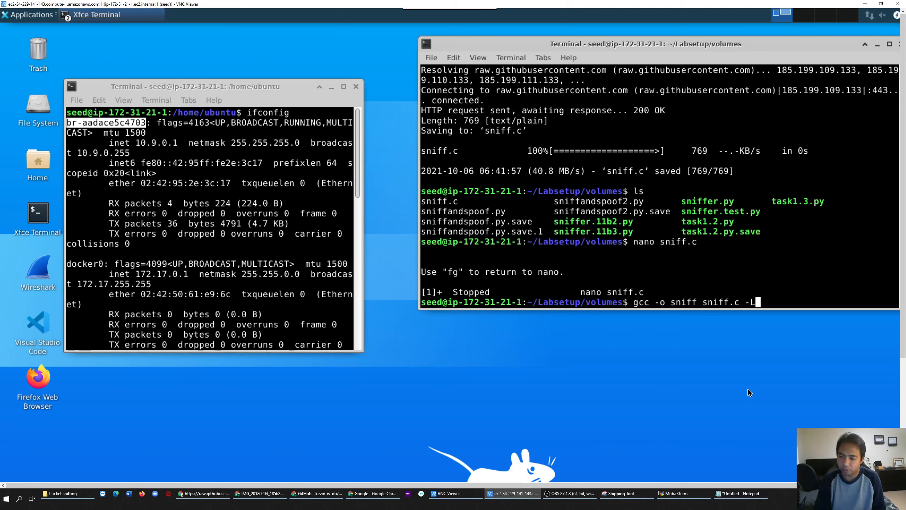
pyautogui.write('p')
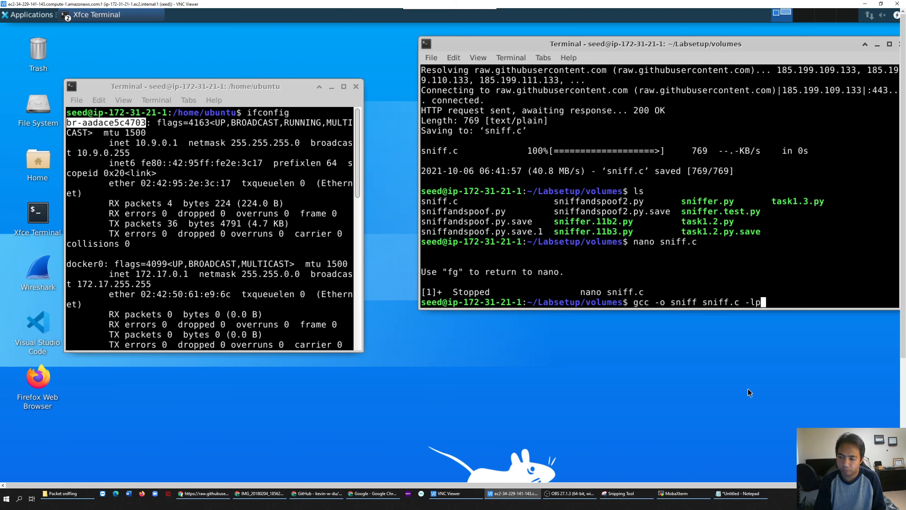
pyautogui.write('ap')
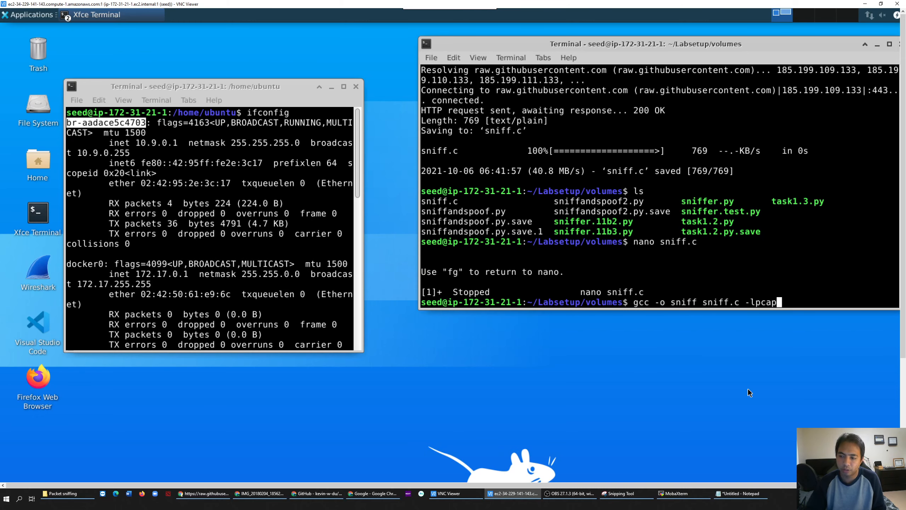
pyautogui.moveTo(760, 295)
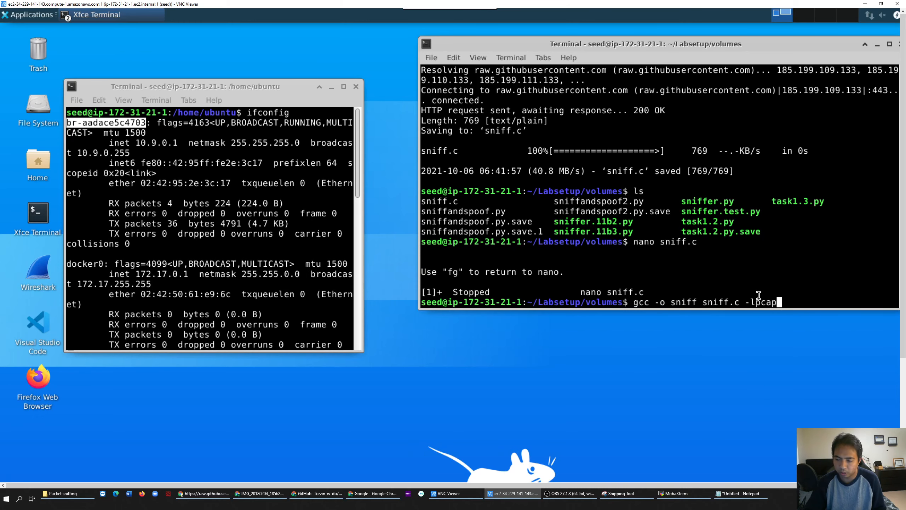
pyautogui.press('Return')
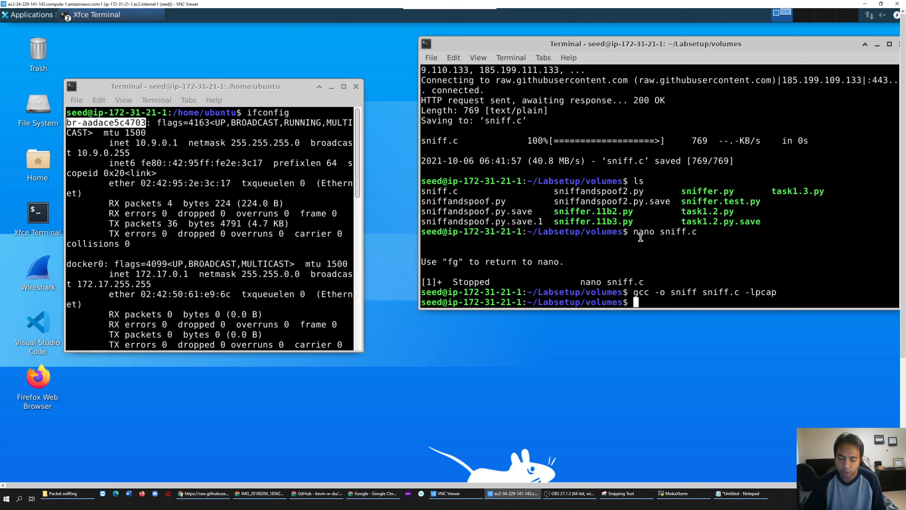
pyautogui.write('ls')
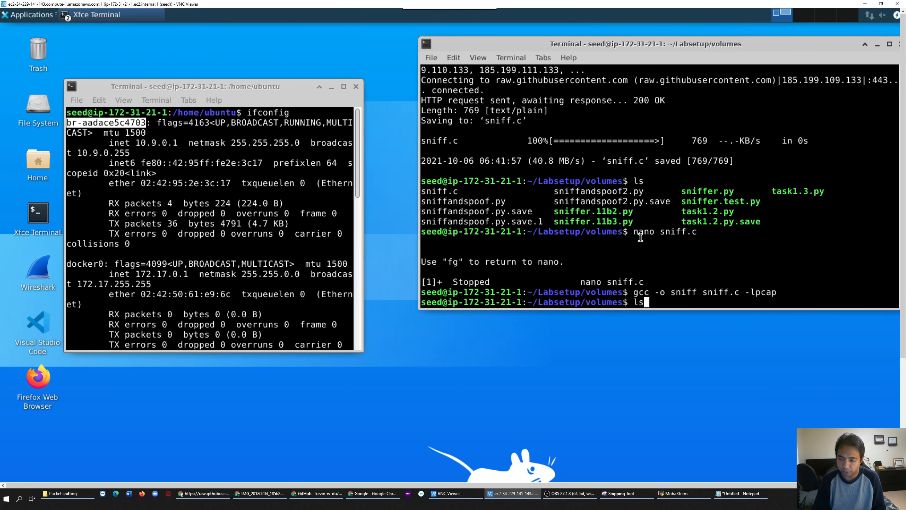
pyautogui.press('Return')
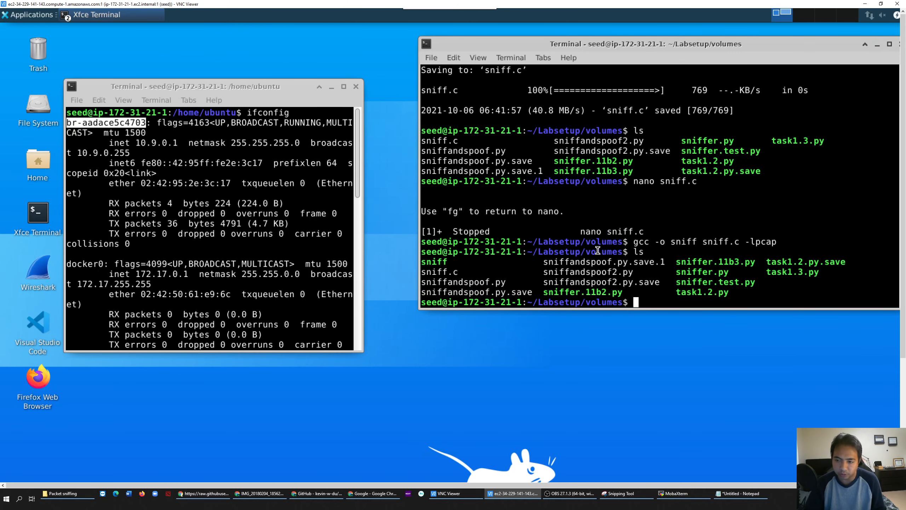
pyautogui.moveTo(450, 263)
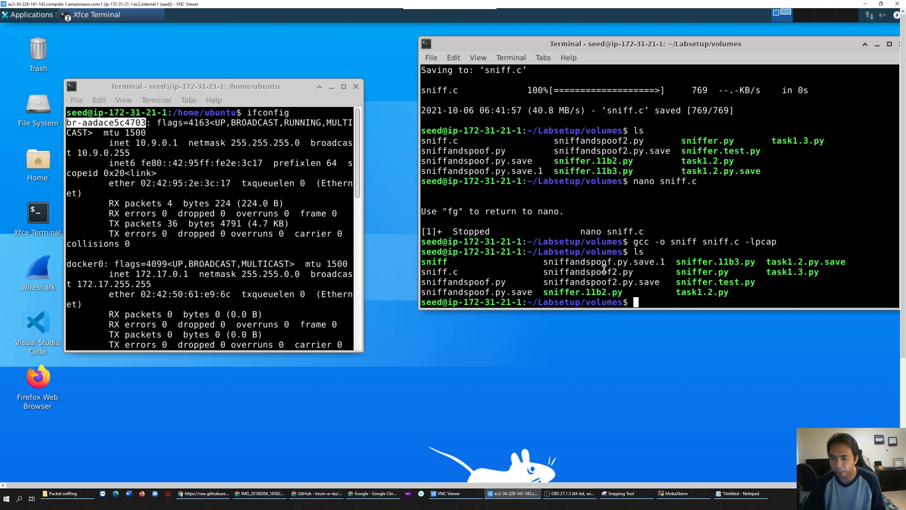
# Step: Select the sniff program's name and close the spare ifconfig terminal
pyautogui.doubleClick(433, 262)
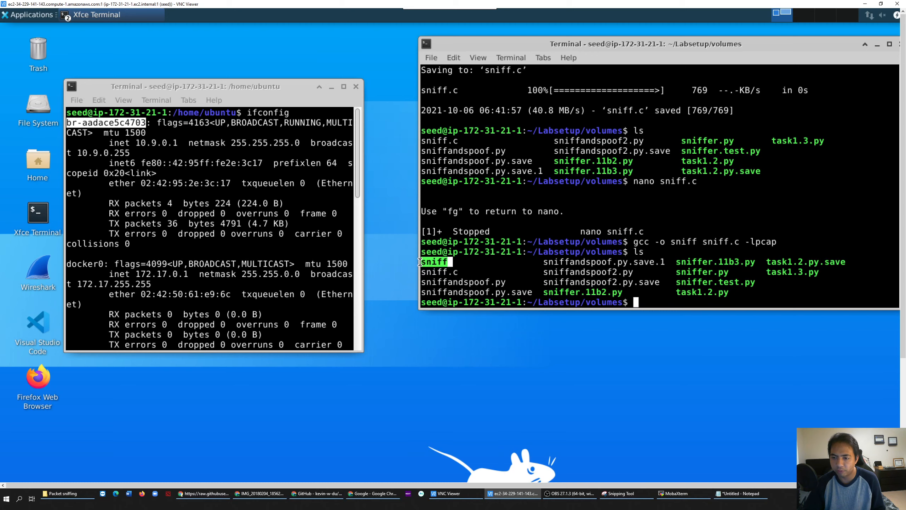
pyautogui.moveTo(288, 88)
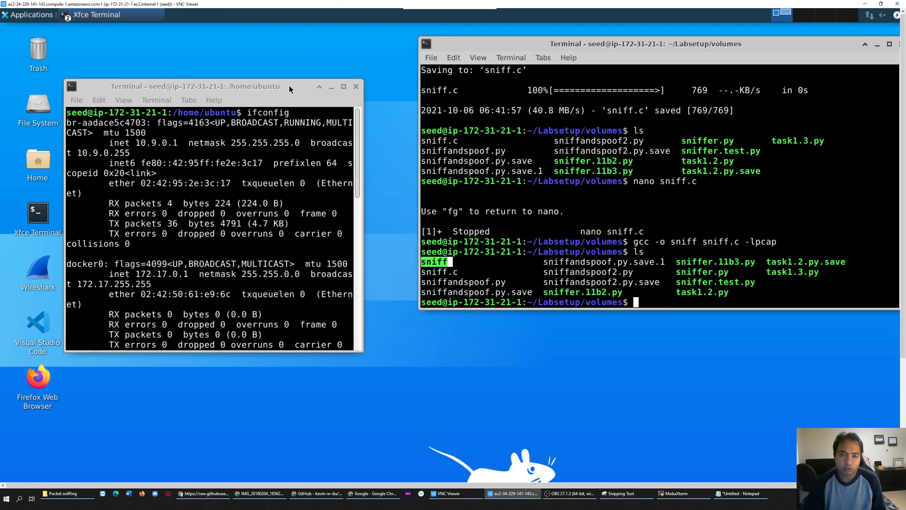
pyautogui.click(356, 86)
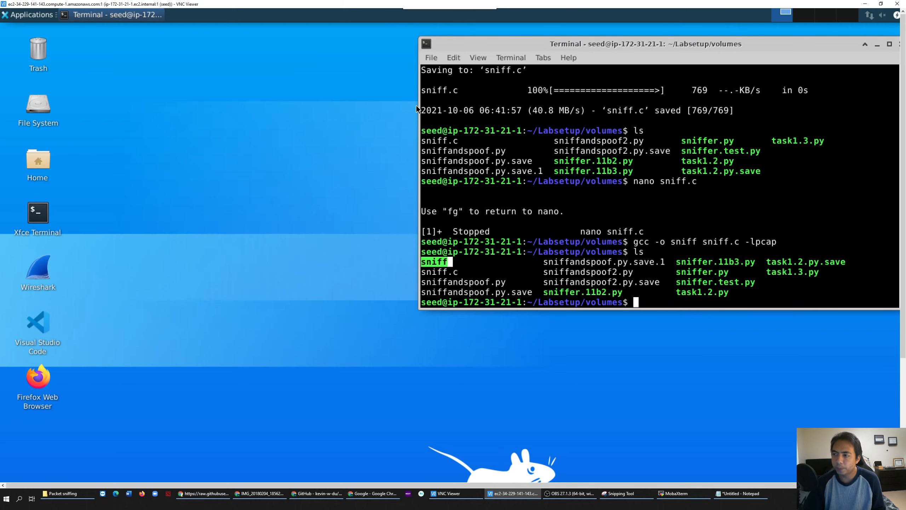
pyautogui.moveTo(497, 50)
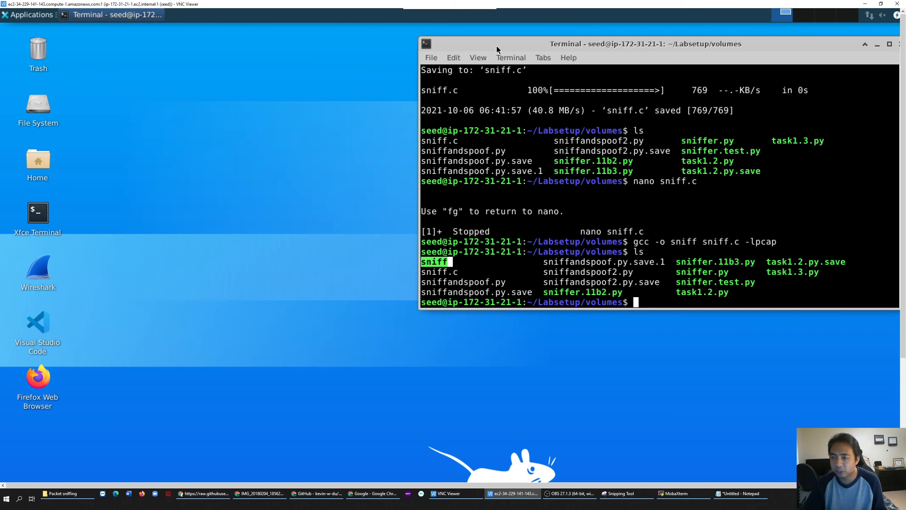
pyautogui.moveTo(517, 48)
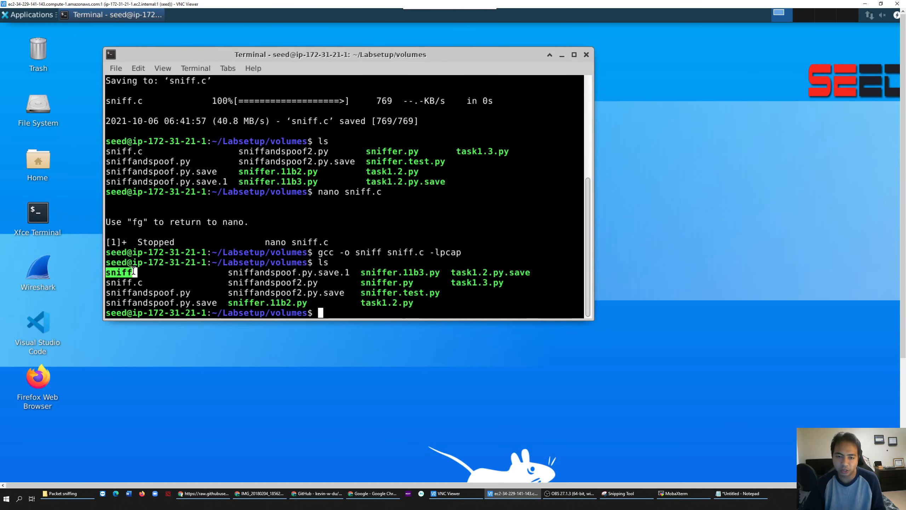
pyautogui.moveTo(391, 272)
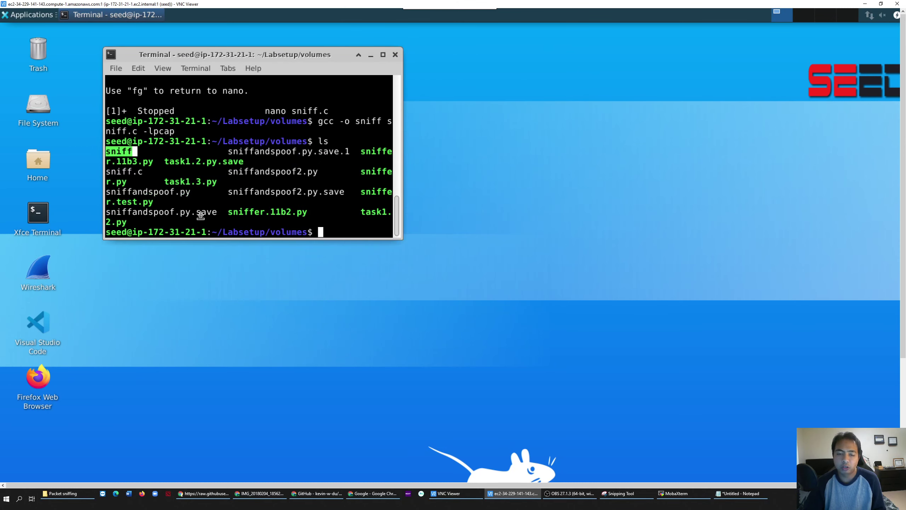
# Step: Open a new terminal at the top right and move it into ~/Labsetup
pyautogui.doubleClick(38, 212)
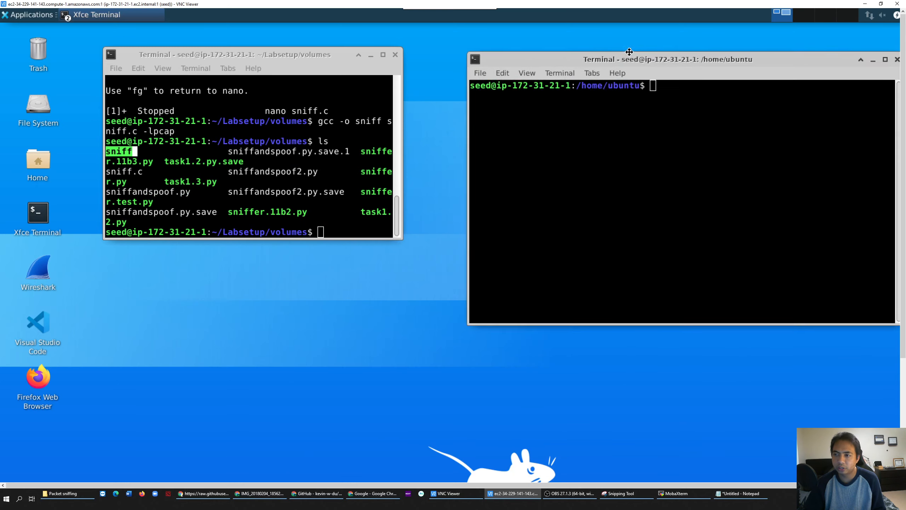
pyautogui.moveTo(629, 54); pyautogui.dragTo(629, 26)
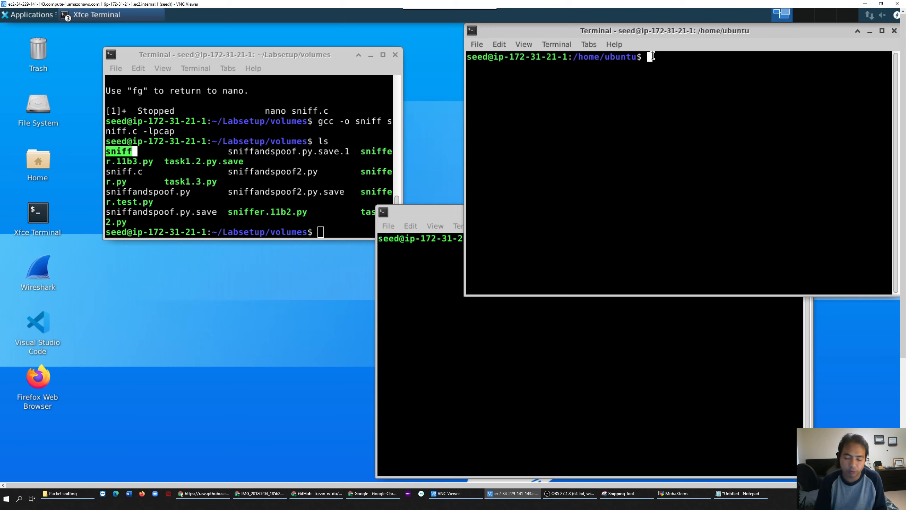
pyautogui.moveTo(646, 62)
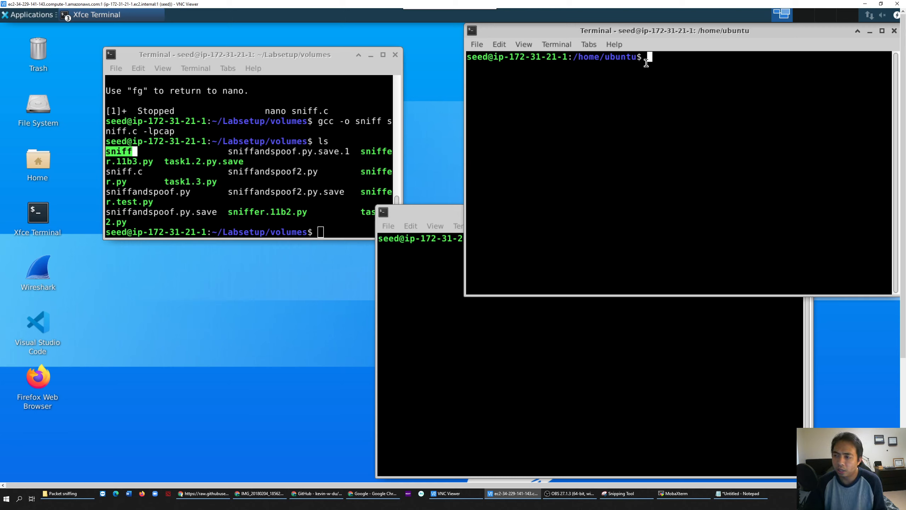
pyautogui.moveTo(654, 53)
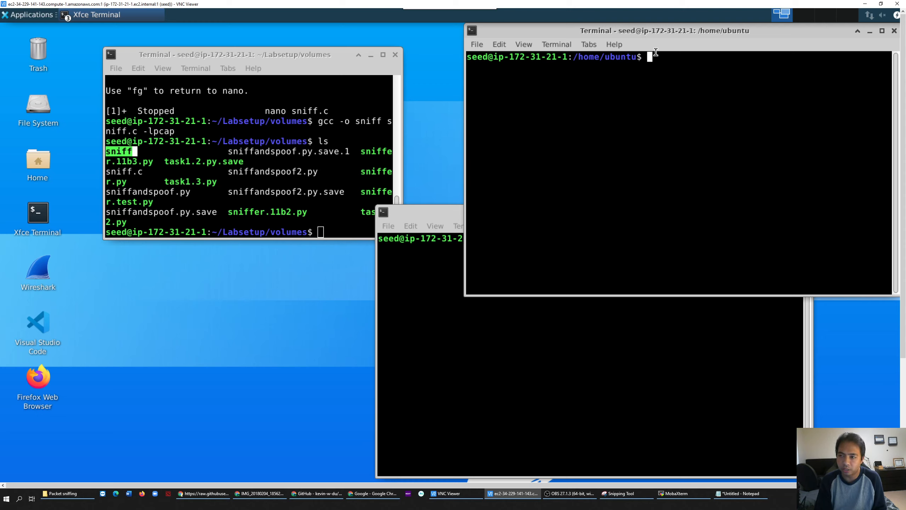
pyautogui.write('cd')
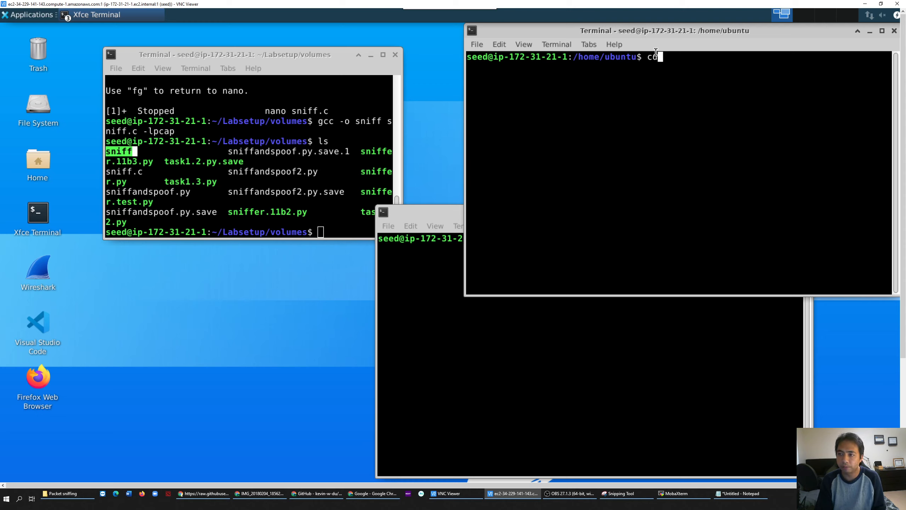
pyautogui.press('BackSpace')
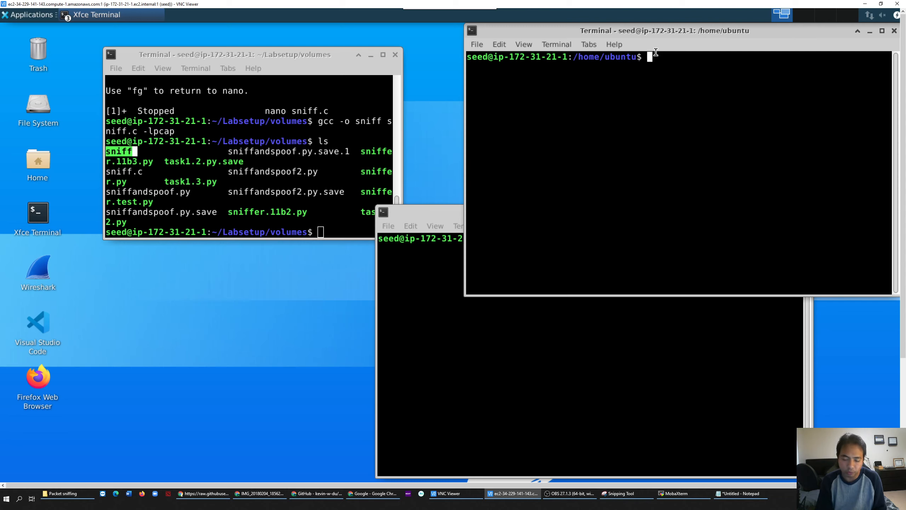
pyautogui.write('c')
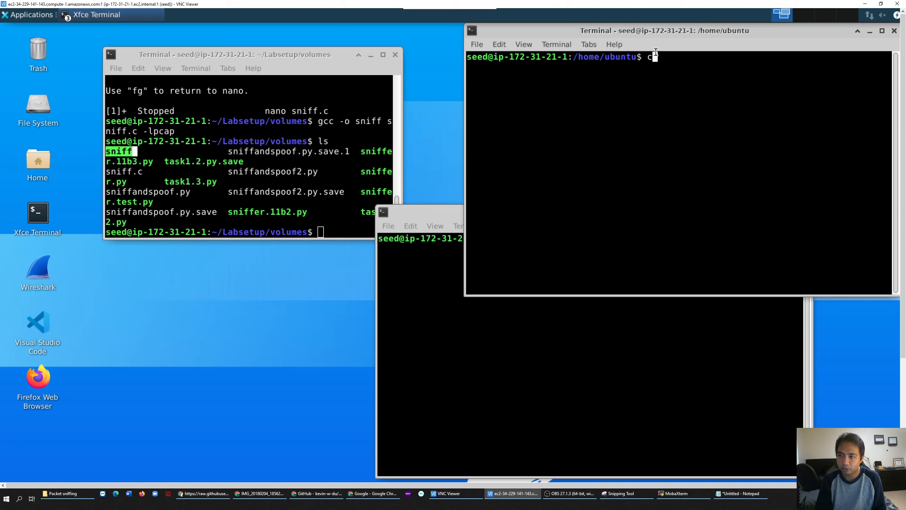
pyautogui.press('Return')
pyautogui.write('cd Labsetup/')
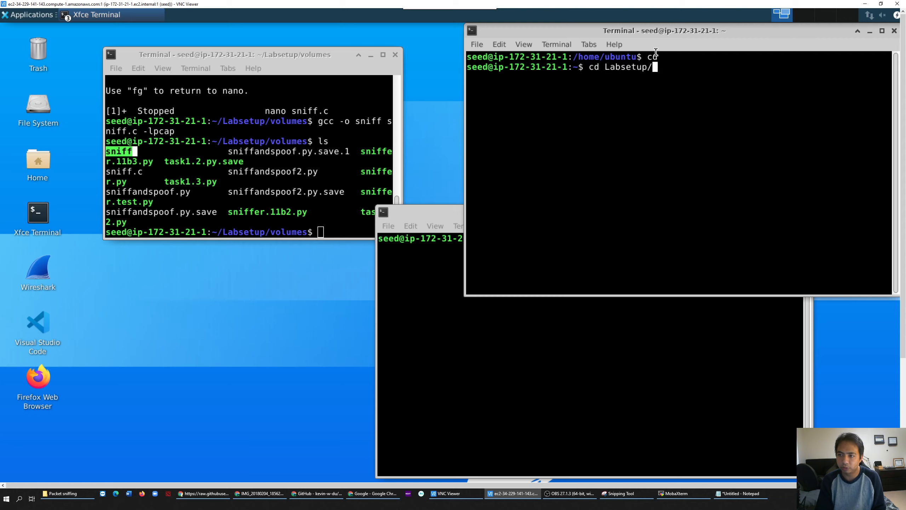
pyautogui.press('Return')
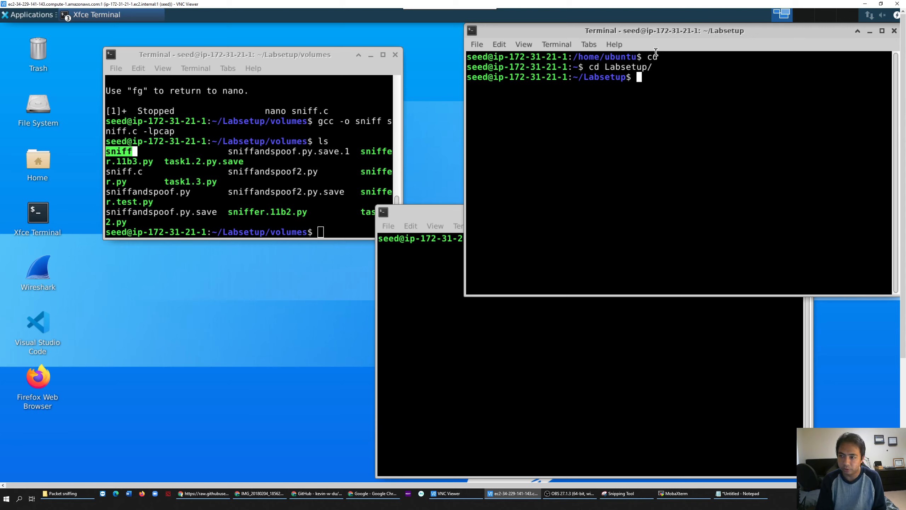
# Step: List containers with dockps, then open /bin/bash in host container a43 via docker exec
pyautogui.write('dock')
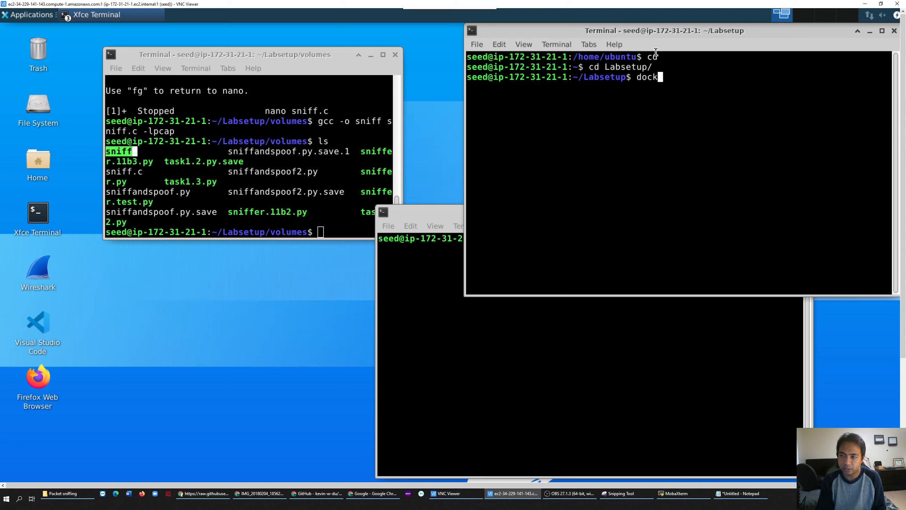
pyautogui.press('Return')
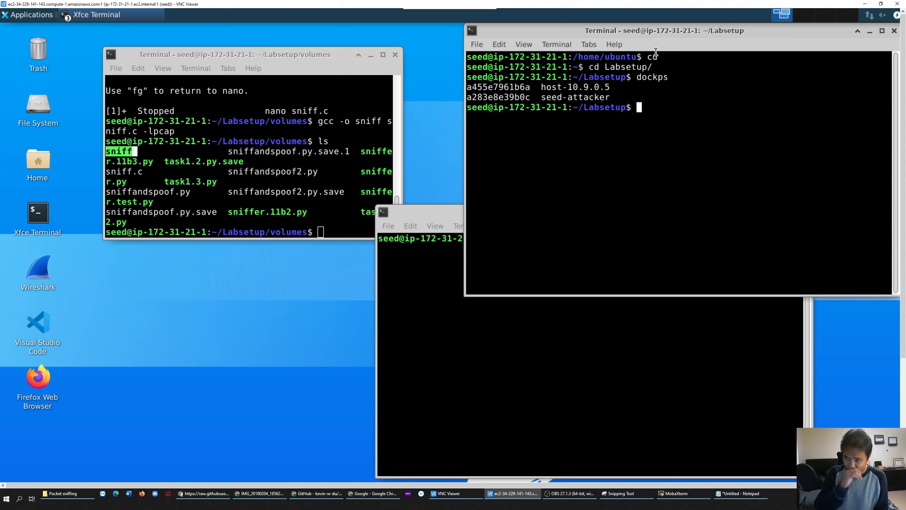
pyautogui.write('do')
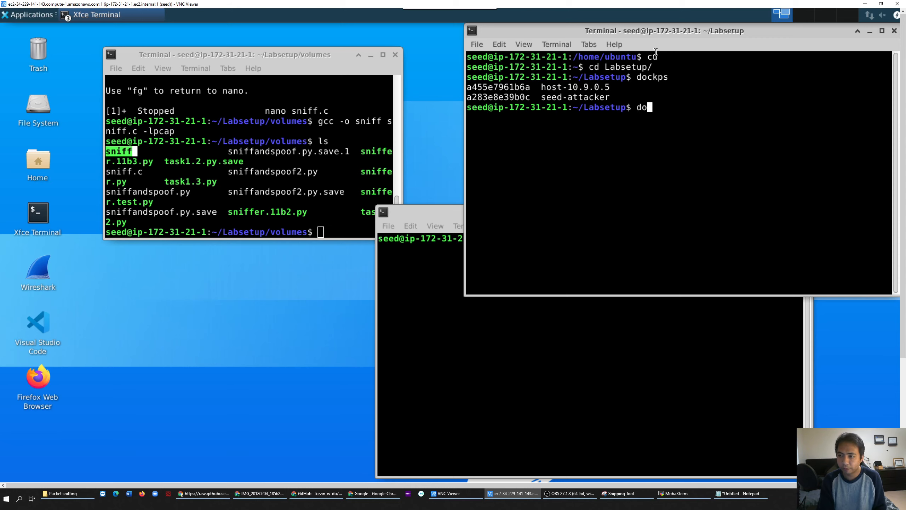
pyautogui.write('cker')
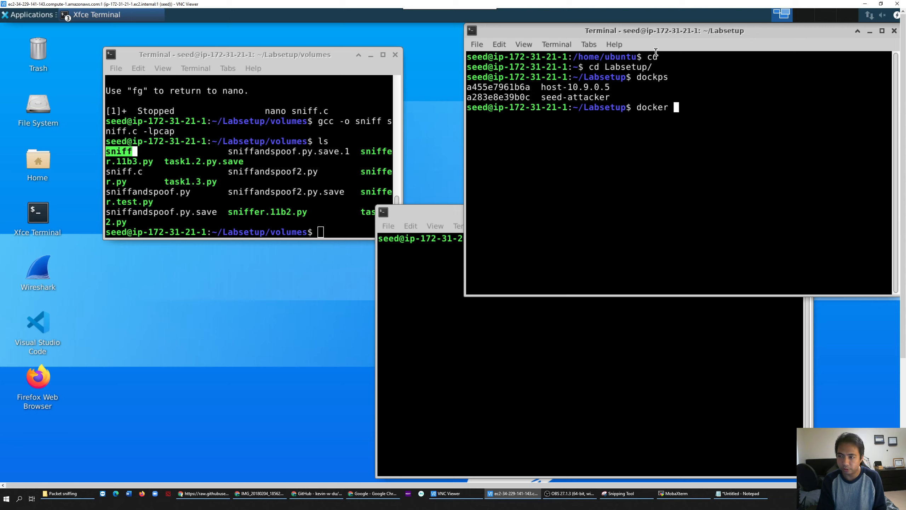
pyautogui.write('exec -')
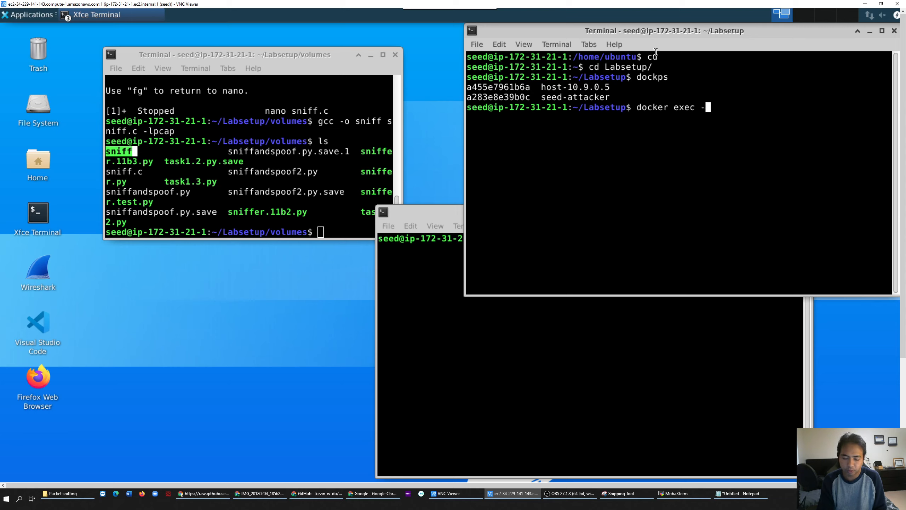
pyautogui.write('it')
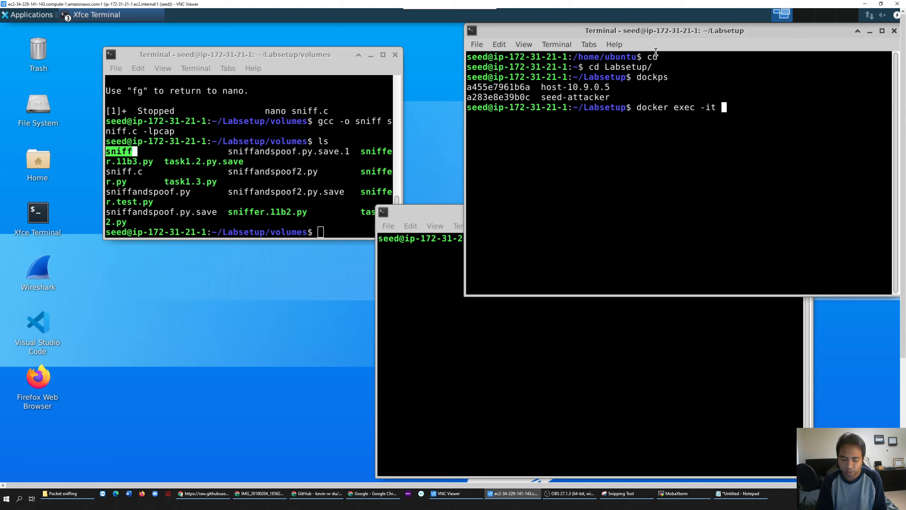
pyautogui.write('a43')
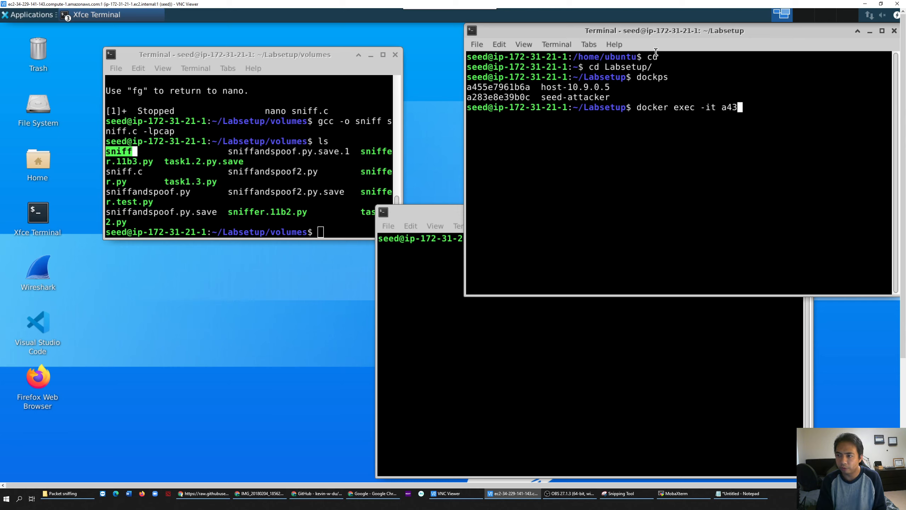
pyautogui.write('/bin')
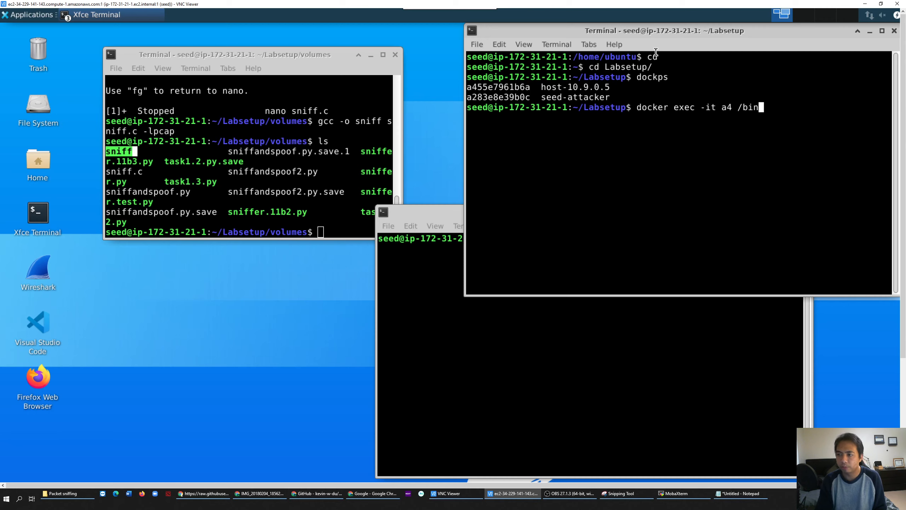
pyautogui.write('bash')
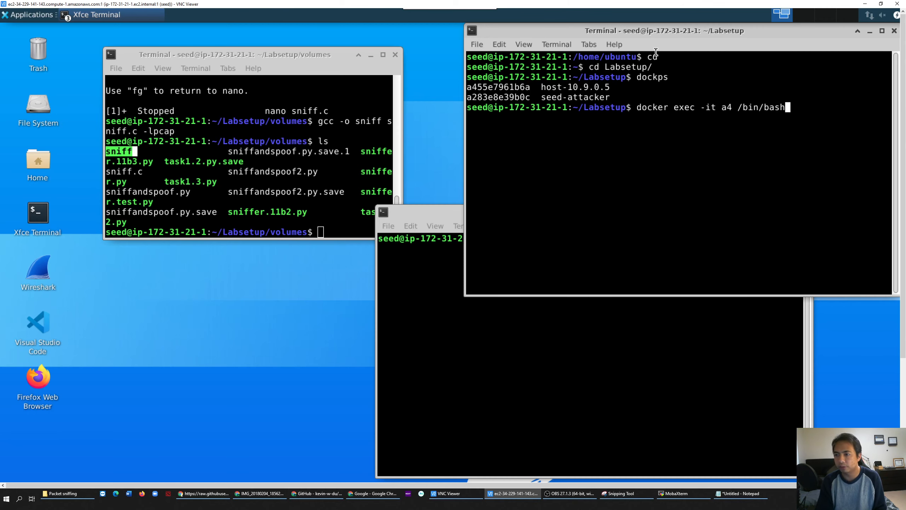
pyautogui.press('Return')
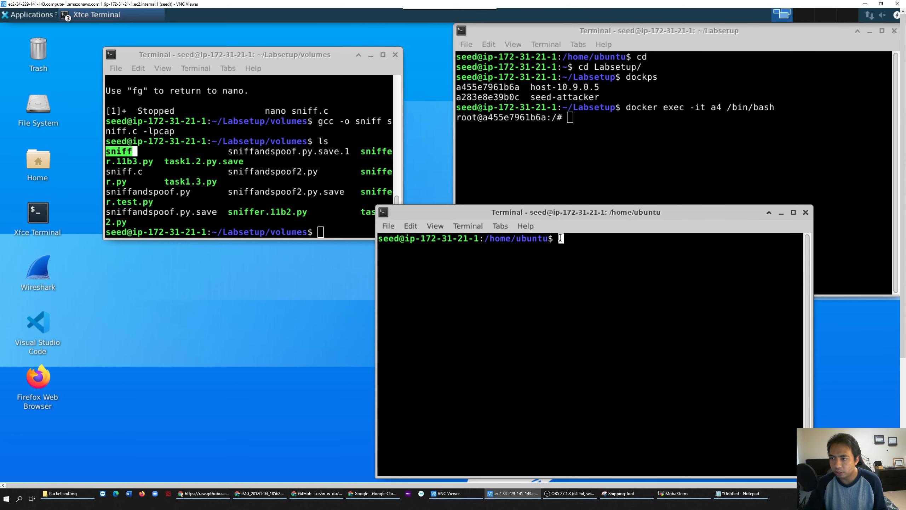
# Step: Change into Labsetup in the second terminal
pyautogui.write('cd')
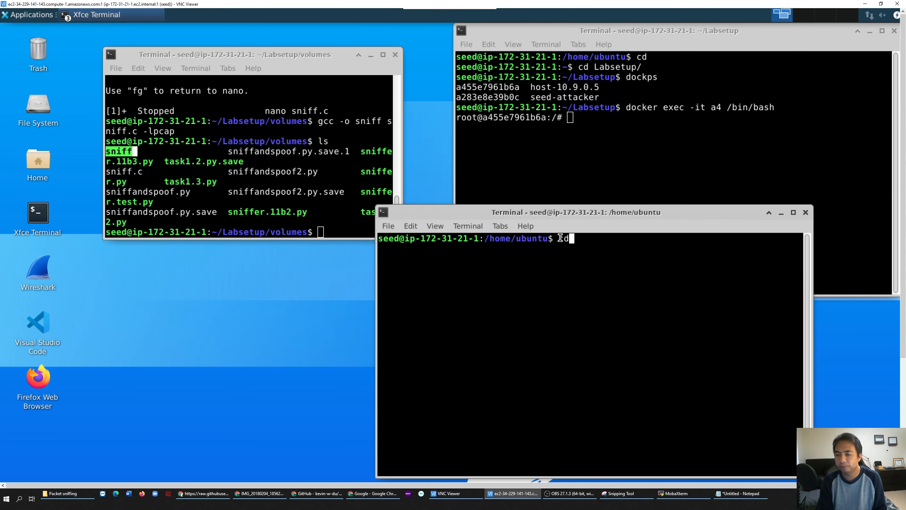
pyautogui.write('cd Labsetup/')
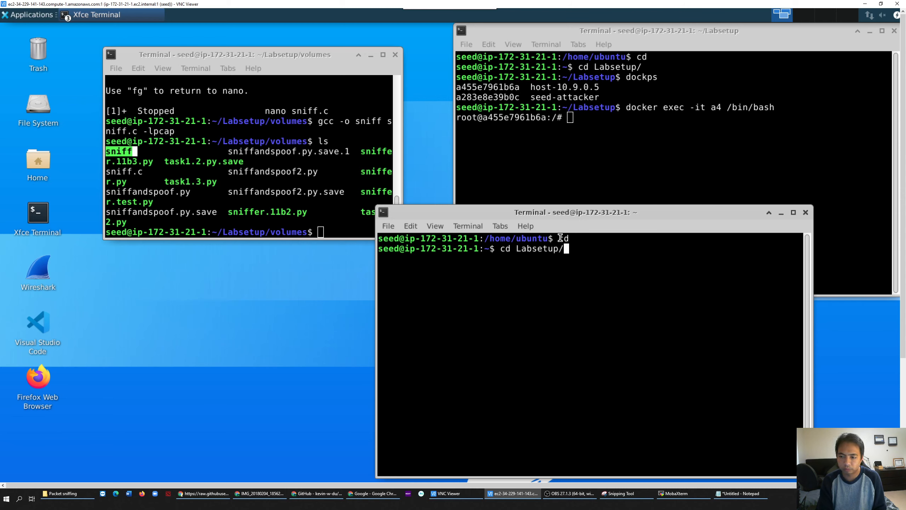
pyautogui.press('Return')
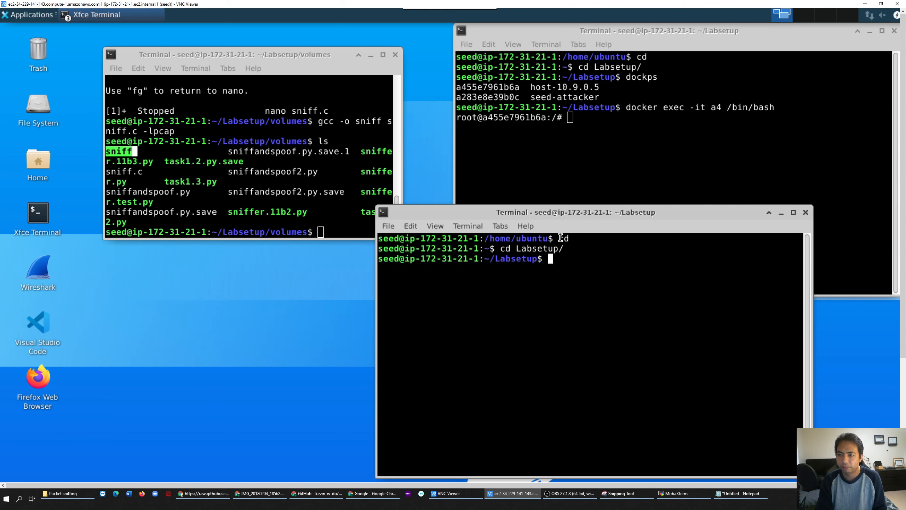
# Step: Open a root shell in the seed-attacker container with docker exec -it a2 /bin/bash
pyautogui.write('docker exec')
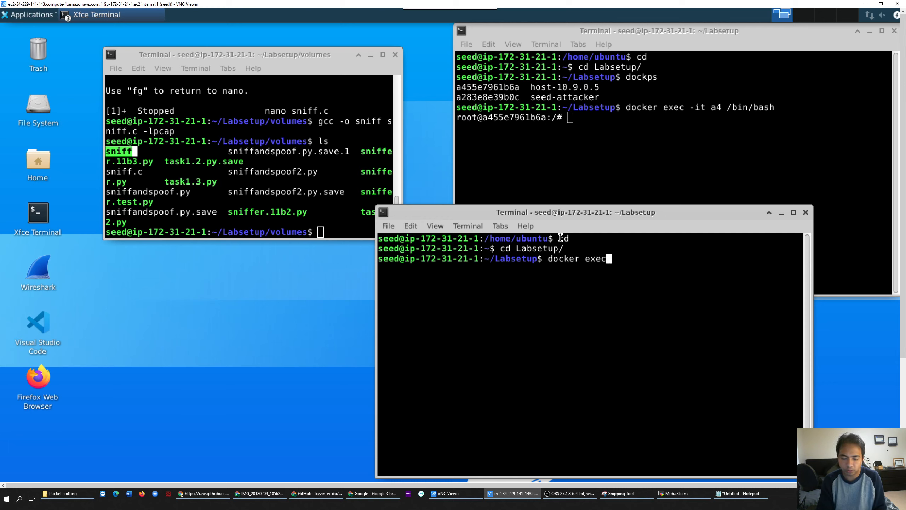
pyautogui.write('-it')
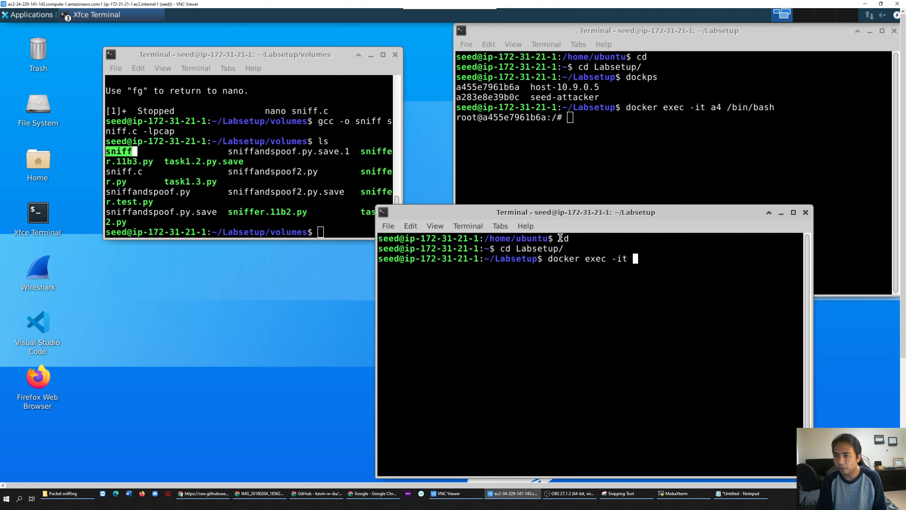
pyautogui.write('a2 /')
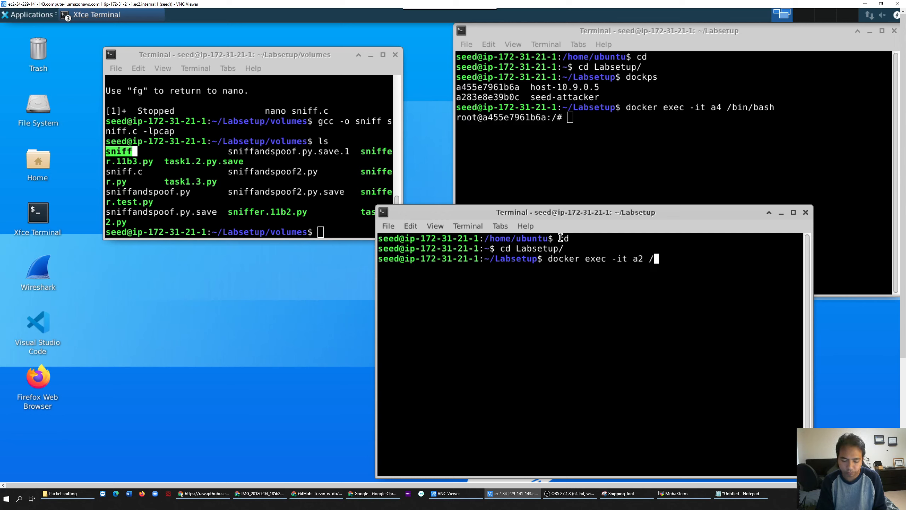
pyautogui.write('bin/n')
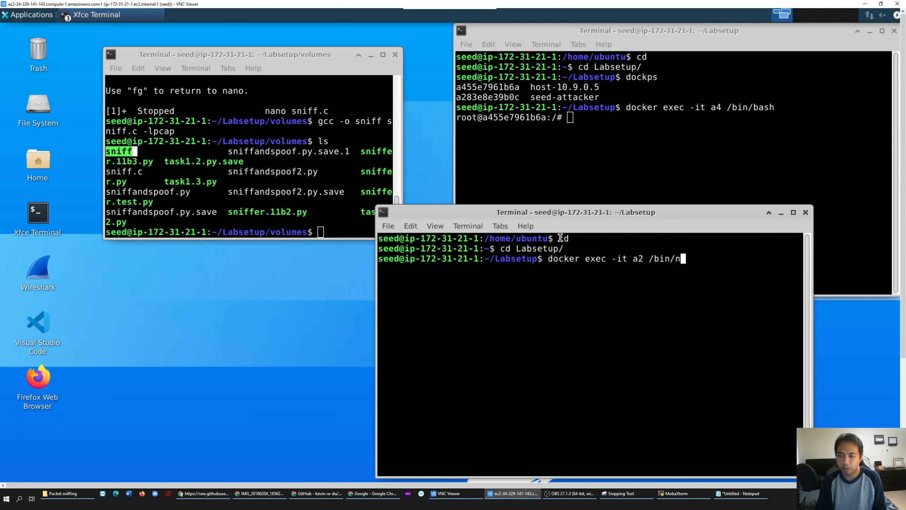
pyautogui.write('bash')
pyautogui.press('Return')
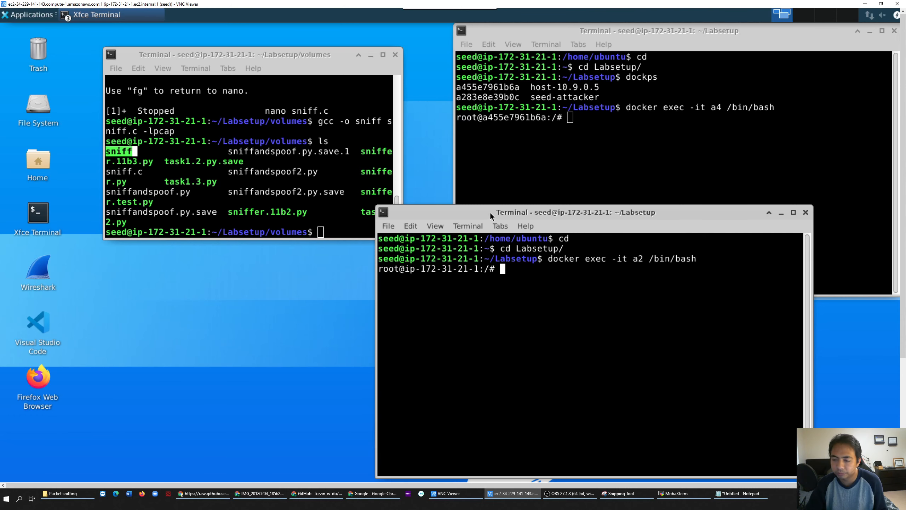
pyautogui.write('cd volumes/')
pyautogui.write('ls')
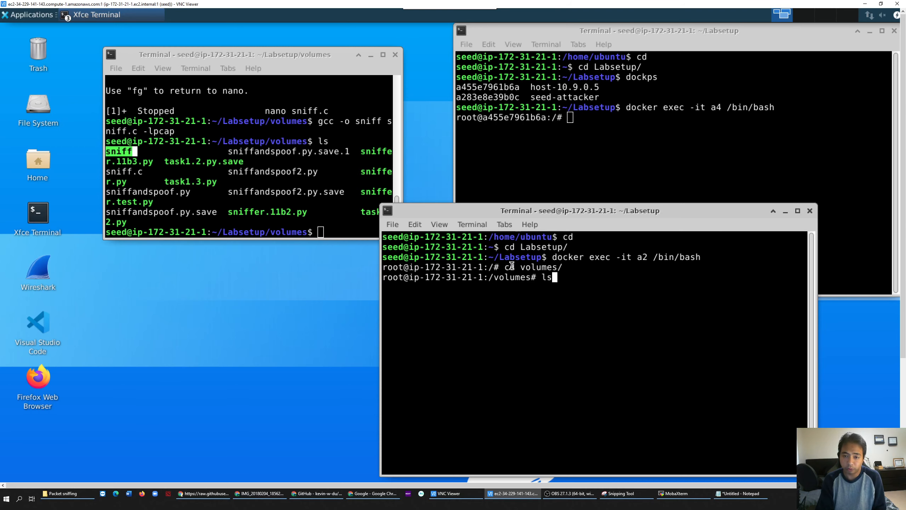
# Step: Enter /volumes in the attacker container and start ./sniff
pyautogui.press('Return')
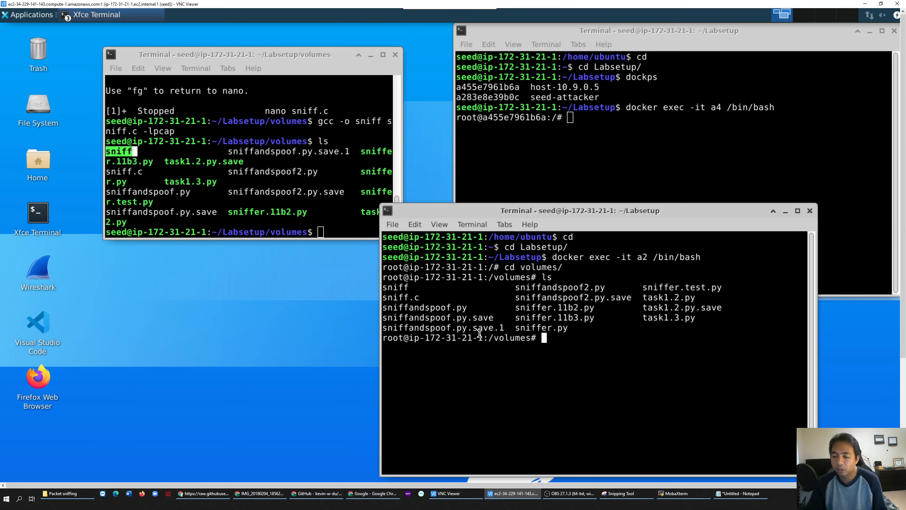
pyautogui.moveTo(420, 284)
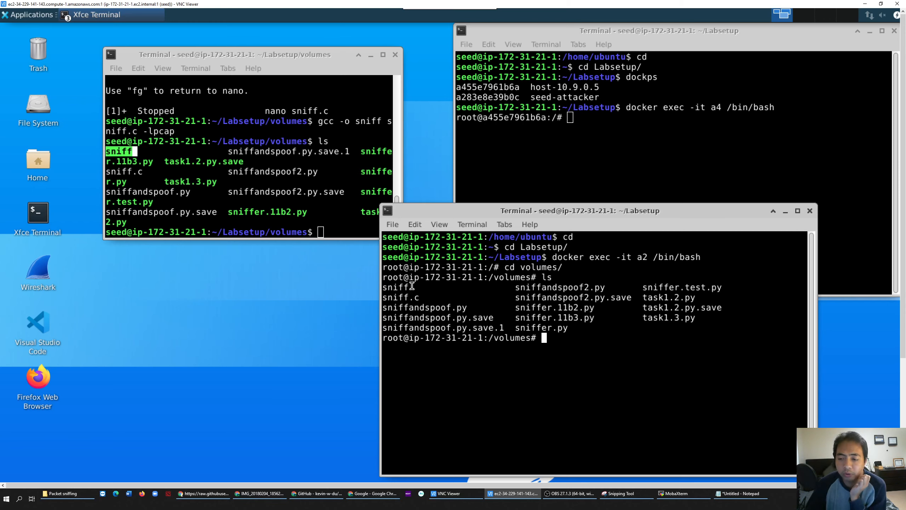
pyautogui.moveTo(461, 303)
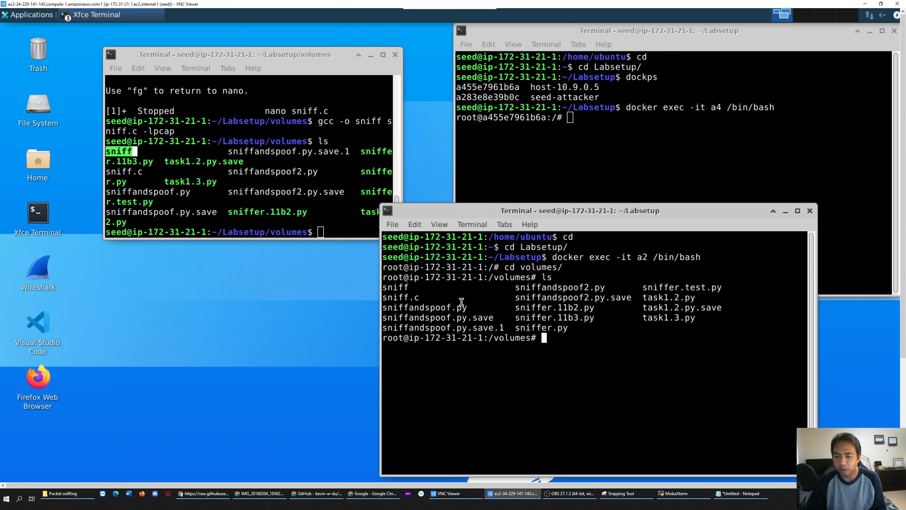
pyautogui.moveTo(520, 324)
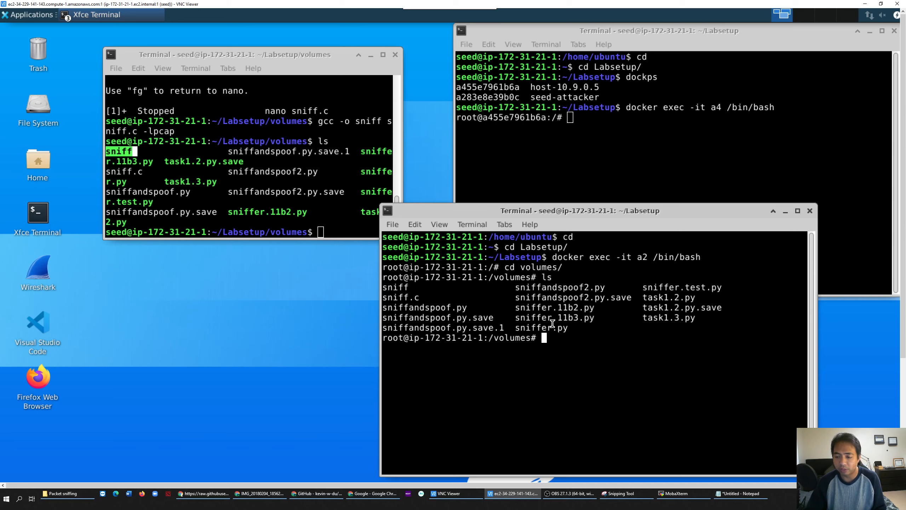
pyautogui.moveTo(448, 293)
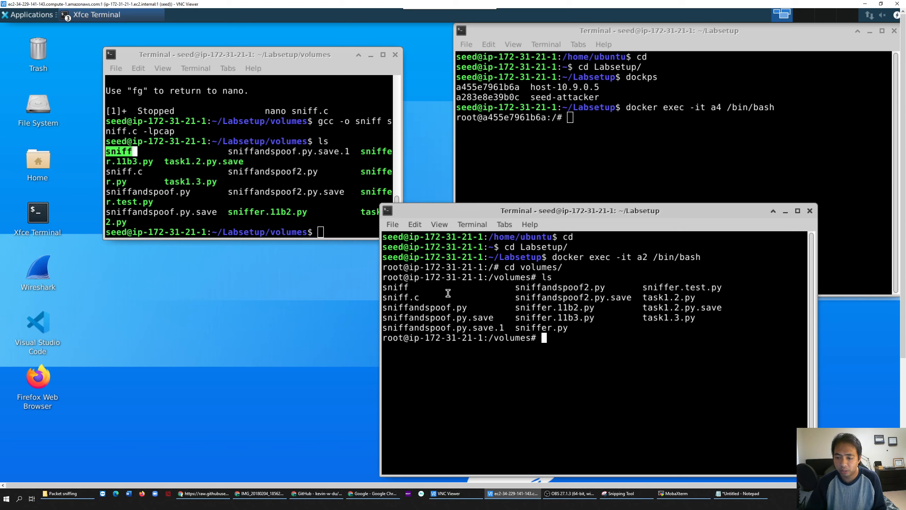
pyautogui.moveTo(556, 333)
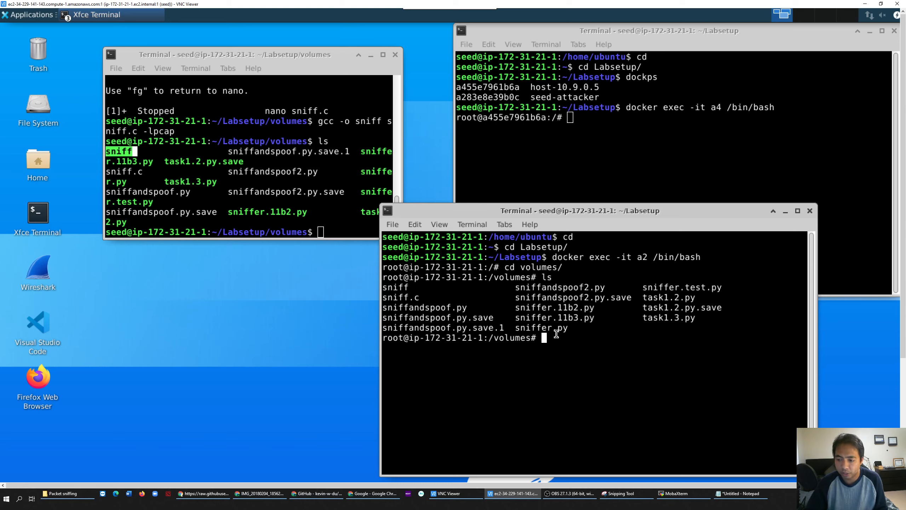
pyautogui.write('./')
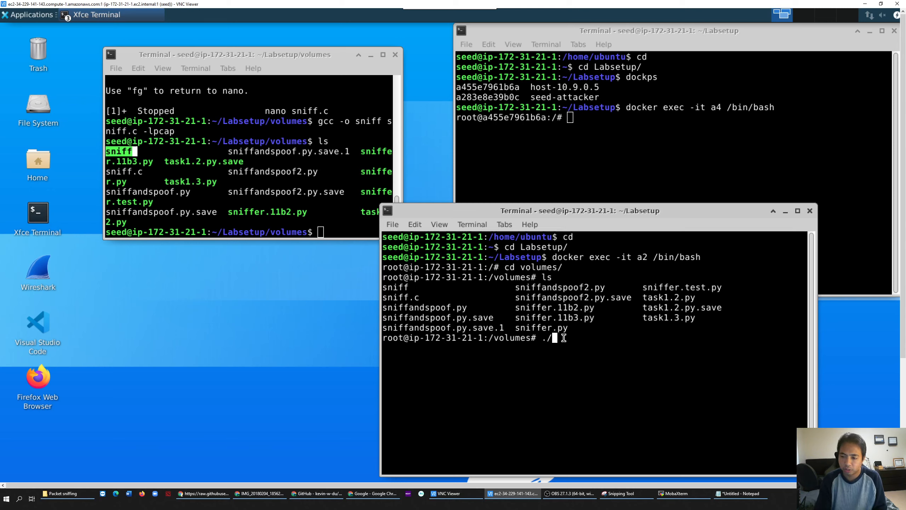
pyautogui.write('sniff')
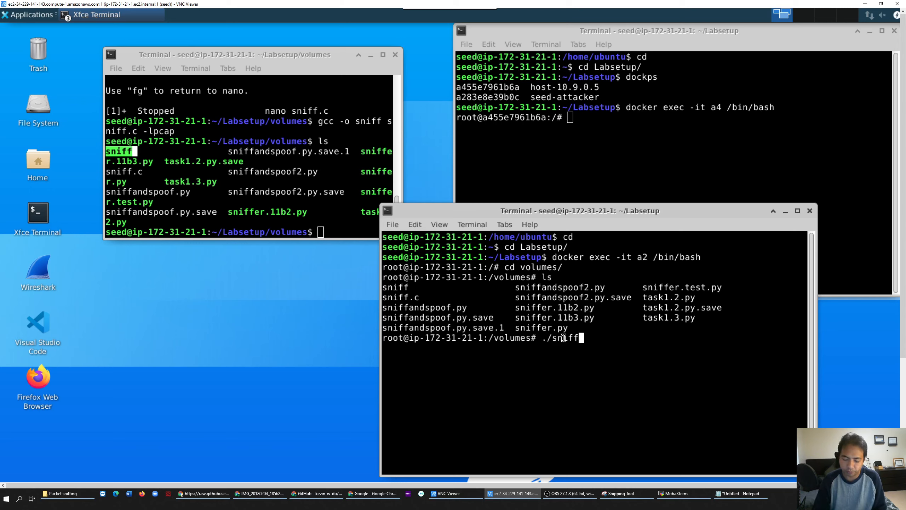
pyautogui.press('Return')
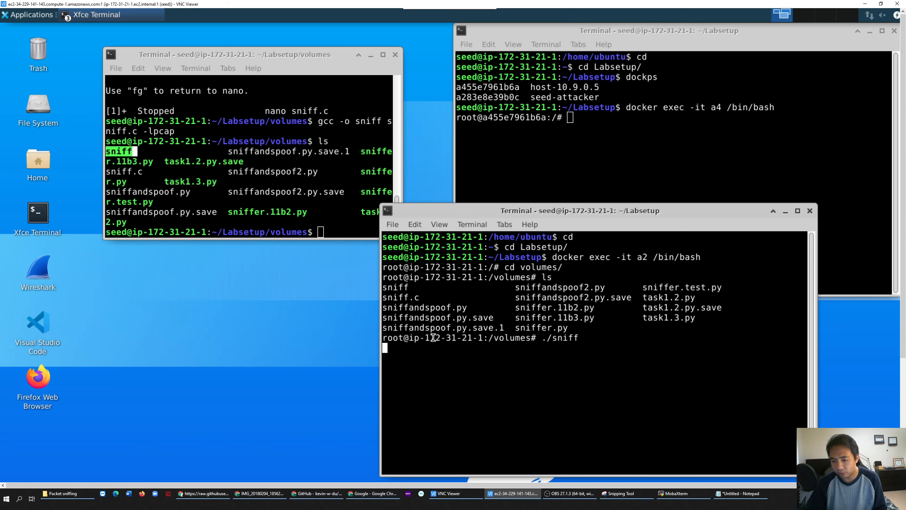
pyautogui.moveTo(578, 118)
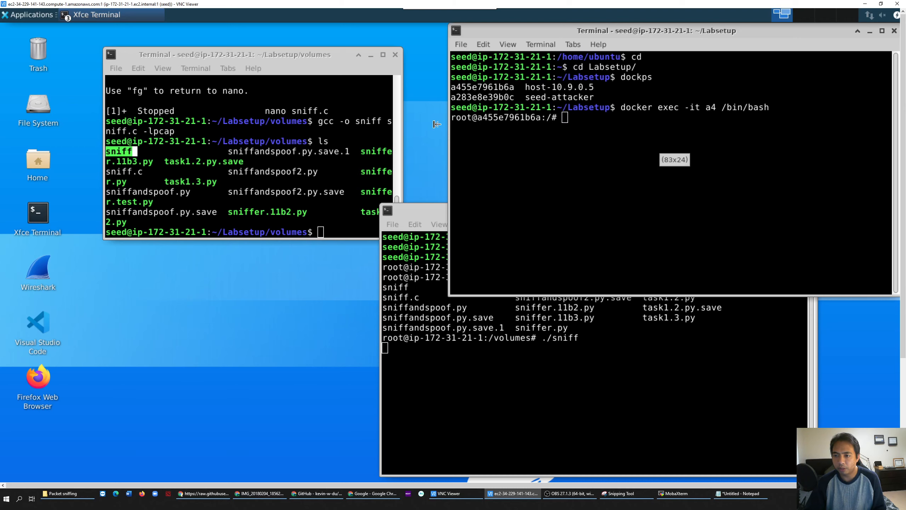
# Step: Ping 8.8.8.8 twice from the host container, making sniff print 'Got a packet'
pyautogui.write('ping')
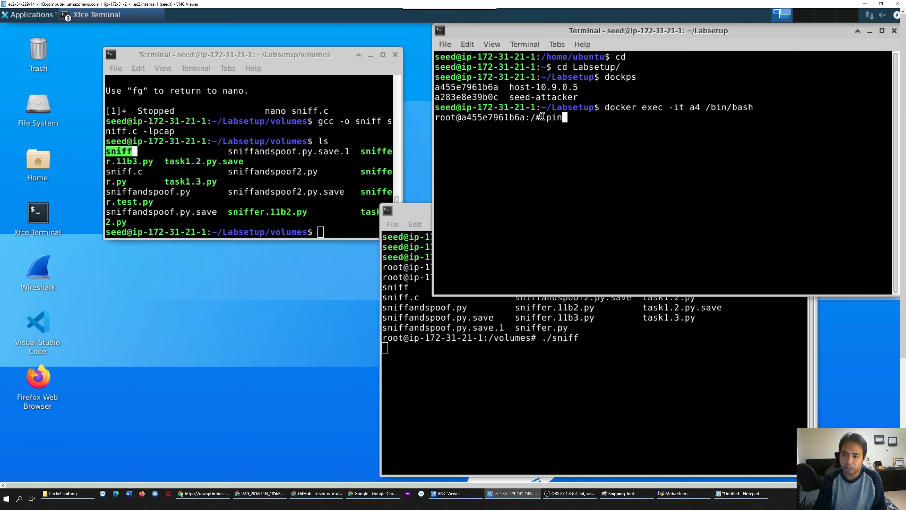
pyautogui.write('-c4')
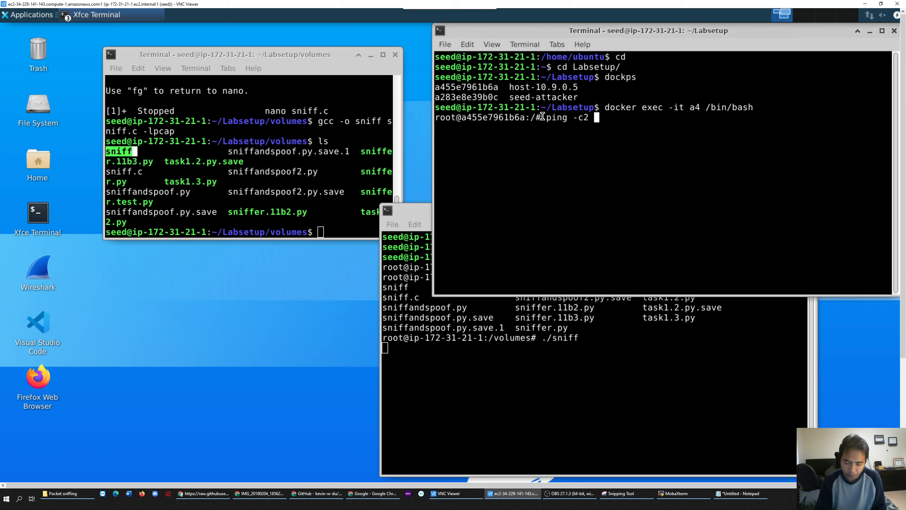
pyautogui.write('8.8.8')
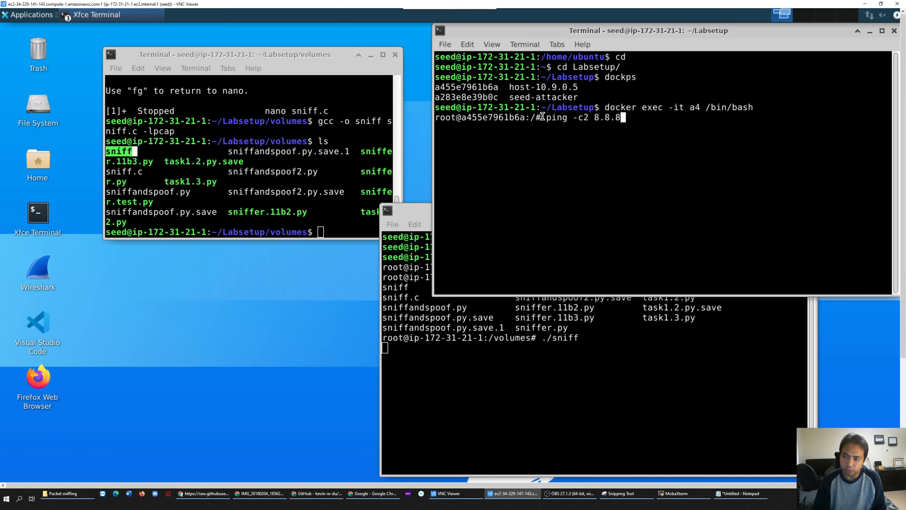
pyautogui.press('Return')
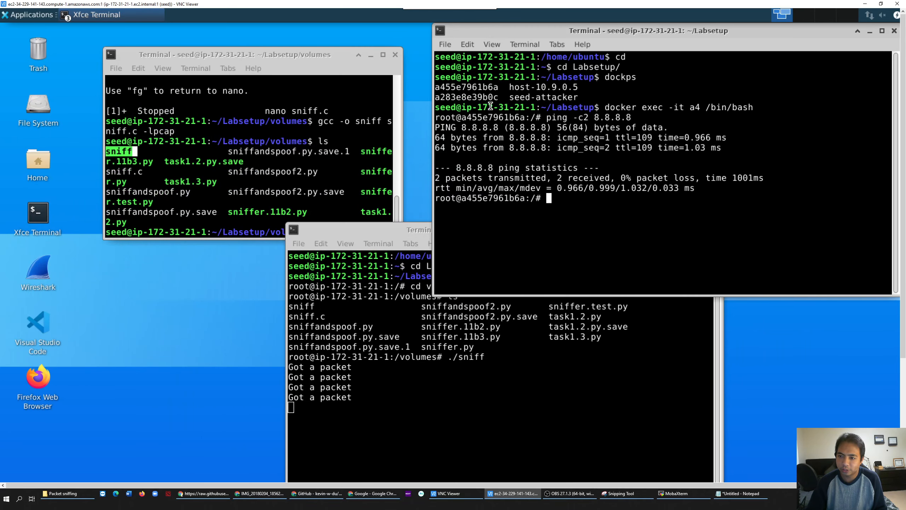
pyautogui.moveTo(608, 117)
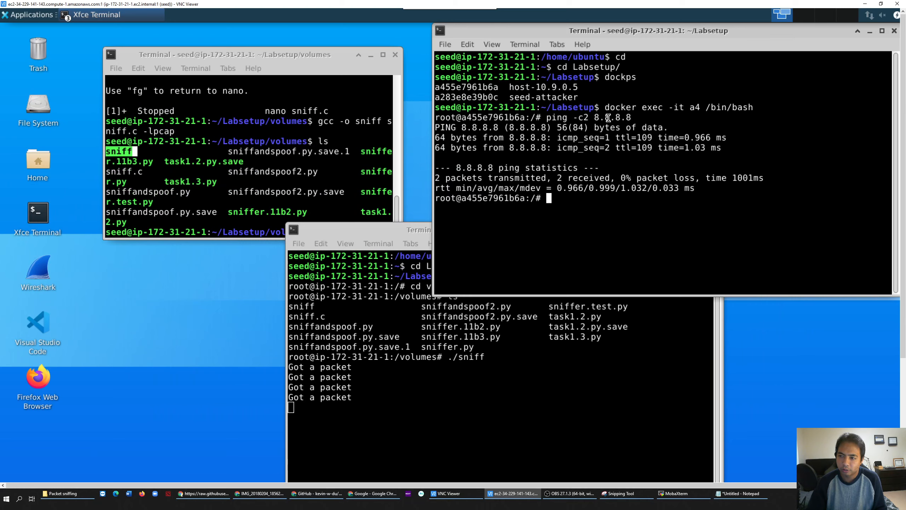
pyautogui.moveTo(353, 455)
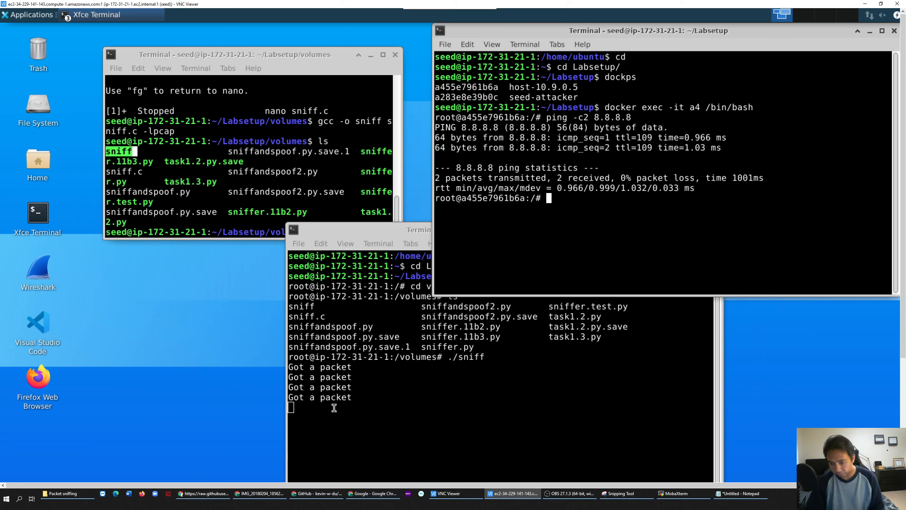
pyautogui.click(497, 230)
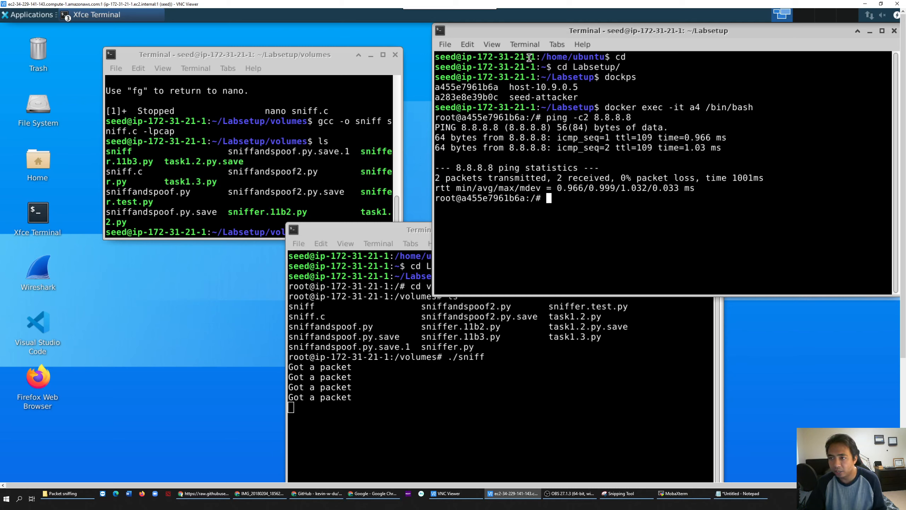
pyautogui.moveTo(552, 213)
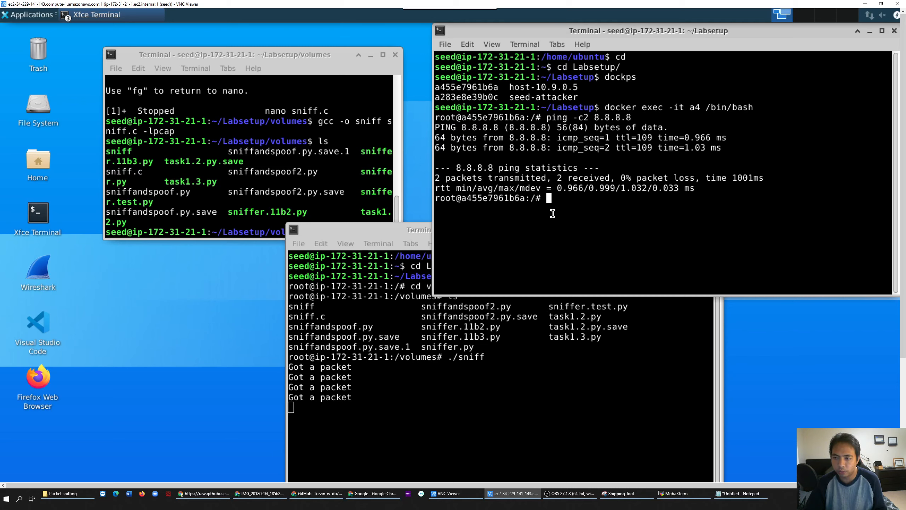
pyautogui.moveTo(598, 255)
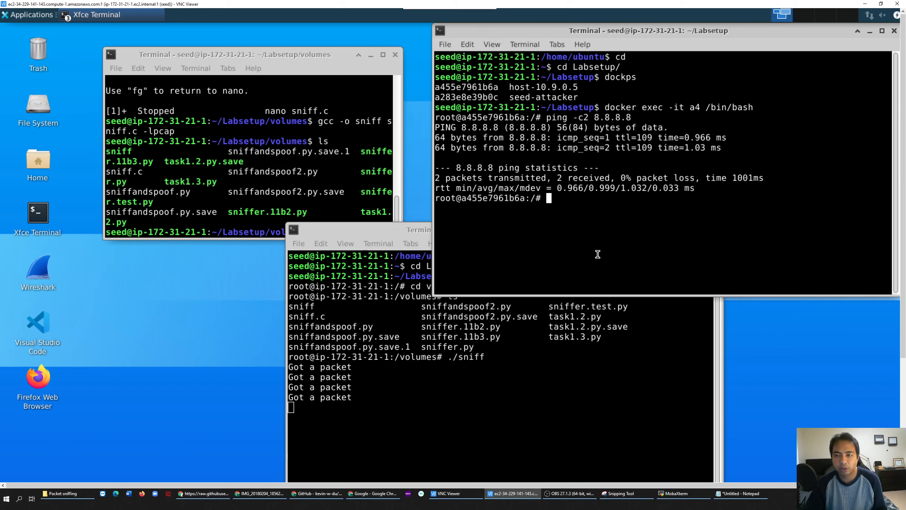
pyautogui.moveTo(466, 90)
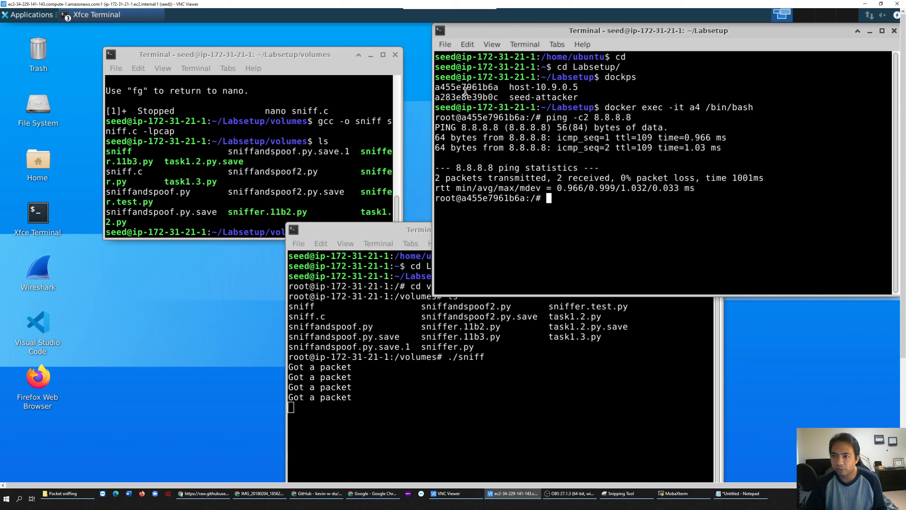